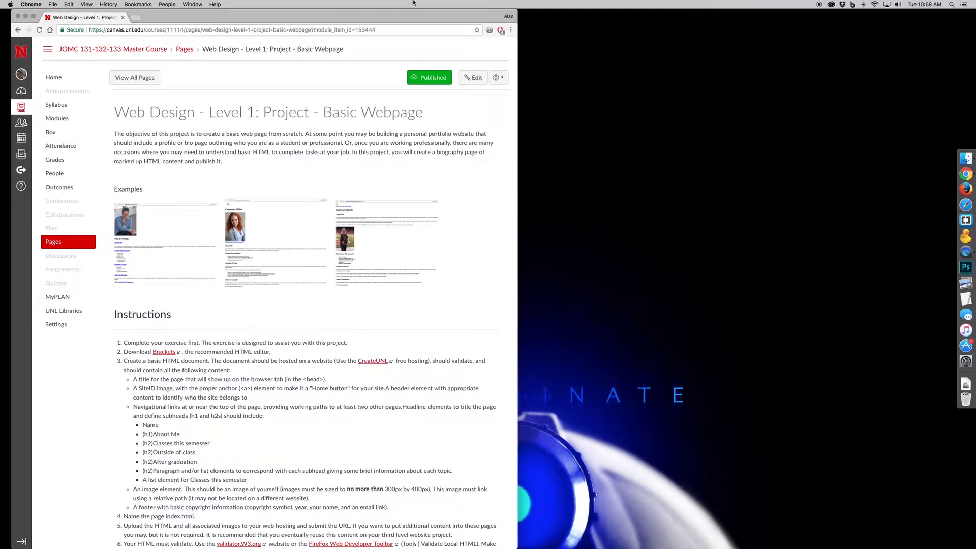
{"action": "mouse_move", "coordinate": [395, 316]}
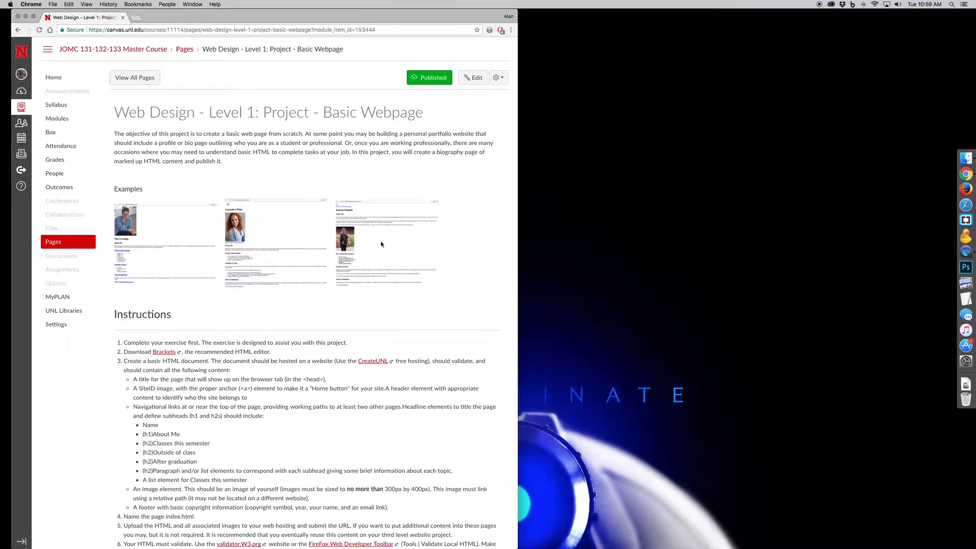
{"action": "mouse_move", "coordinate": [507, 190]}
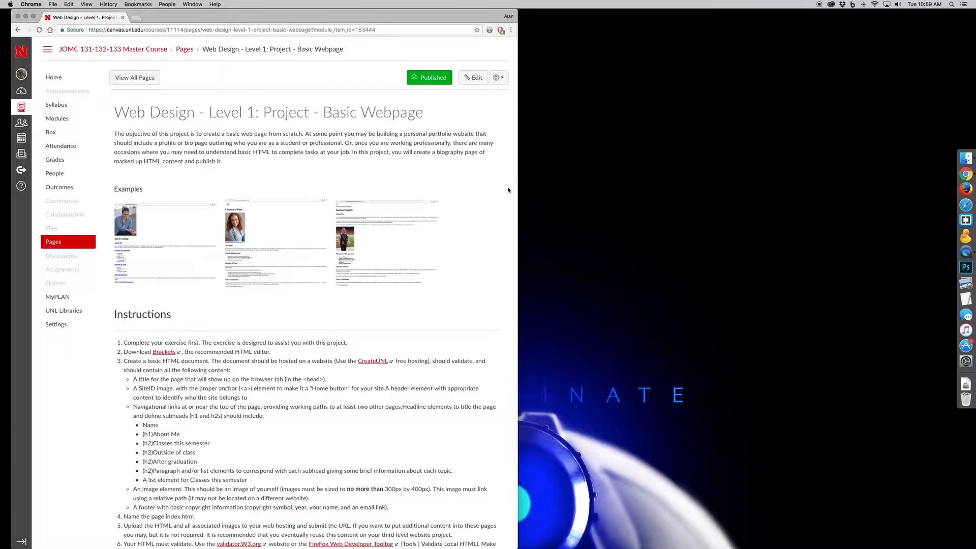
{"action": "mouse_move", "coordinate": [965, 220]}
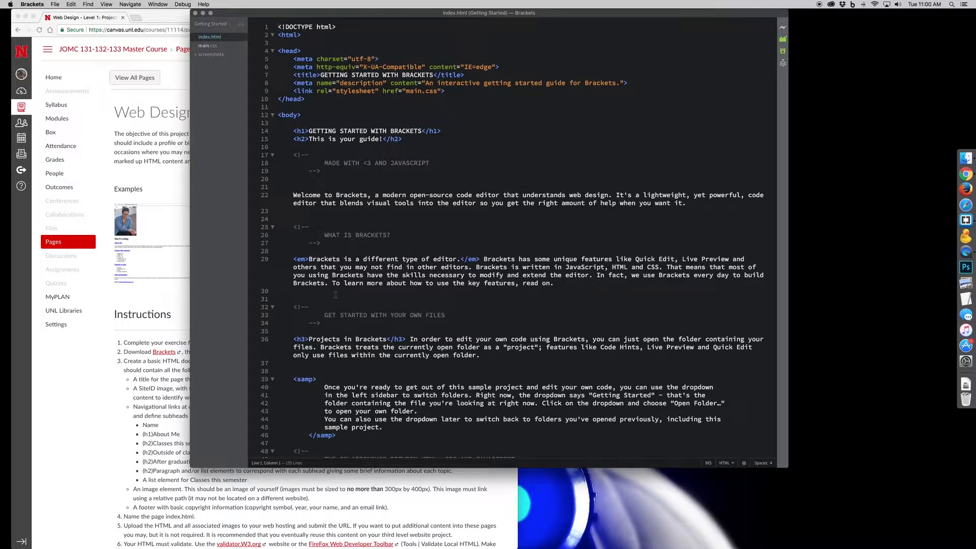
Scroll through the Getting Started sample index.html code.
{"action": "scroll", "scroll_direction": "down", "scroll_amount": 3}
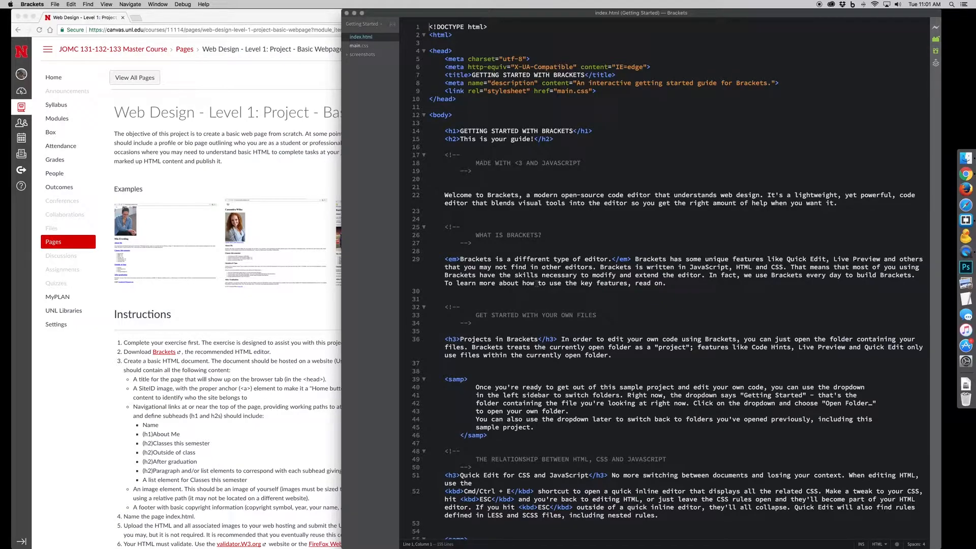
{"action": "scroll", "scroll_direction": "down", "scroll_amount": 3}
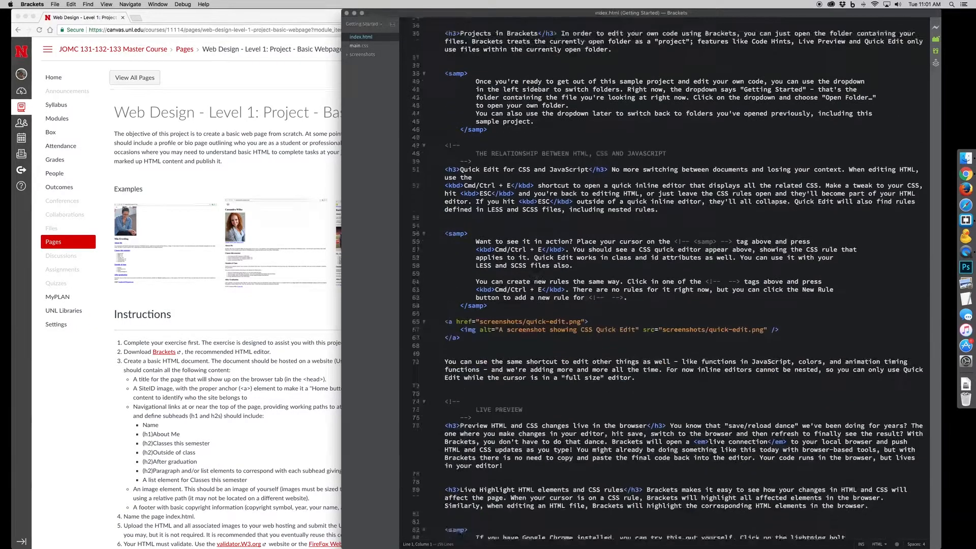
{"action": "scroll", "scroll_direction": "down", "scroll_amount": 3}
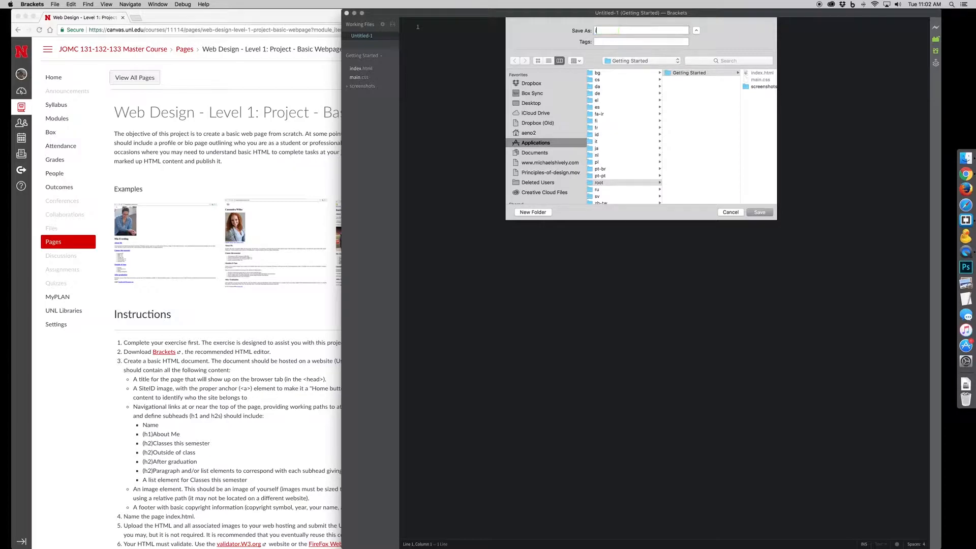
Name the new blank file index.html and save it to the Desktop.
{"action": "type", "text": "index.html"}
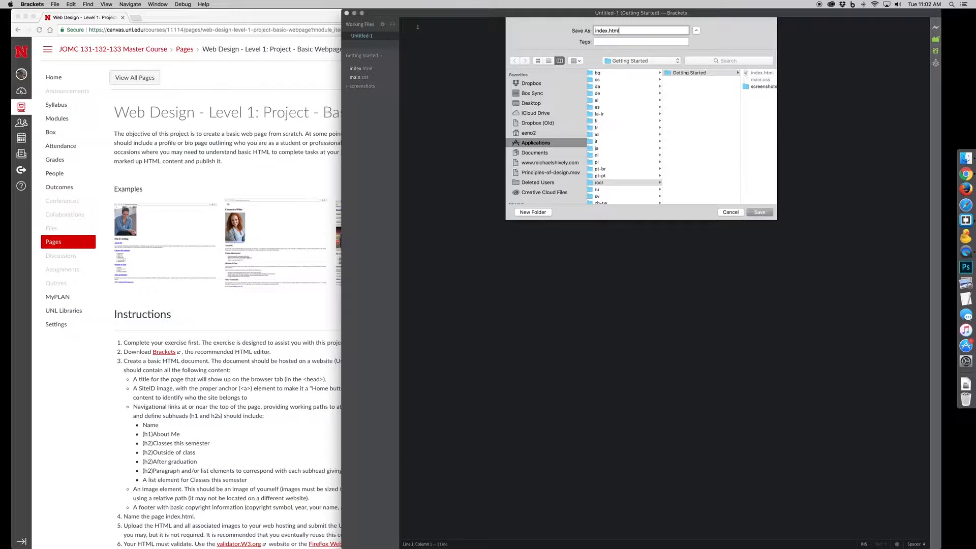
{"action": "left_click", "coordinate": [531, 103]}
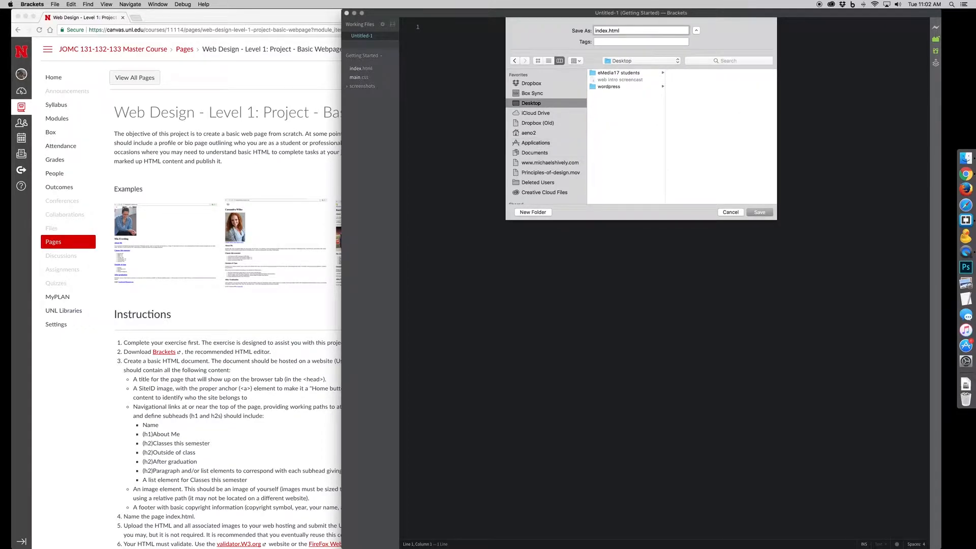
{"action": "left_click", "coordinate": [758, 211]}
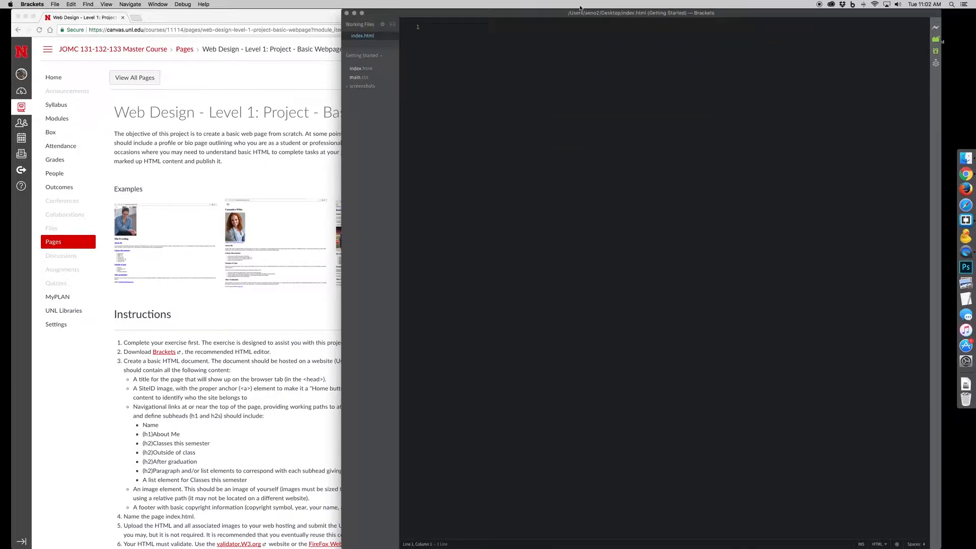
Insert the HTML5 doctype template from Edit > HTML Templates into index.html.
{"action": "left_click", "coordinate": [32, 5]}
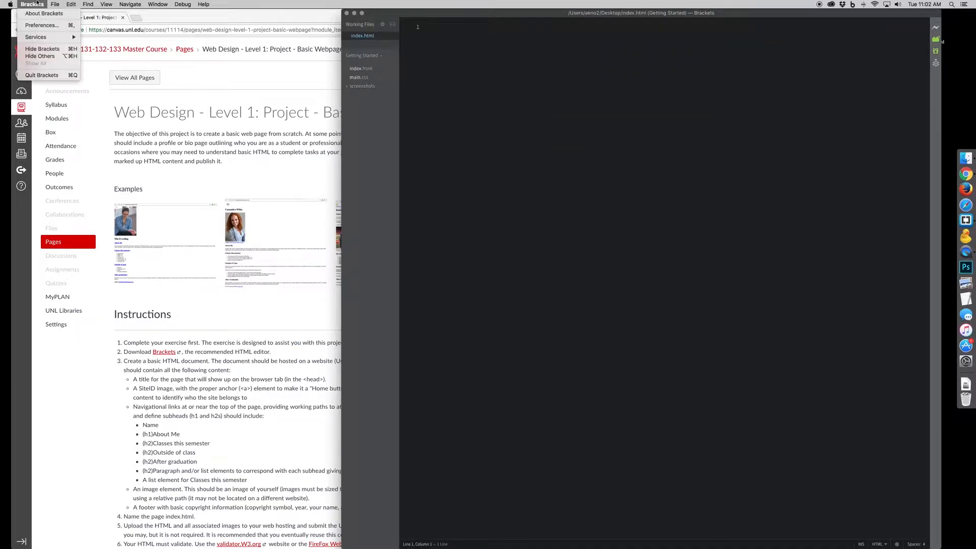
{"action": "left_click", "coordinate": [55, 5]}
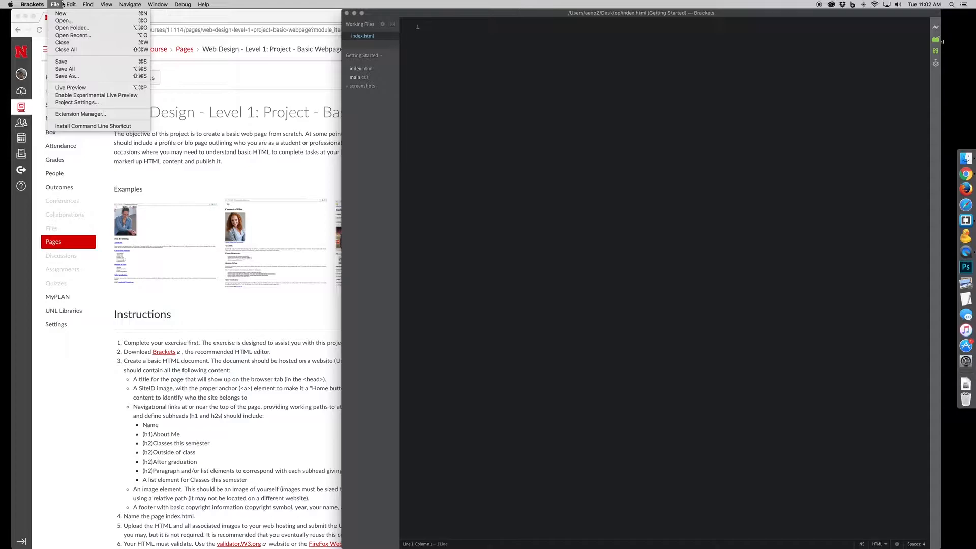
{"action": "left_click", "coordinate": [71, 5]}
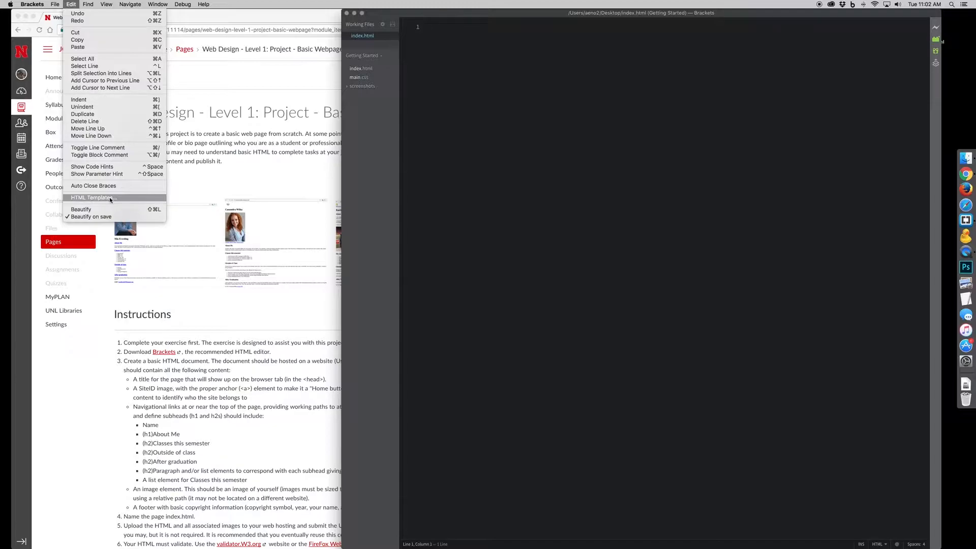
{"action": "left_click", "coordinate": [94, 198]}
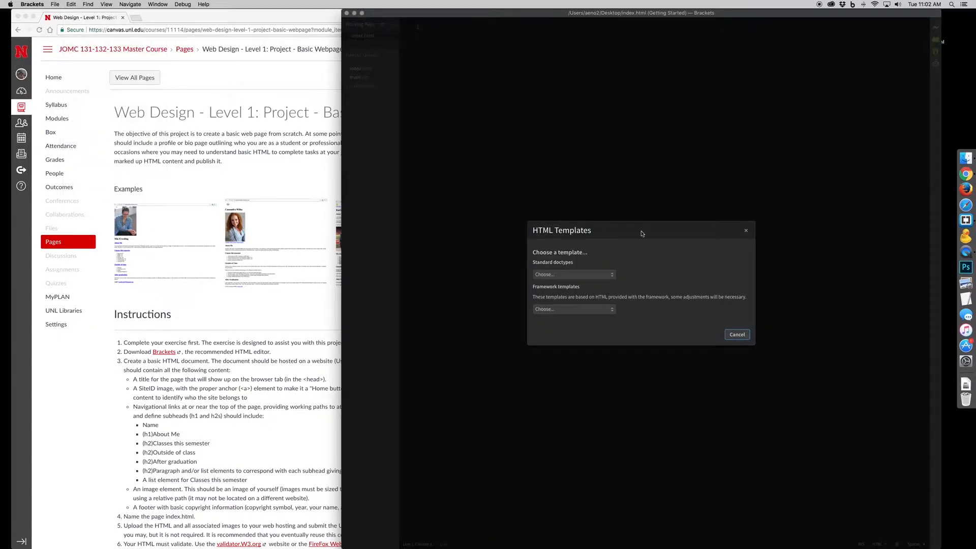
{"action": "left_click", "coordinate": [571, 274]}
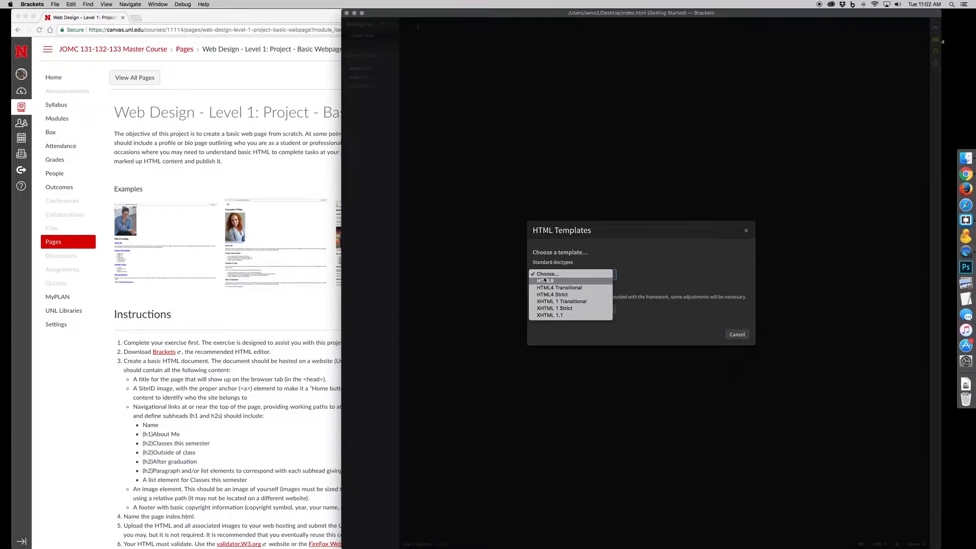
{"action": "left_click", "coordinate": [546, 281]}
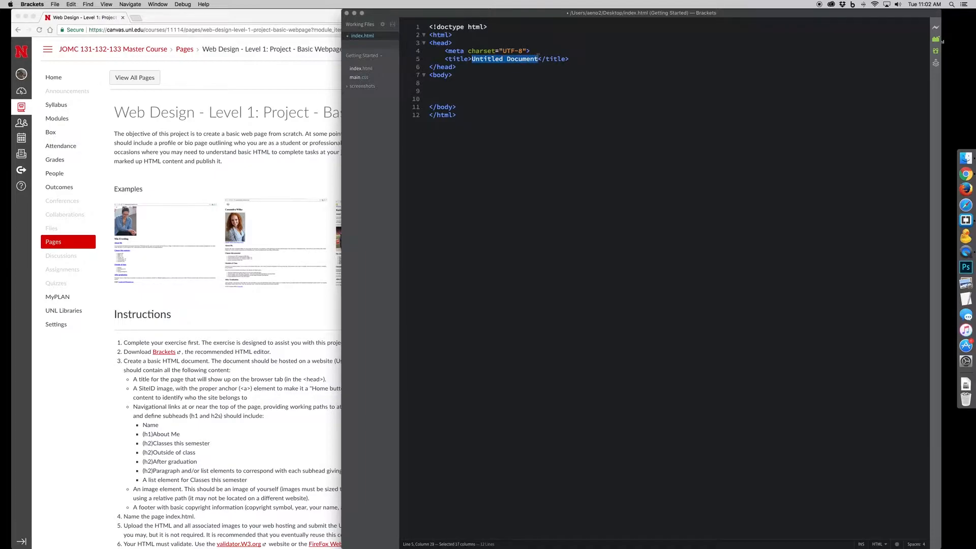
Change the page title from 'Untitled Document' to 'Alan's HTML Bio Page'.
{"action": "type", "text": "Alan's"}
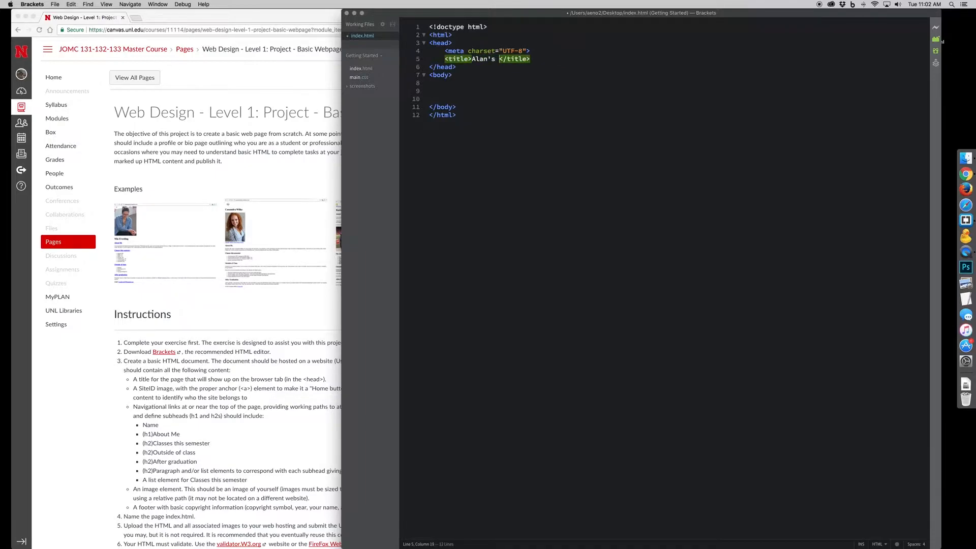
{"action": "type", "text": "Html"}
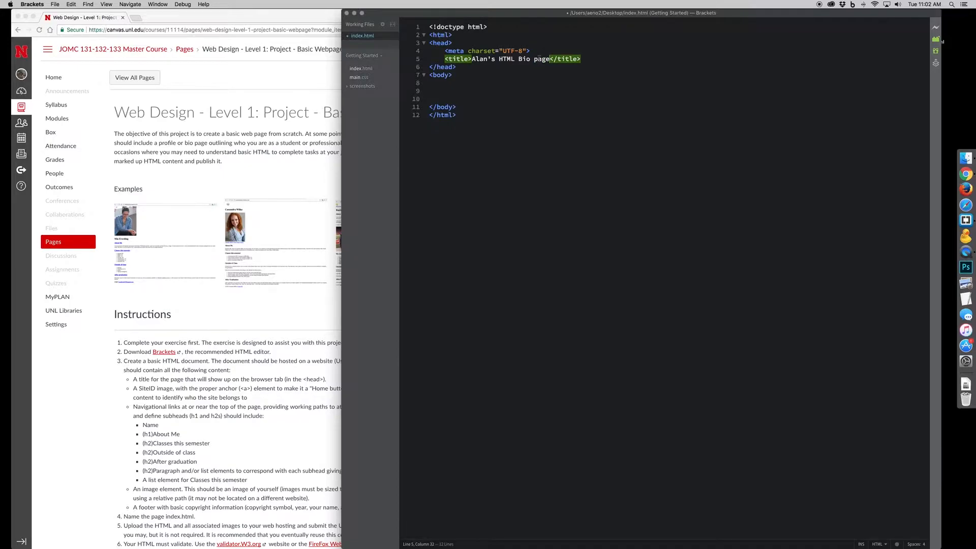
{"action": "double_click", "coordinate": [542, 59]}
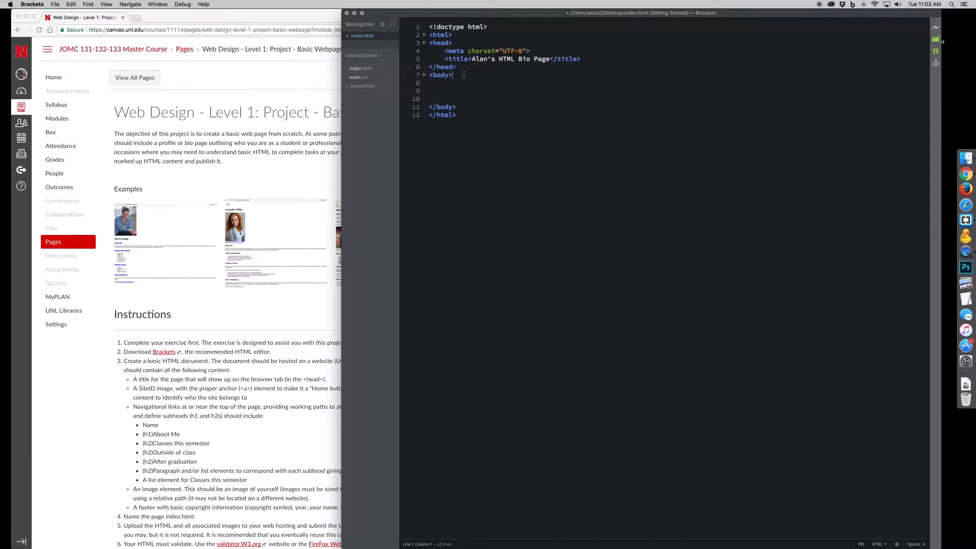
Type empty header, nav, main and footer tag pairs inside the body.
{"action": "type", "text": "<"}
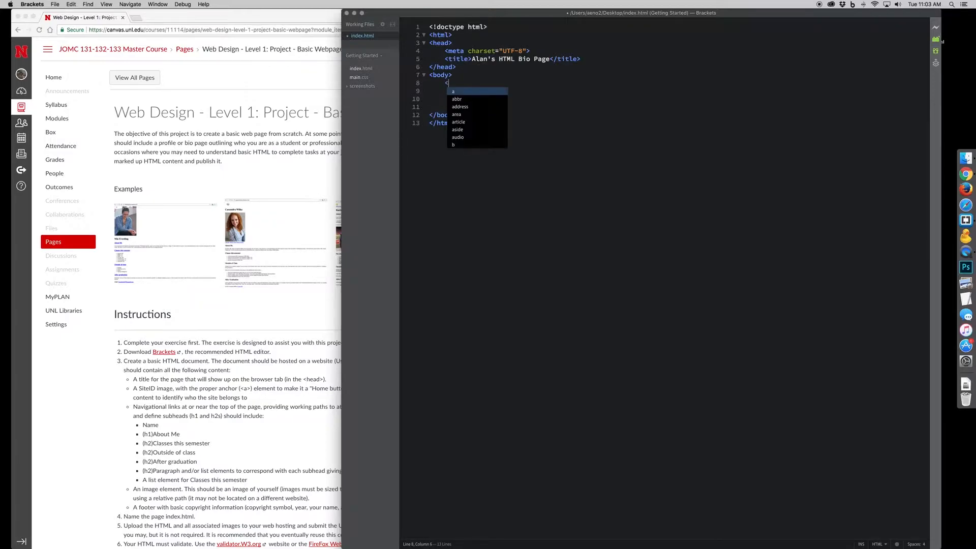
{"action": "type", "text": "header"}
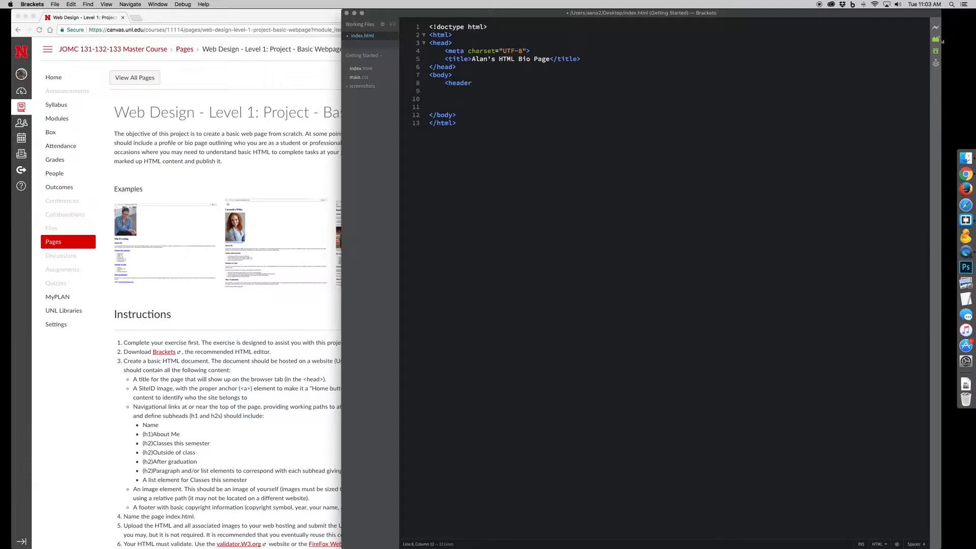
{"action": "type", "text": ">"}
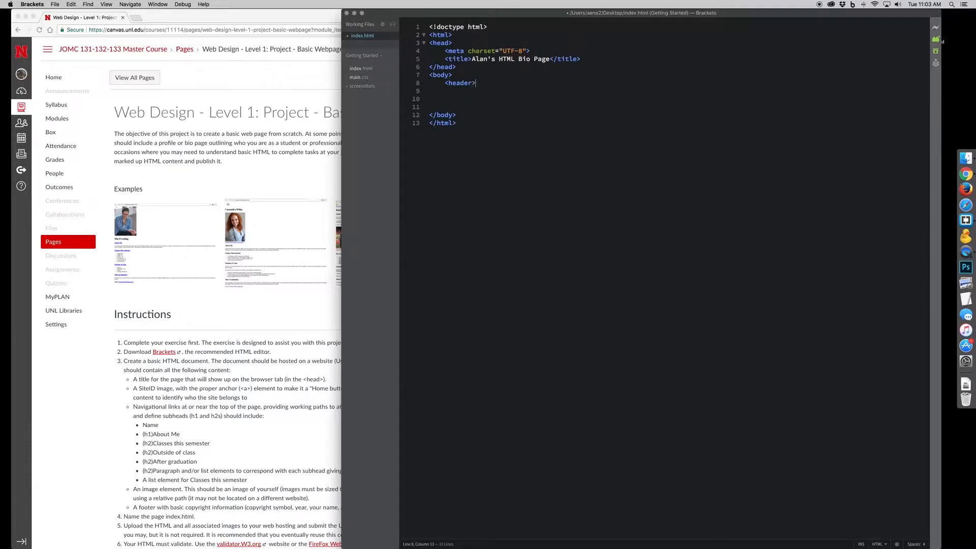
{"action": "type", "text": "<?"}
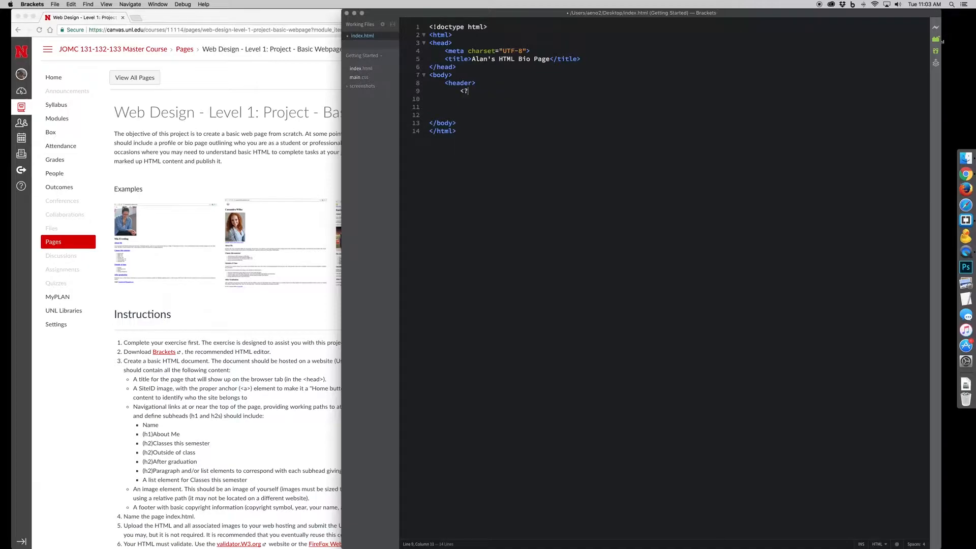
{"action": "type", "text": "/header>"}
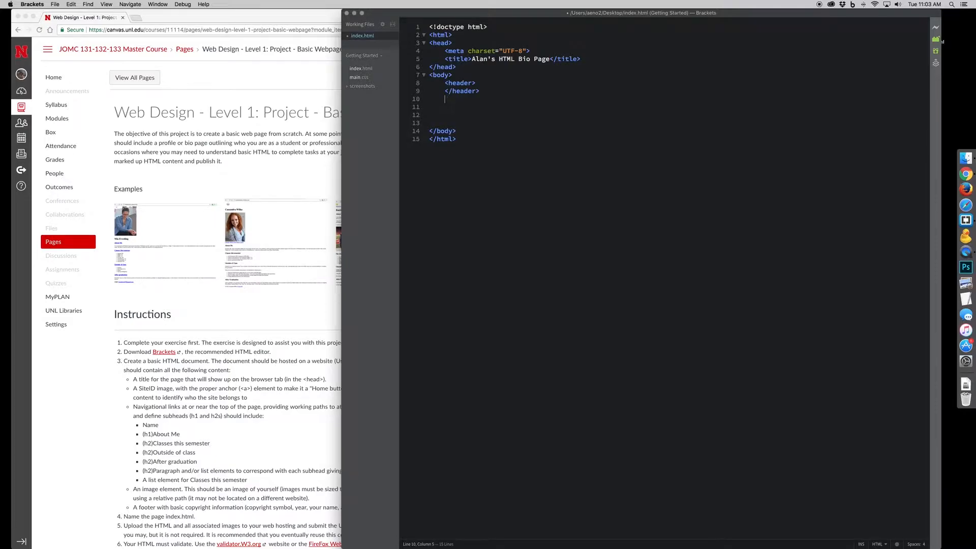
{"action": "type", "text": "n"}
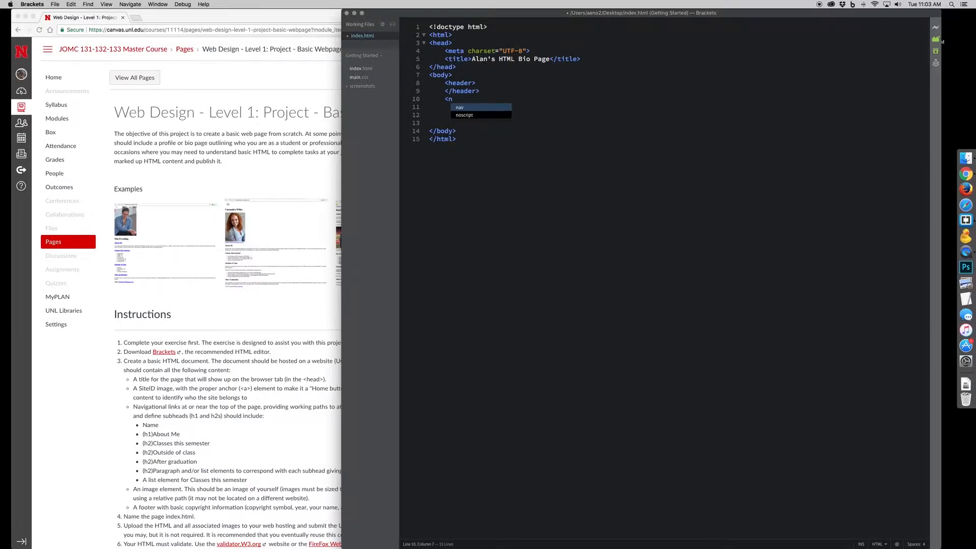
{"action": "type", "text": "av>"}
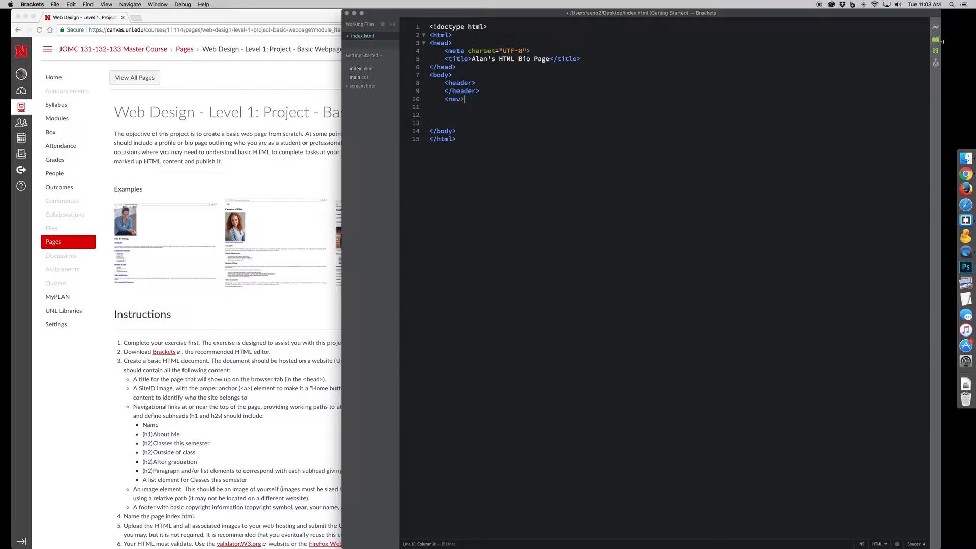
{"action": "type", "text": "</nav>"}
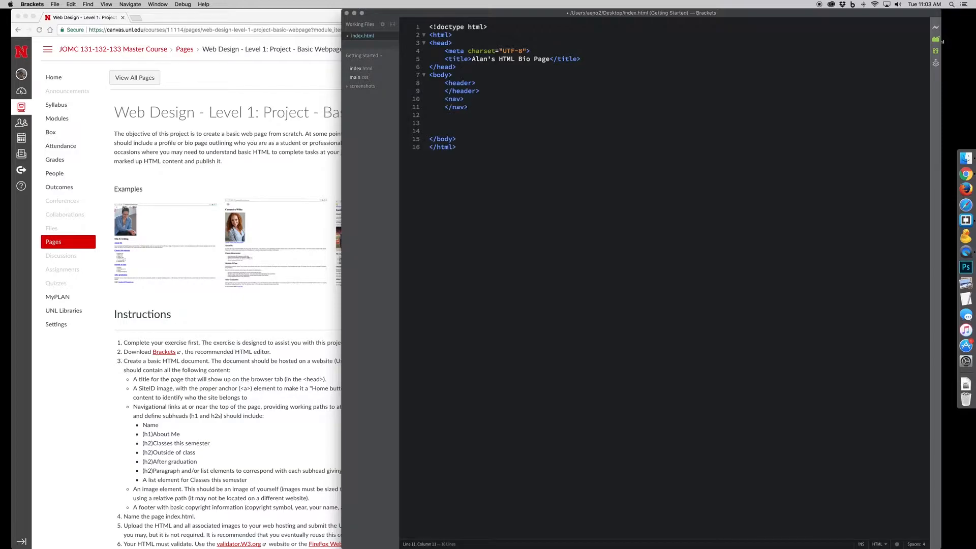
{"action": "type", "text": "M"}
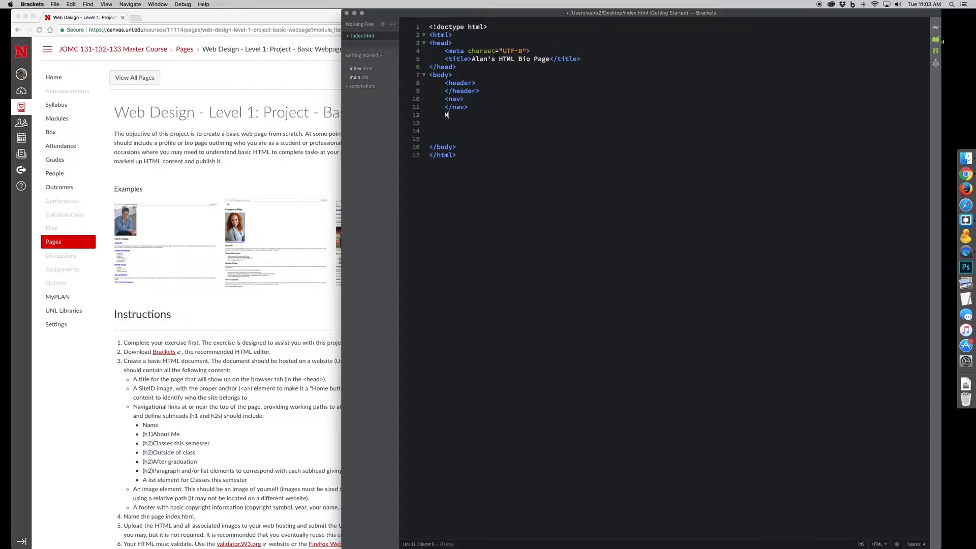
{"action": "type", "text": "main>"}
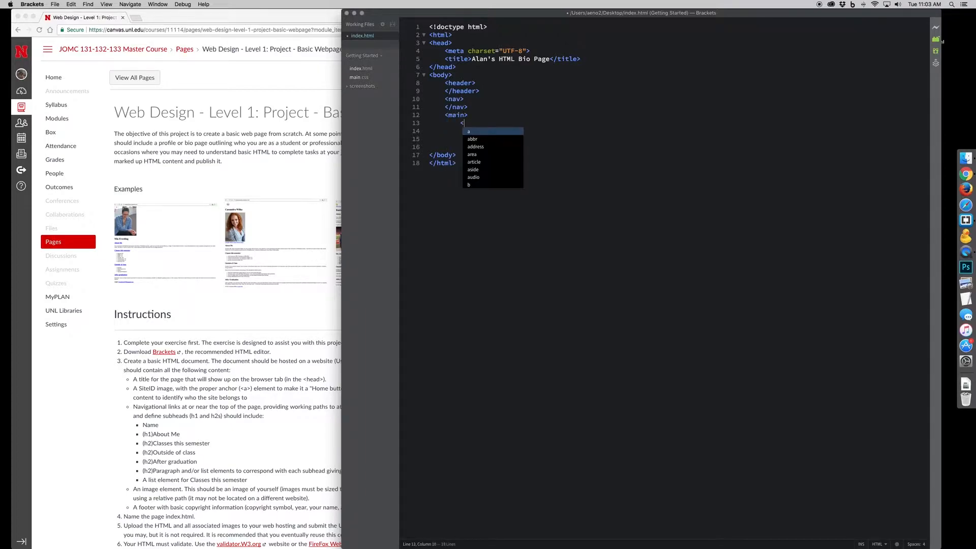
{"action": "type", "text": "/main>"}
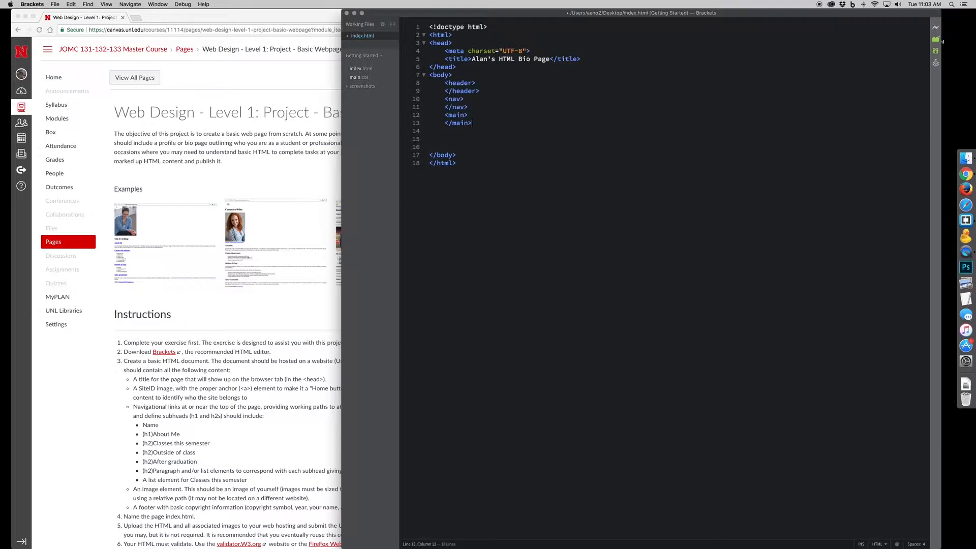
{"action": "type", "text": "<footer>"}
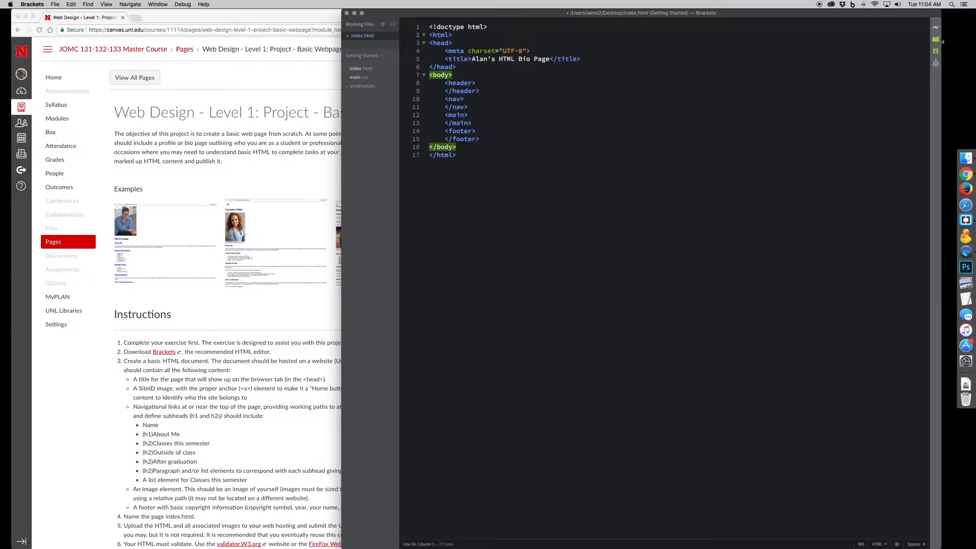
Add an h1 heading in the header and place the cursor inside nav.
{"action": "left_click", "coordinate": [476, 83]}
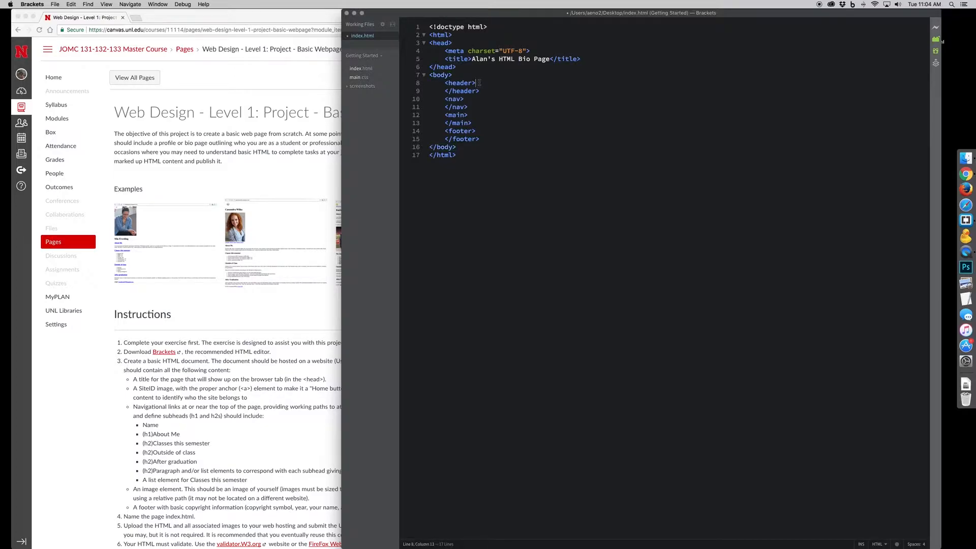
{"action": "type", "text": "<h1>Alan Eno</h1>"}
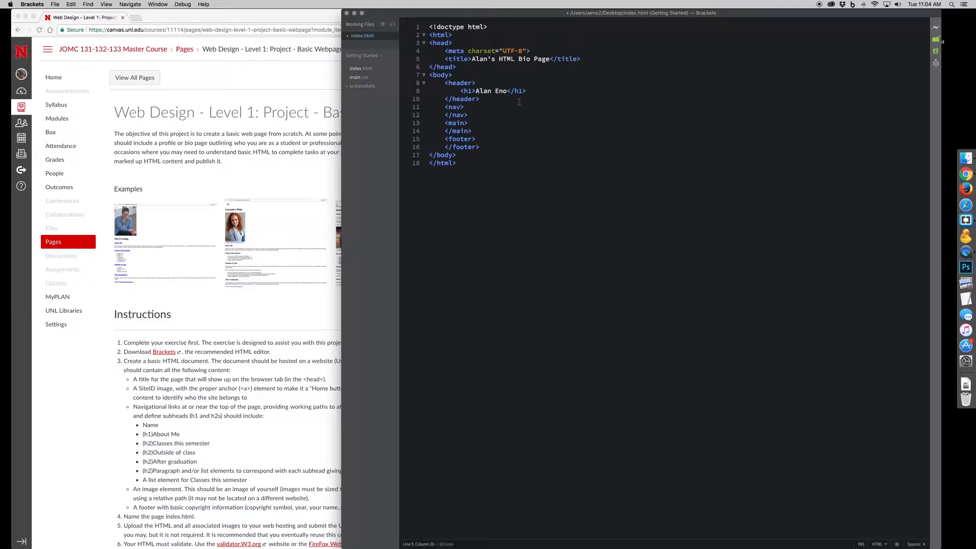
{"action": "left_click", "coordinate": [463, 106]}
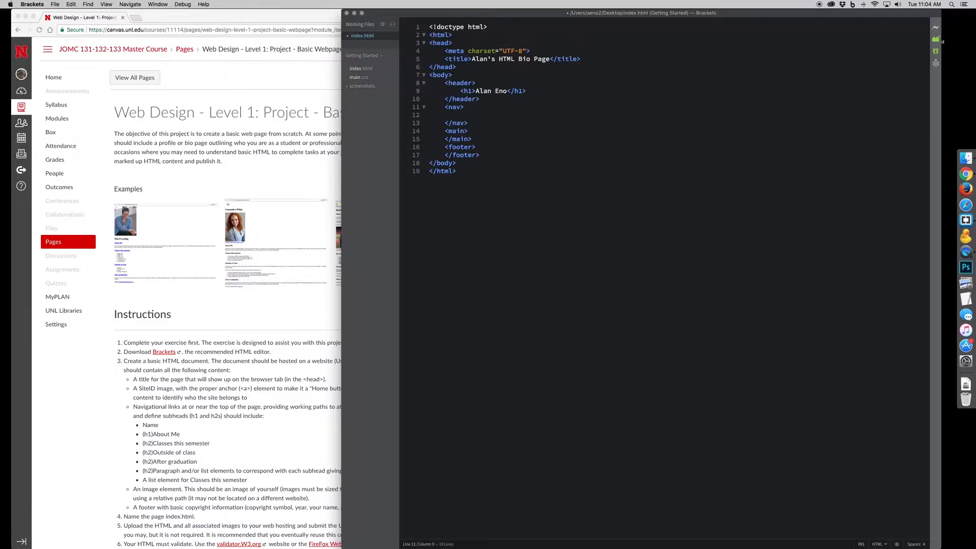
Start the nav list with a HOME link to index.html.
{"action": "type", "text": "<ul>"}
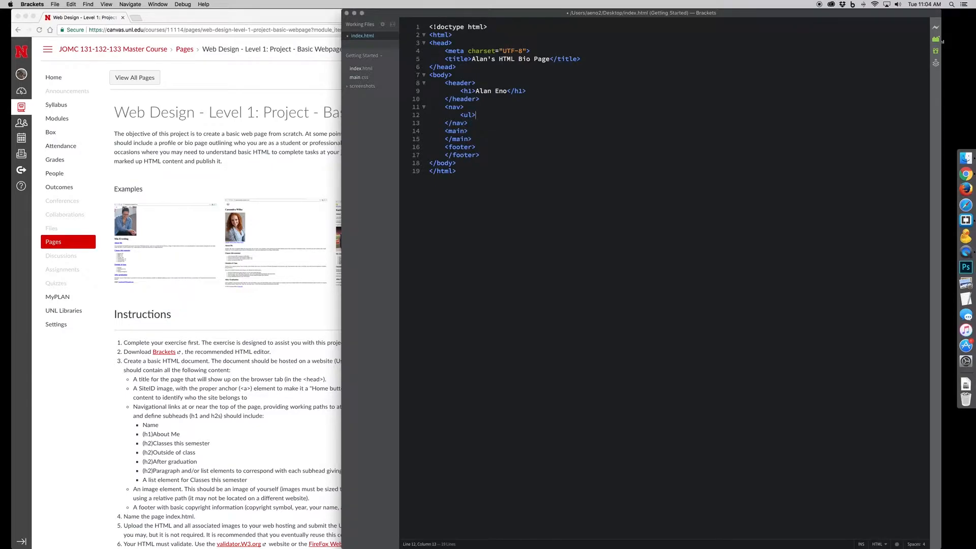
{"action": "type", "text": "<li>"}
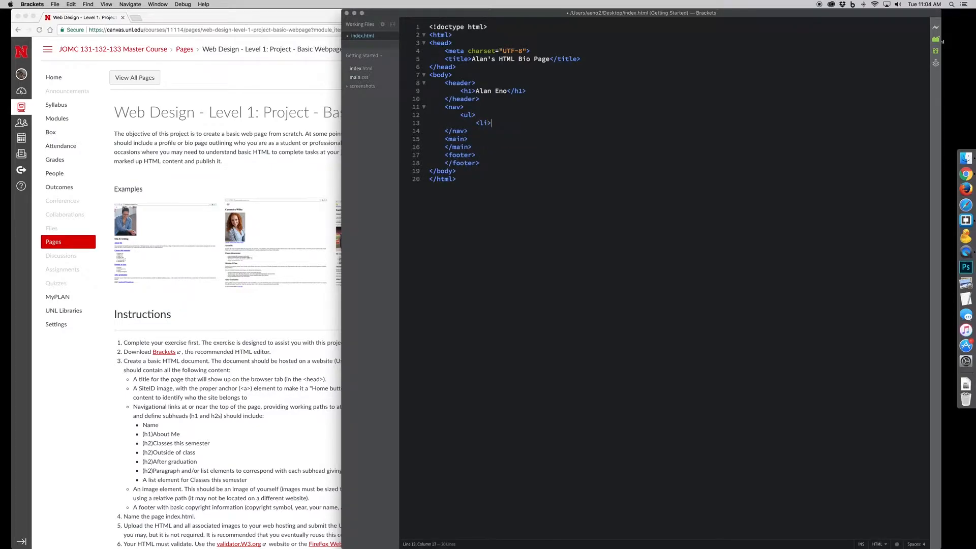
{"action": "type", "text": "<a"}
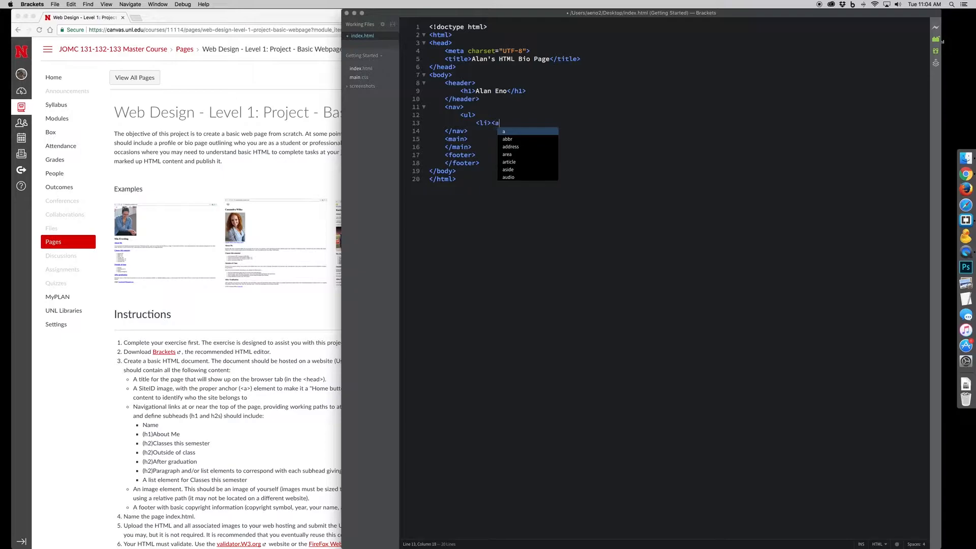
{"action": "type", "text": "href=\"\""}
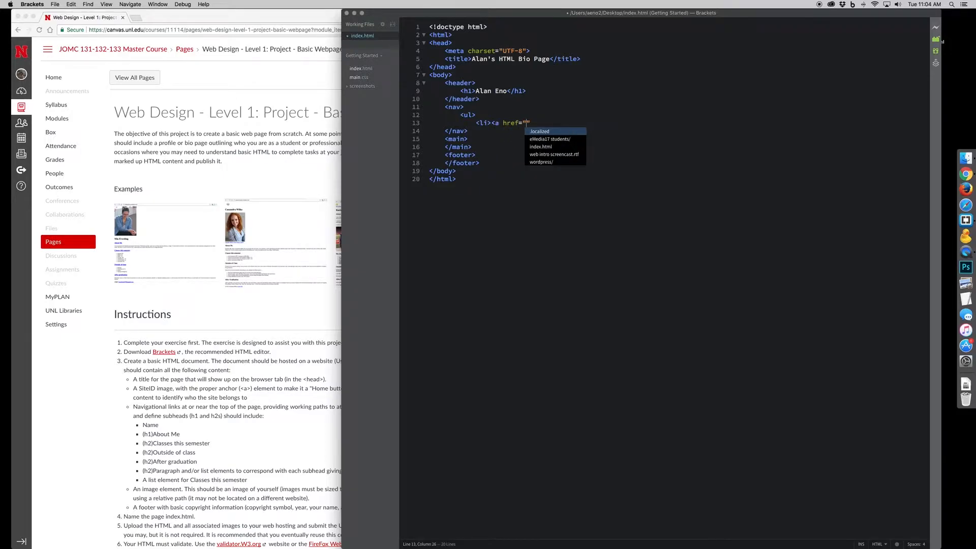
{"action": "type", "text": "index"}
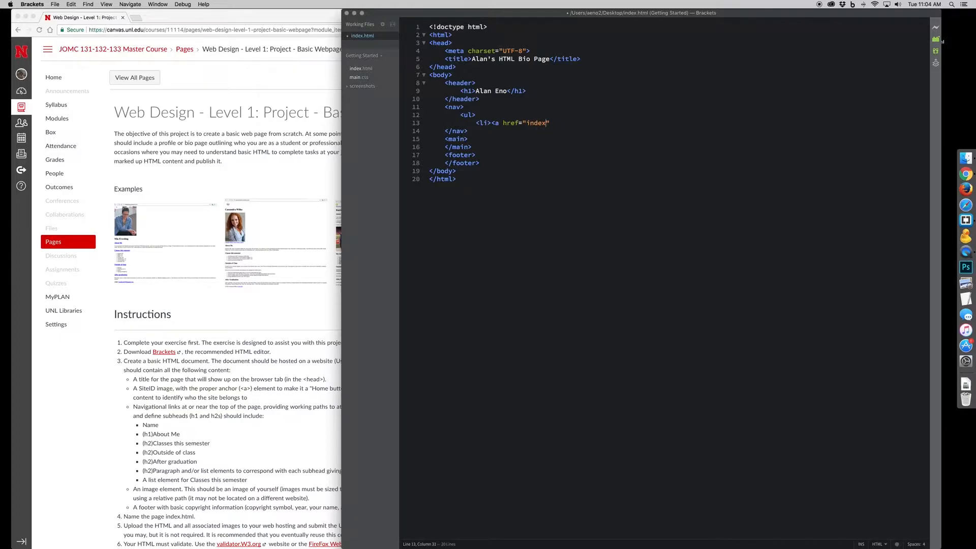
{"action": "type", "text": ".html"}
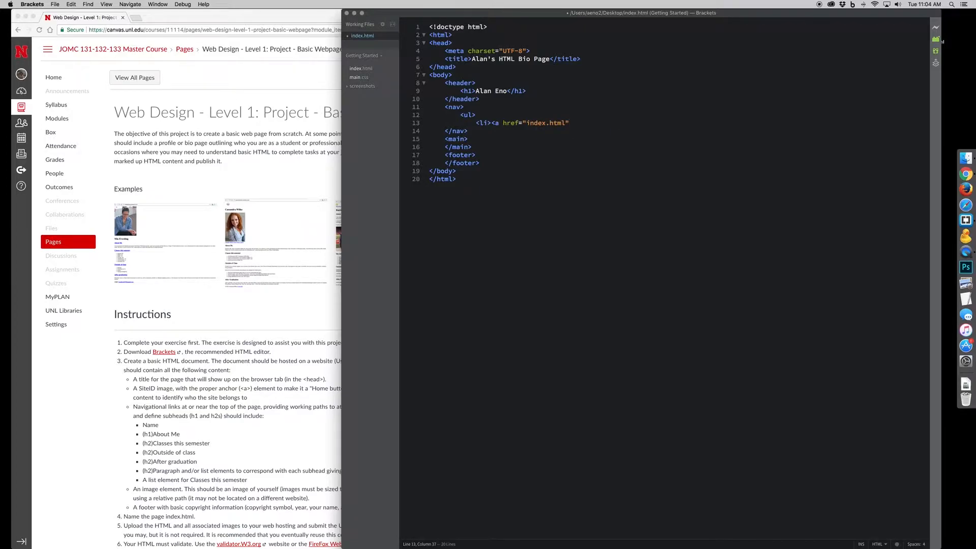
{"action": "type", "text": ">"}
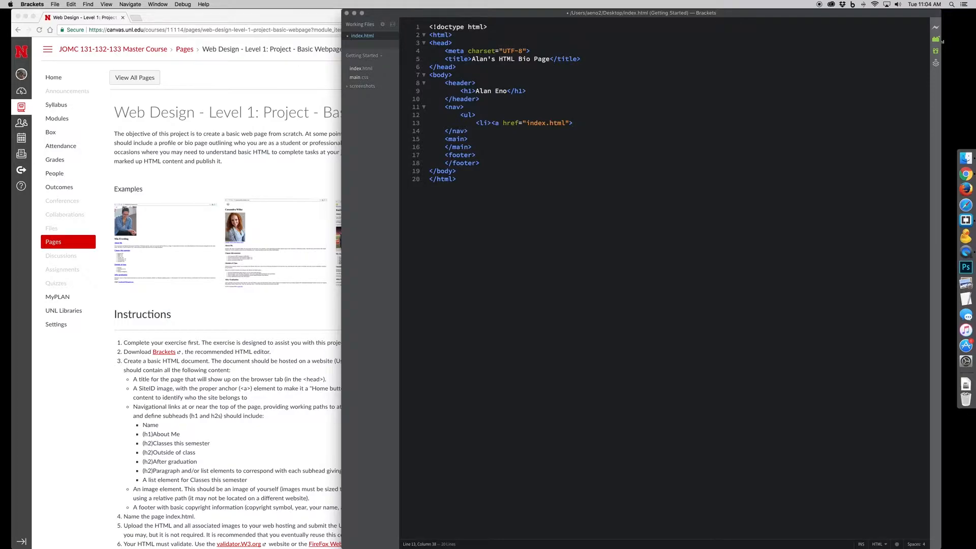
{"action": "type", "text": "HOME</a></li>"}
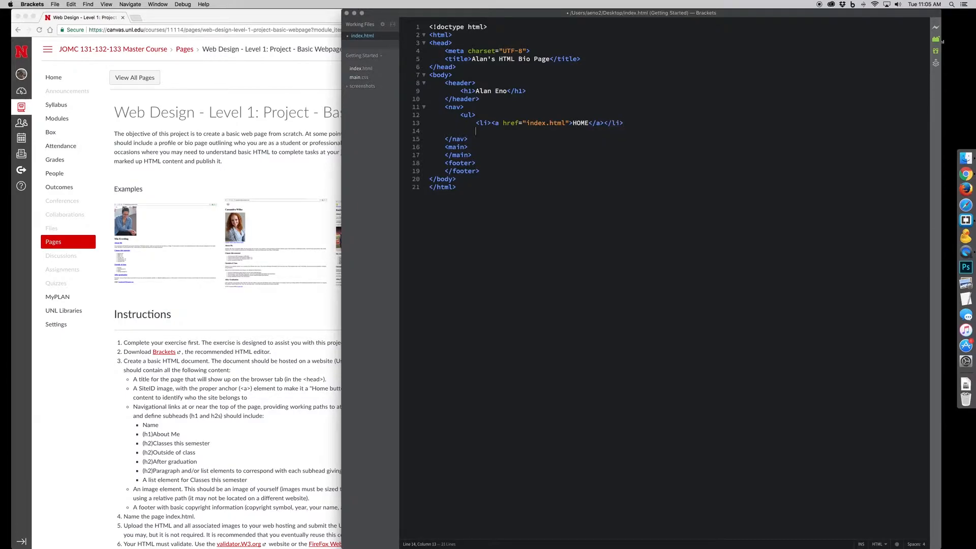
Add the resume.html and portfolio.html links, close the list, and fix link text.
{"action": "type", "text": "<li>"}
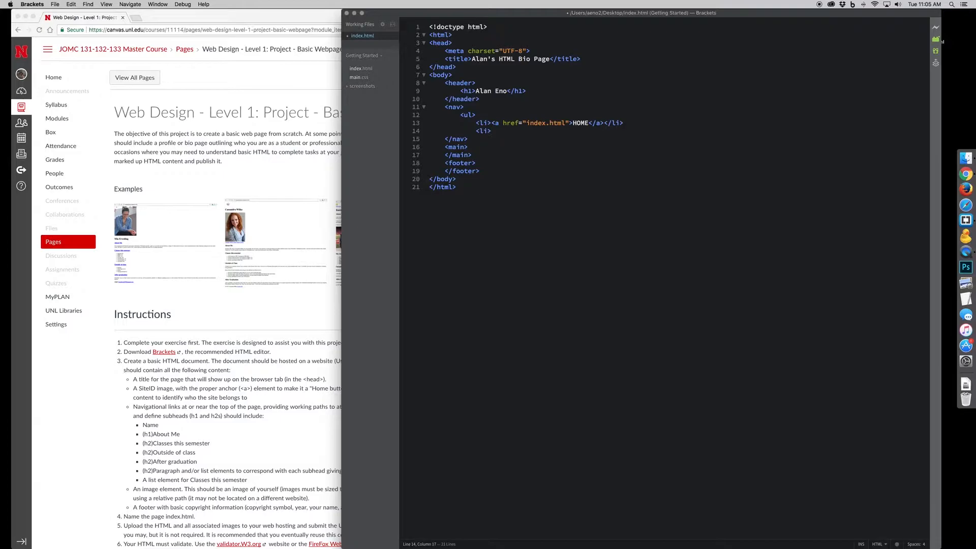
{"action": "type", "text": "<a href=\"about"}
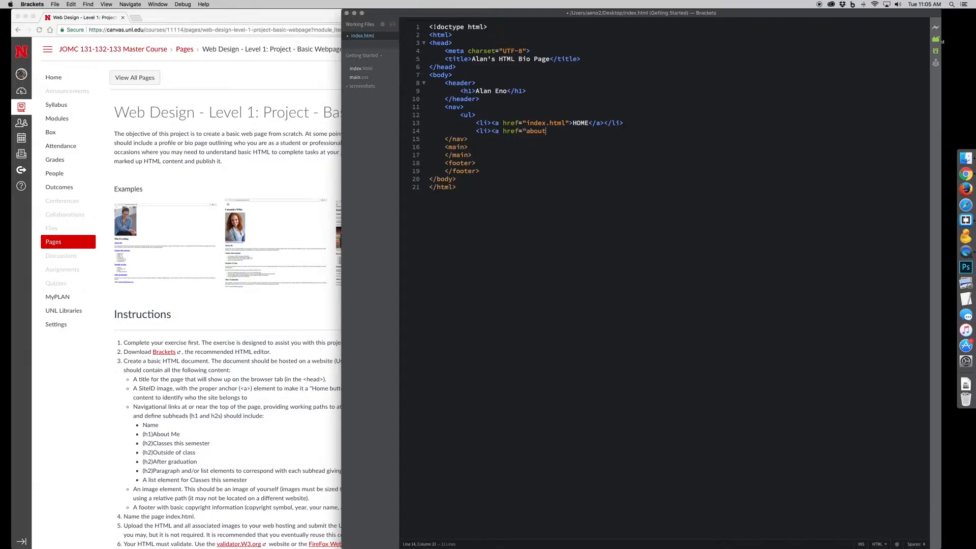
{"action": "type", "text": "me.html\">ABOUT ME</a></li>"}
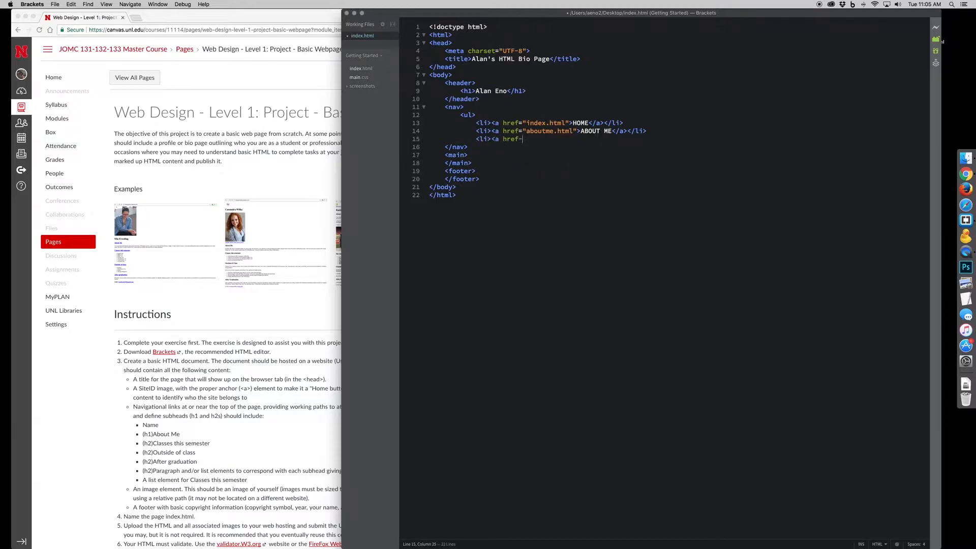
{"action": "type", "text": "\"portfolio.html\">PORTFOLIO</a></li>"}
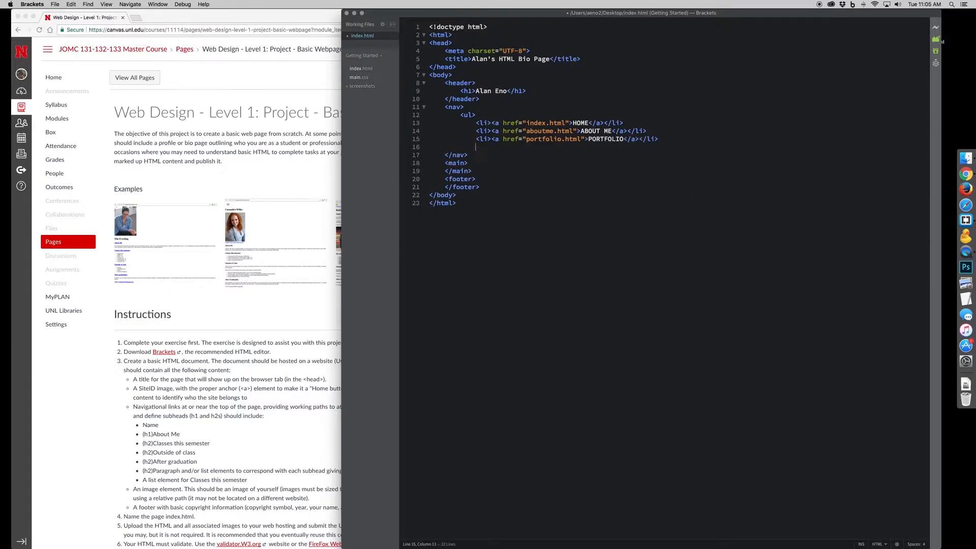
{"action": "type", "text": "</ul>"}
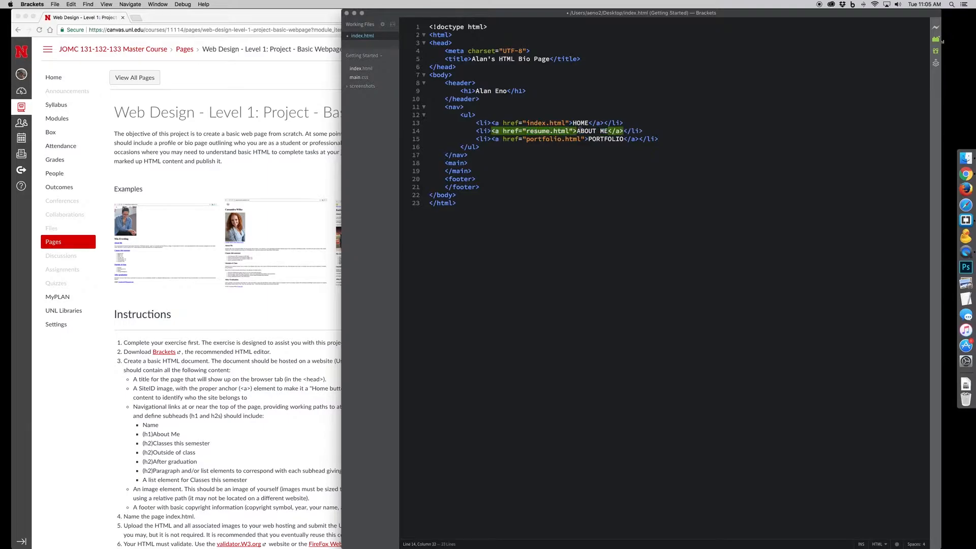
{"action": "type", "text": "resume"}
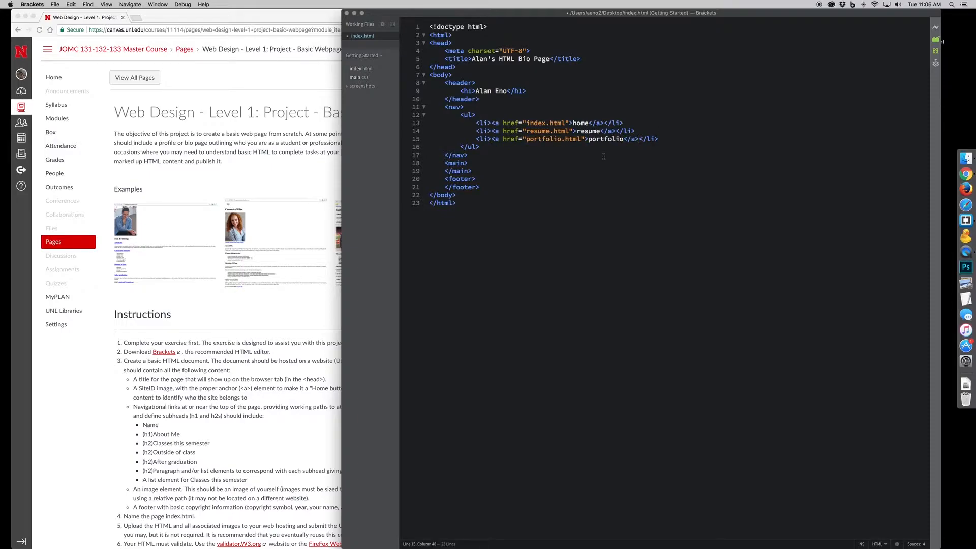
Add About Me, 'I am Alan', and a classes list with JOMC 130, JOMC 134, DC 491.
{"action": "type", "text": "<g2"}
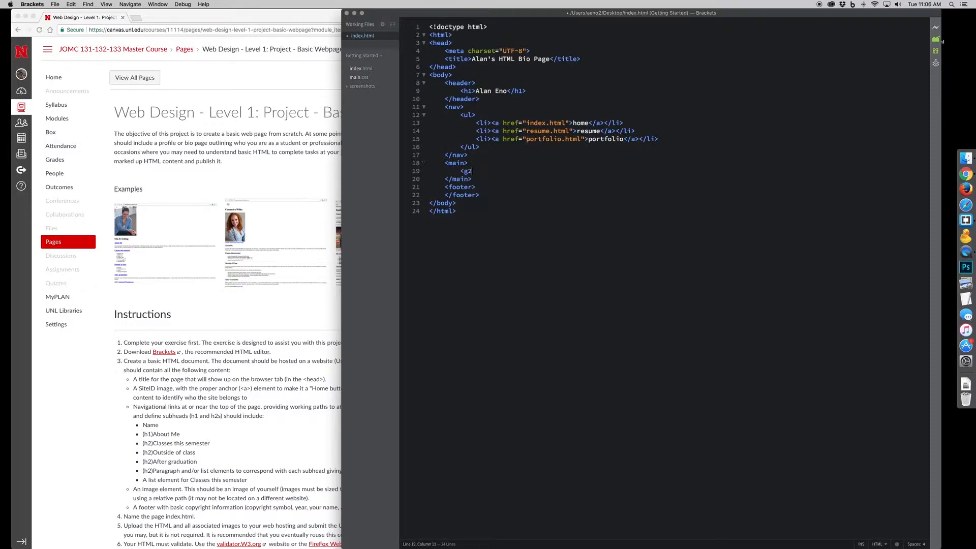
{"action": "type", "text": "h2>About Me</h2>"}
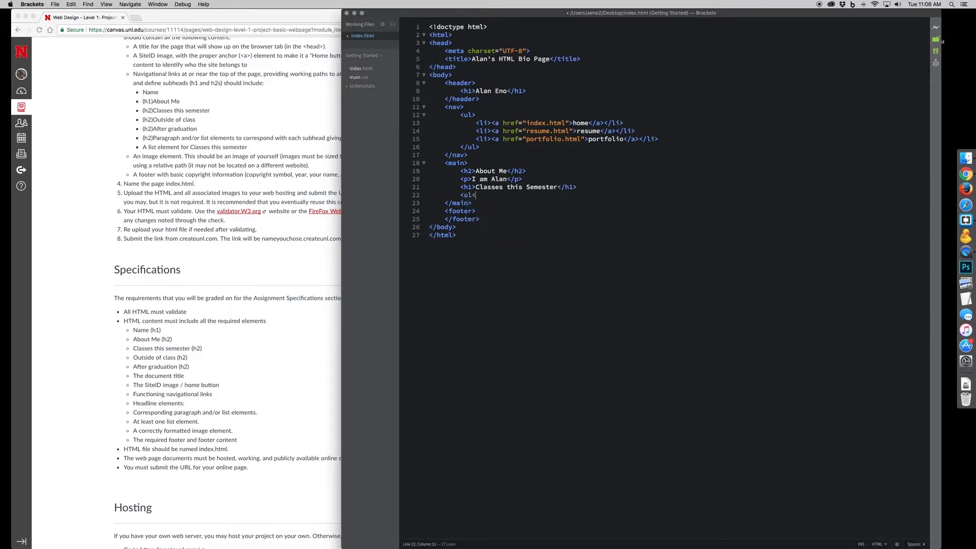
{"action": "type", "text": "<li>JOMC 131</li>"}
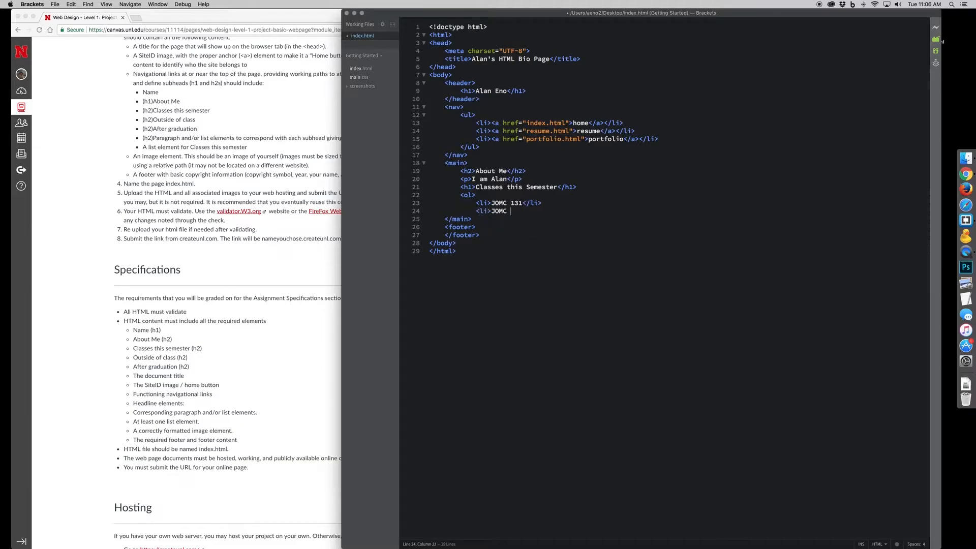
{"action": "type", "text": "130</li>"}
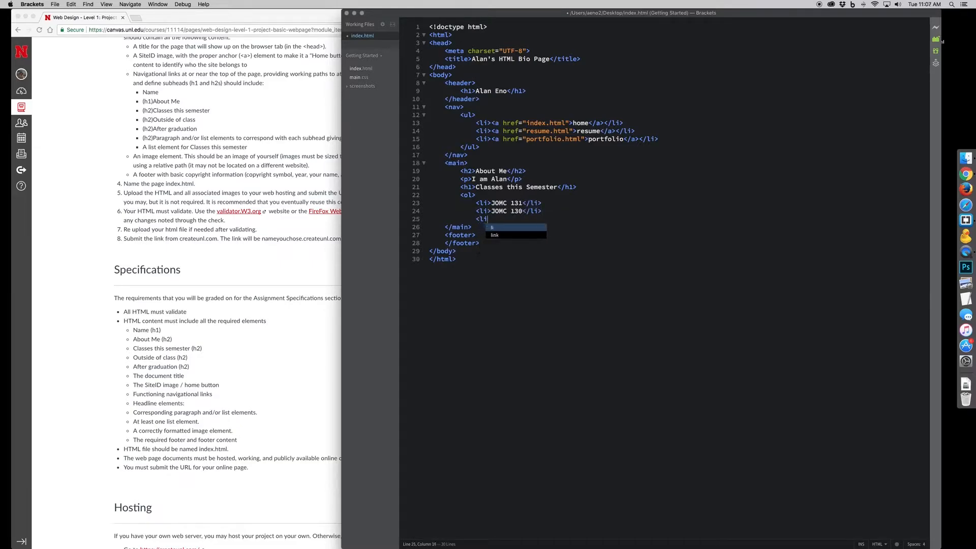
{"action": "type", "text": ">JOMC 134<."}
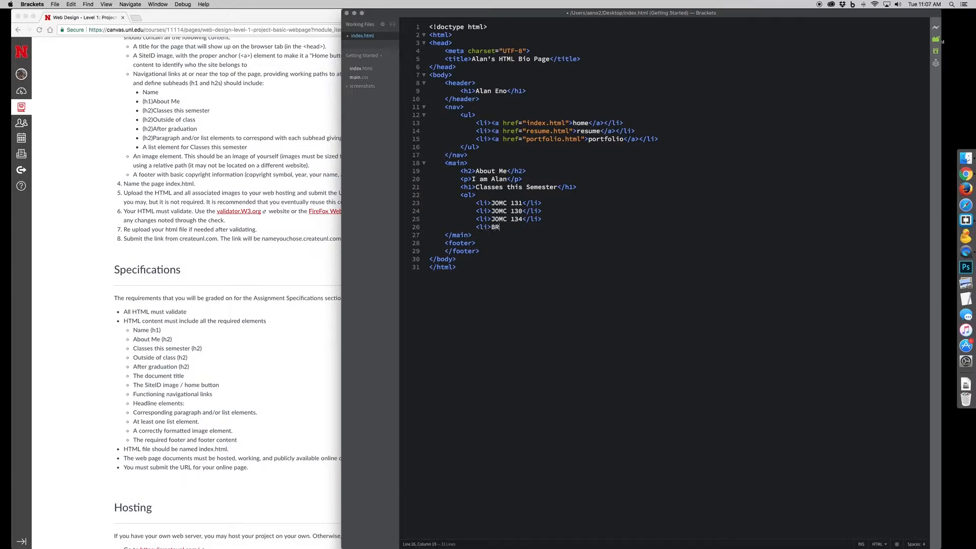
{"action": "type", "text": "DC 491</li>"}
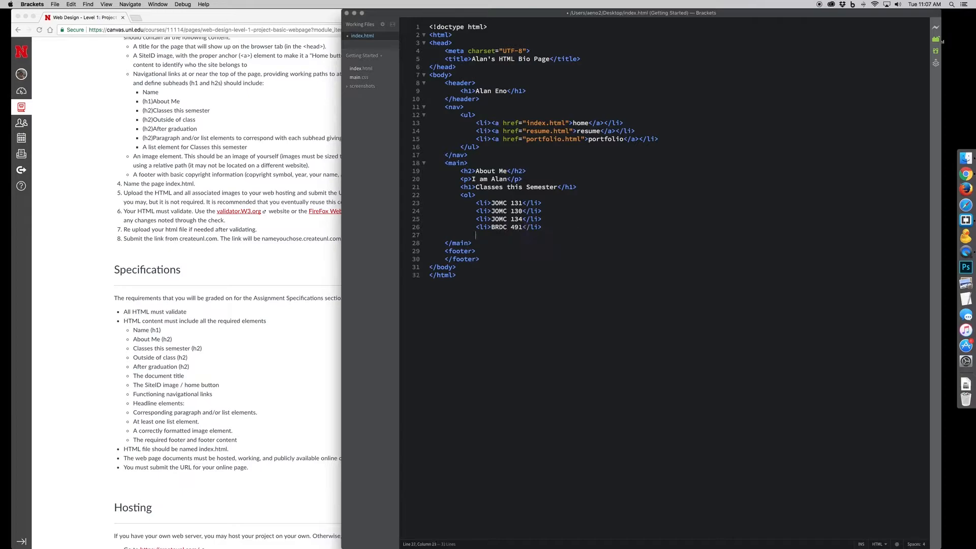
{"action": "type", "text": "</ol>"}
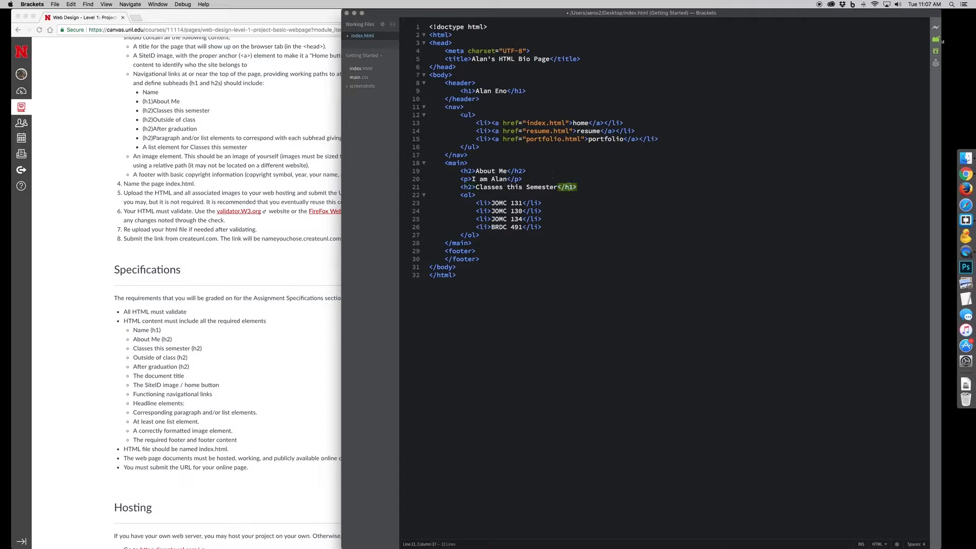
{"action": "type", "text": "<a h"}
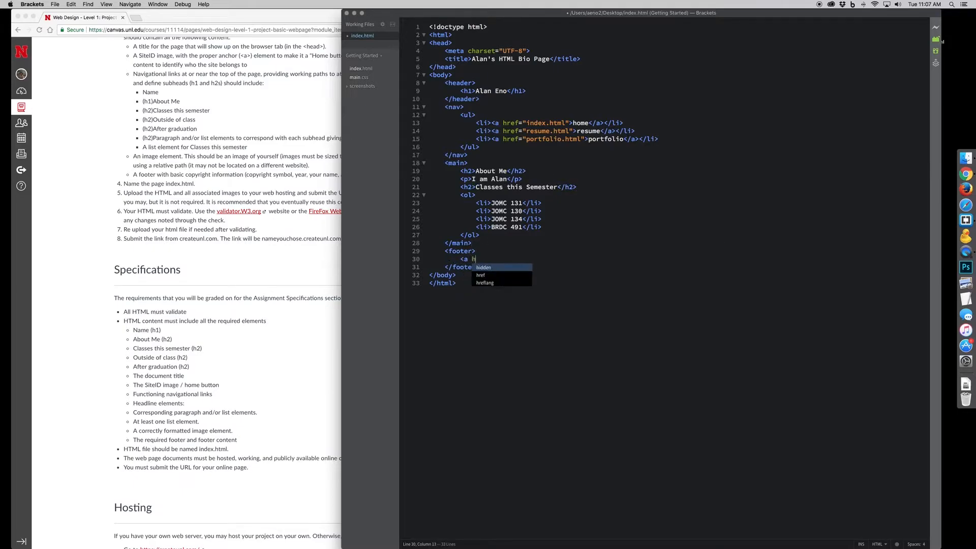
{"action": "type", "text": "ref=\""}
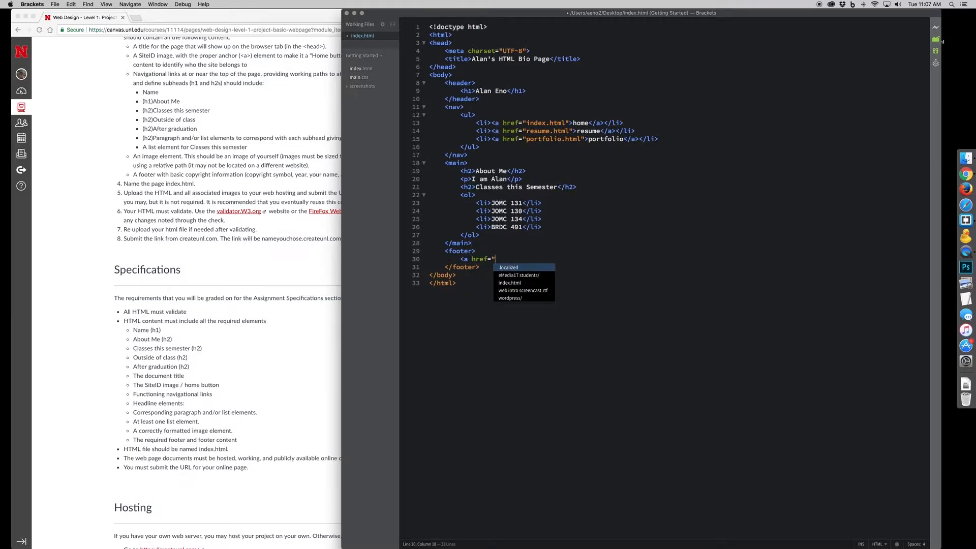
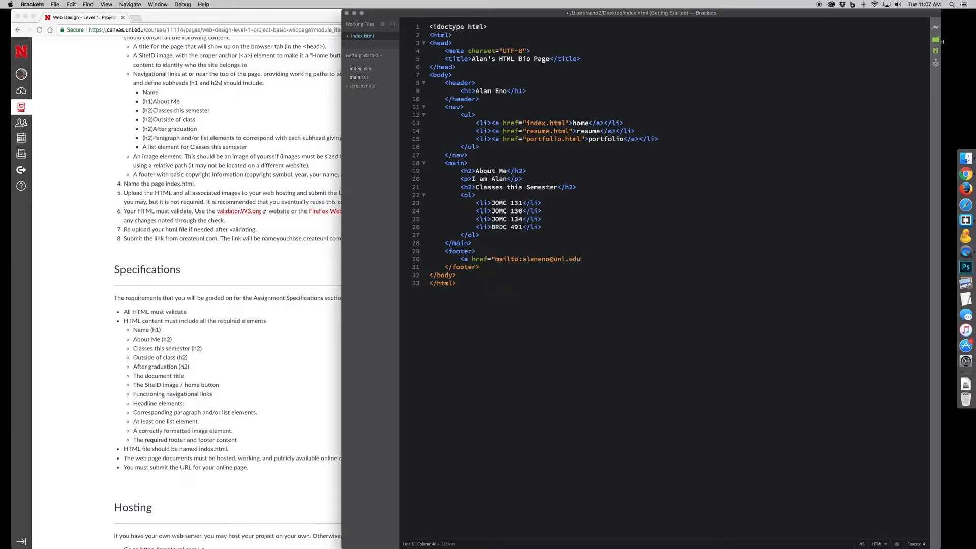
{"action": "type", "text": "Email"}
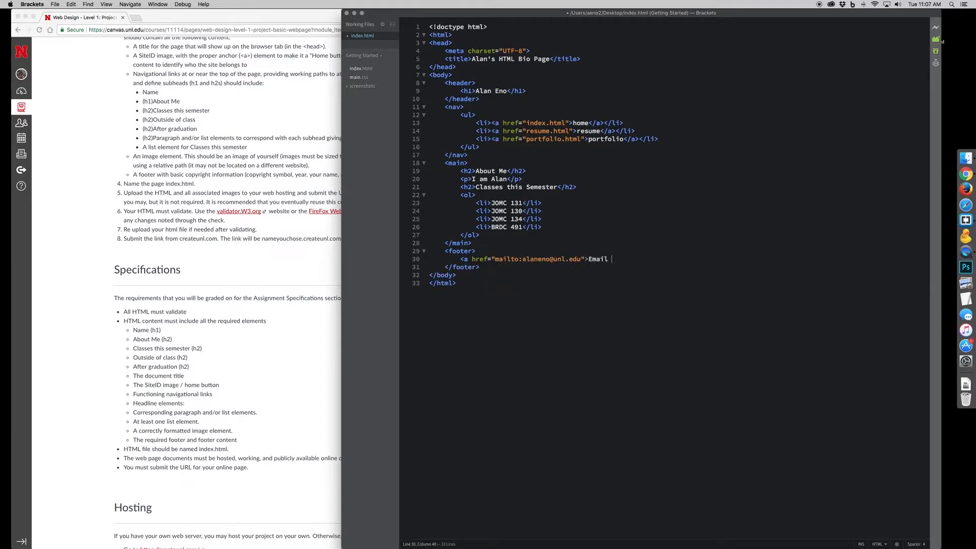
{"action": "type", "text": "Alan Eno</a>"}
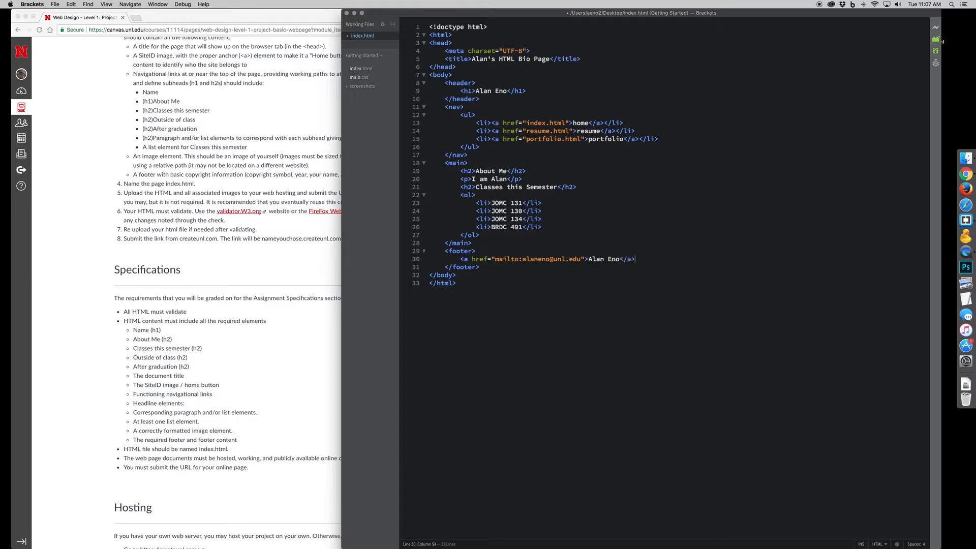
{"action": "type", "text": "<p>"}
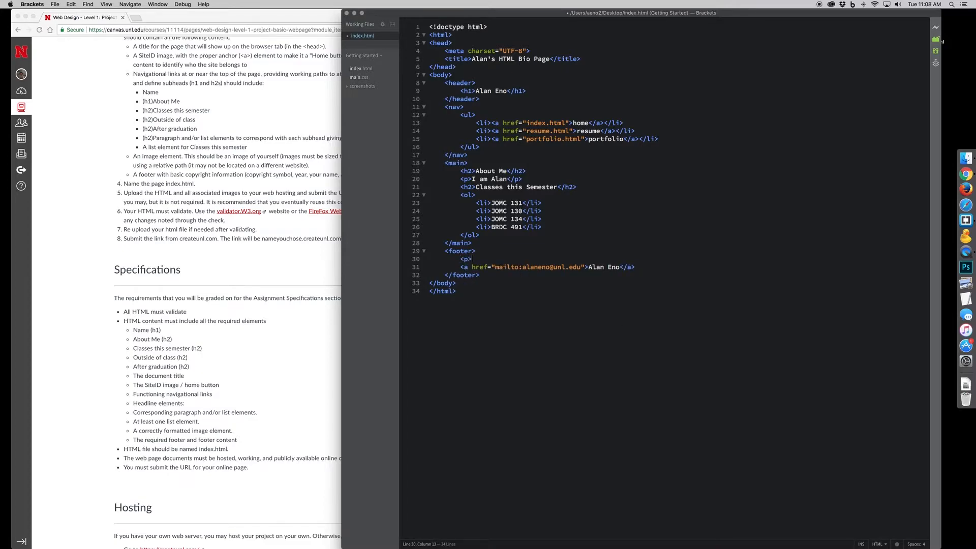
{"action": "type", "text": "&copy;"}
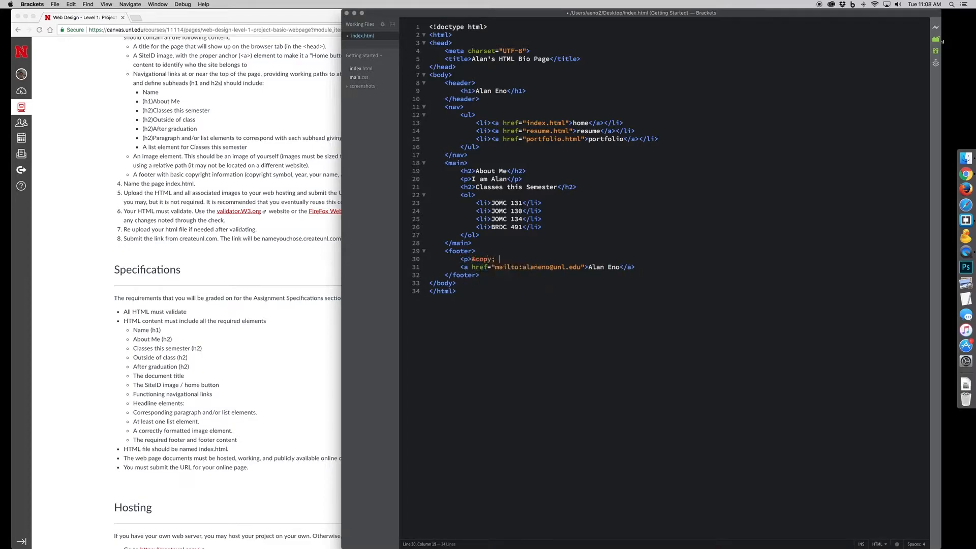
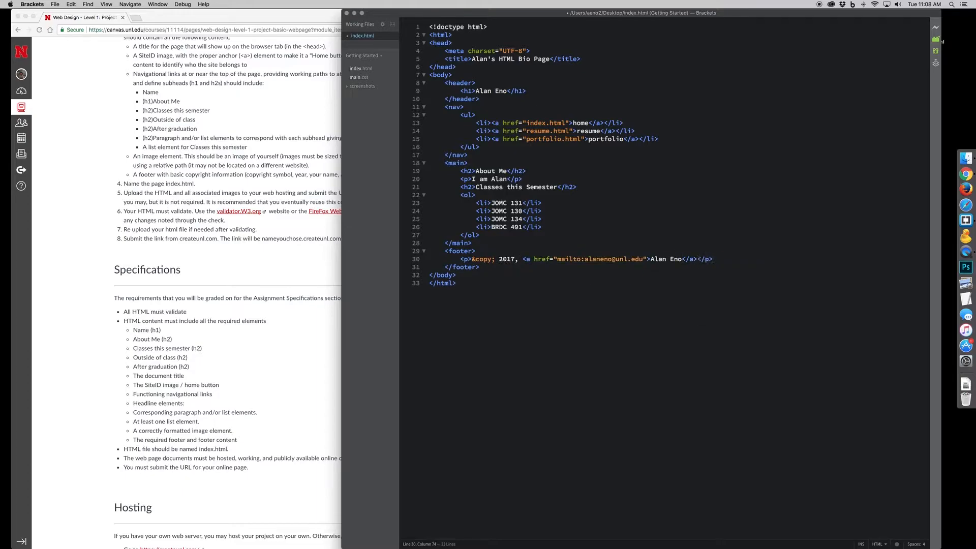
{"action": "left_click", "coordinate": [713, 258]}
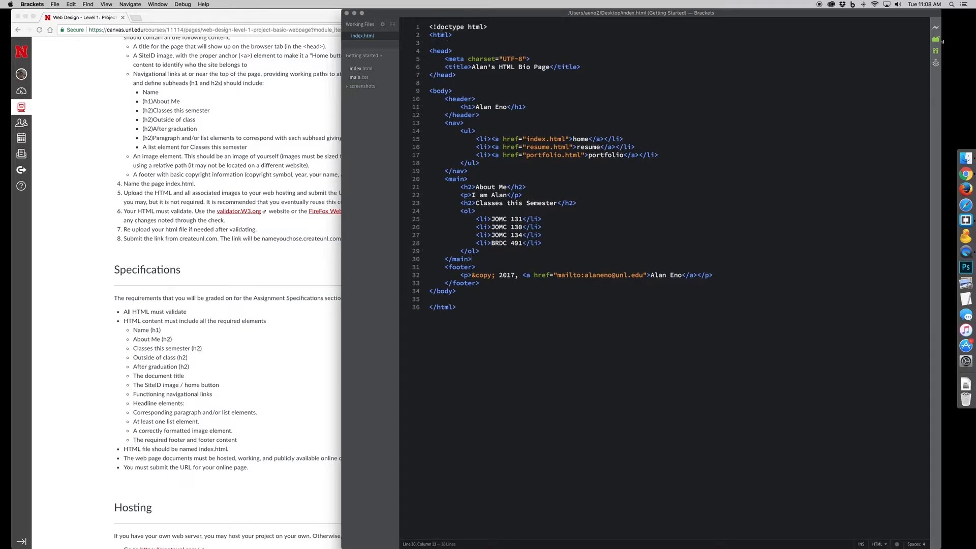
{"action": "mouse_move", "coordinate": [411, 12]}
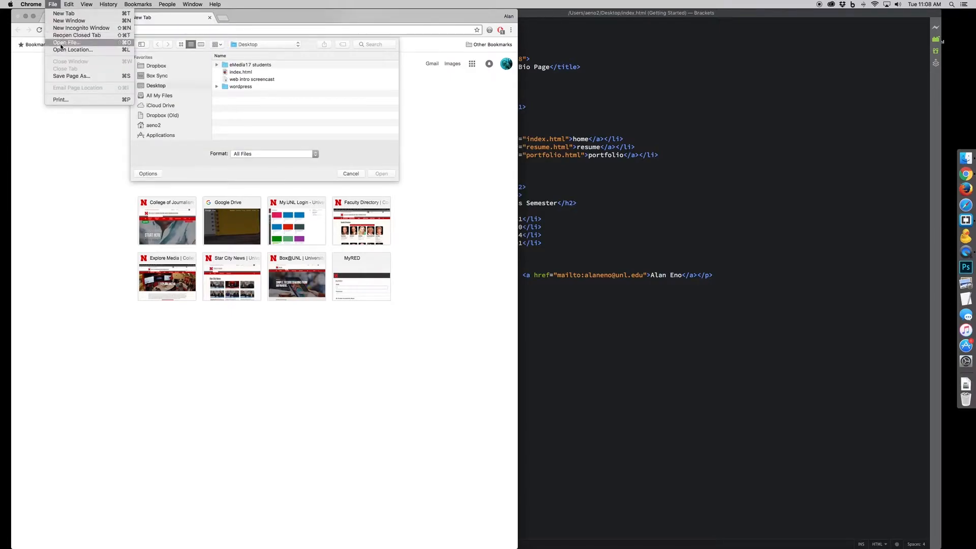
Open Desktop index.html in Chrome through File > Open File.
{"action": "left_click", "coordinate": [240, 72]}
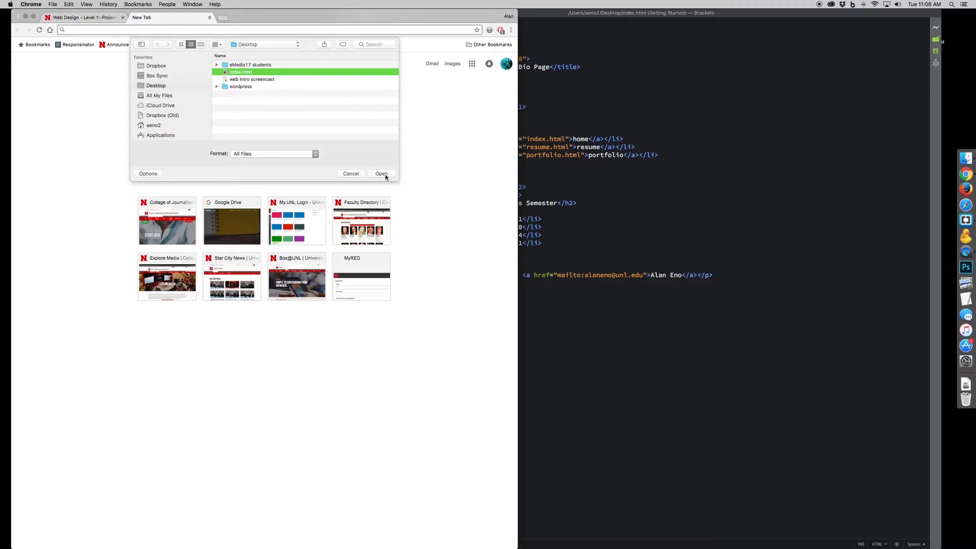
{"action": "left_click", "coordinate": [380, 173]}
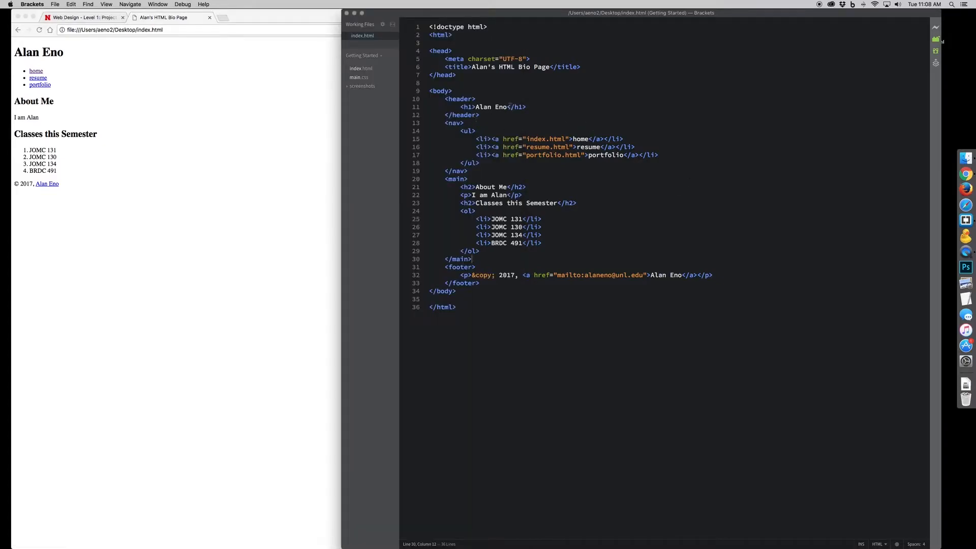
{"action": "type", "text": "<img src=\"\">"}
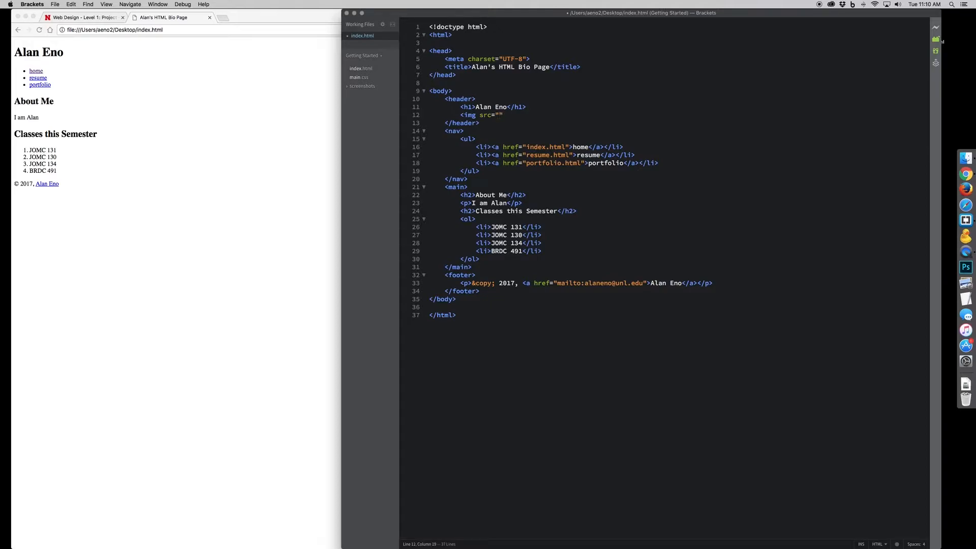
{"action": "type", "text": "alaneno.jpg\" alt="}
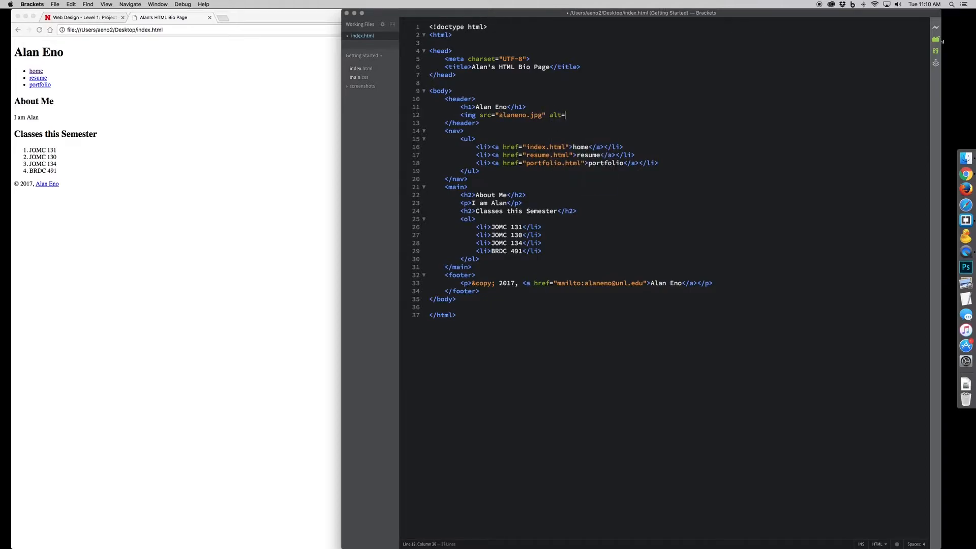
{"action": "type", "text": "\"alan eno\" width=>"}
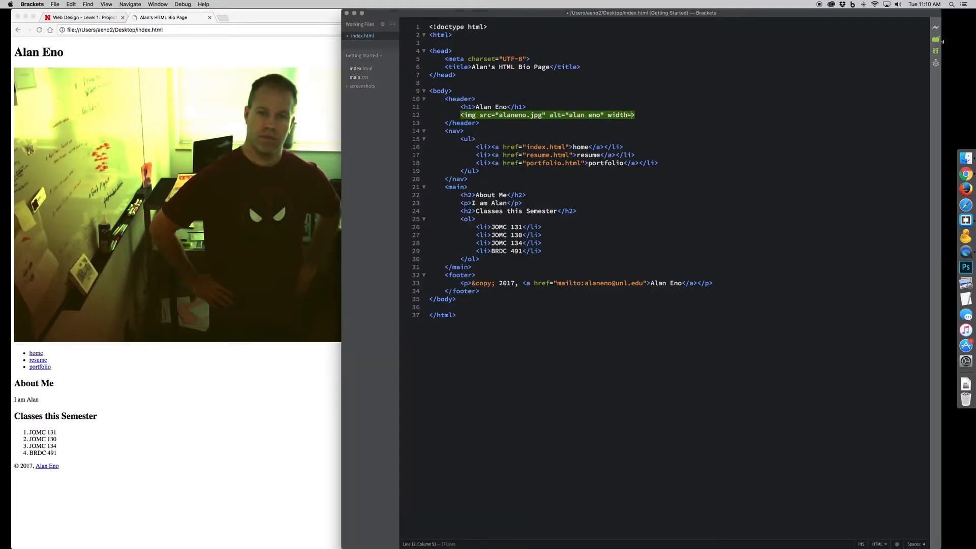
{"action": "type", "text": "130\""}
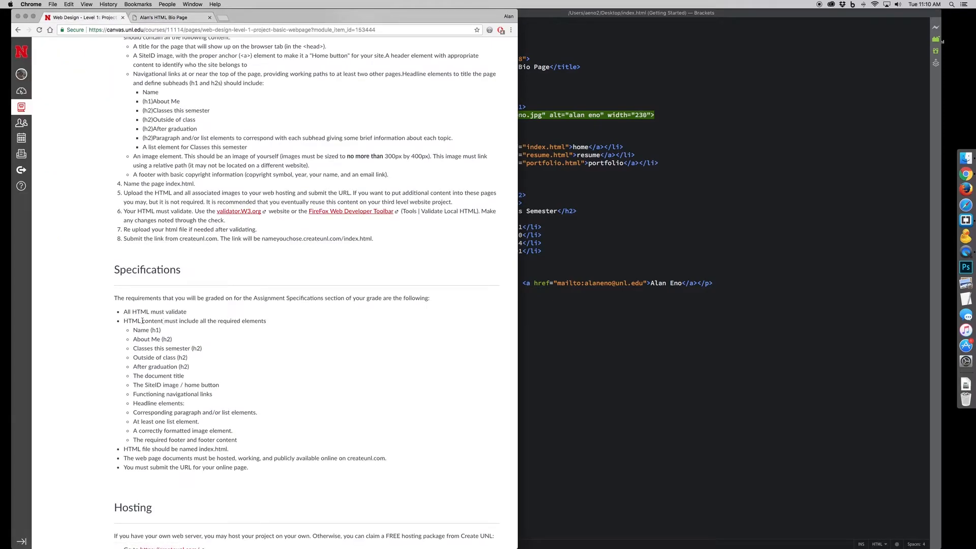
Highlight the HTML-must-validate requirement, search 'html validator' in a new tab, and open W3C's validator.
{"action": "double_click", "coordinate": [143, 310]}
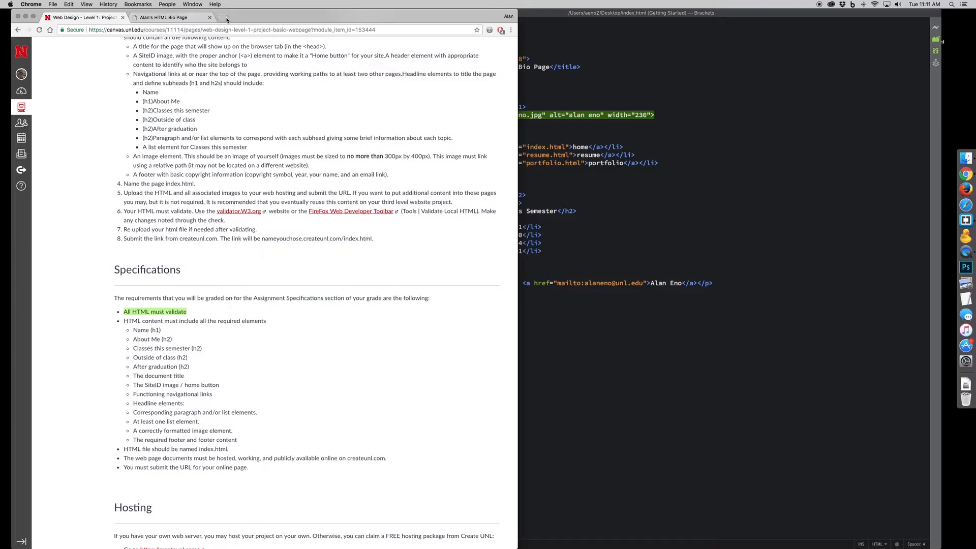
{"action": "left_click", "coordinate": [221, 17]}
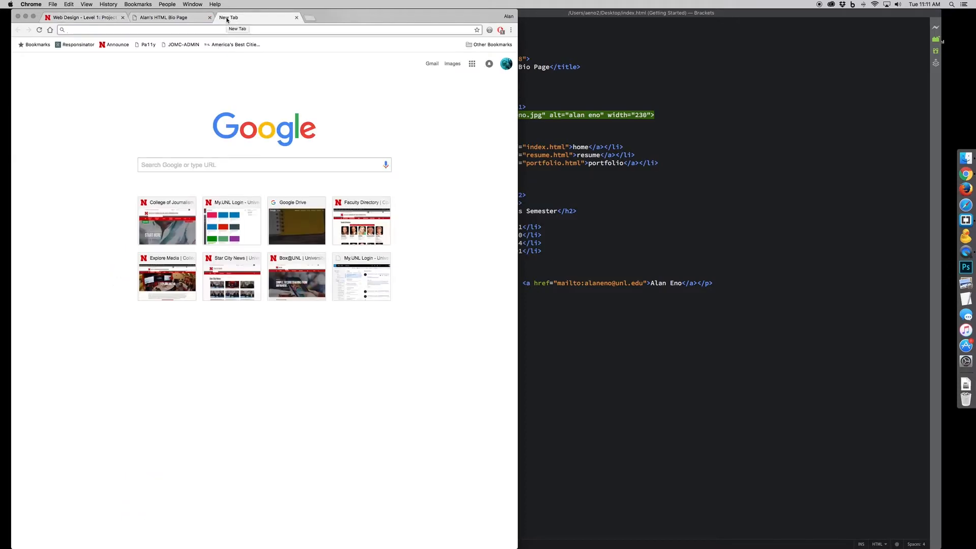
{"action": "type", "text": "html v"}
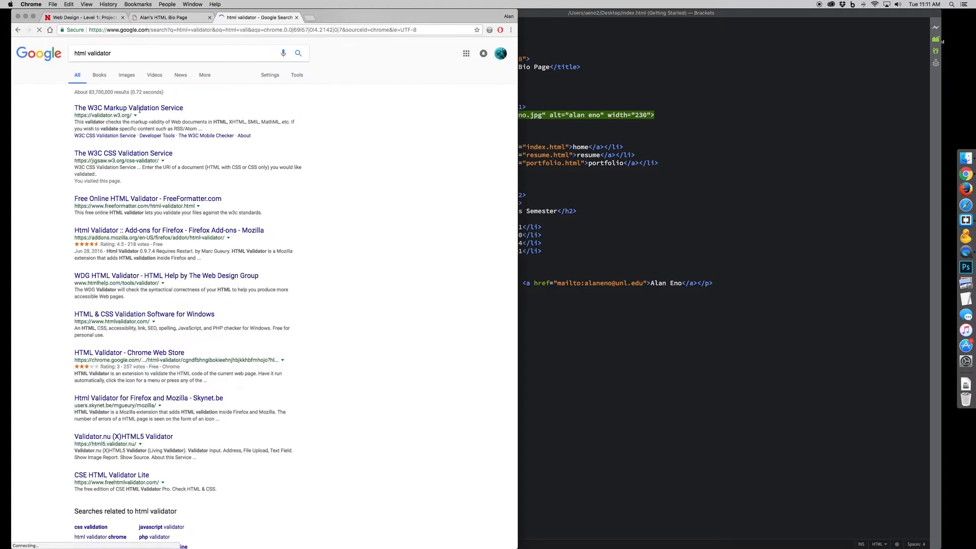
{"action": "left_click", "coordinate": [128, 107]}
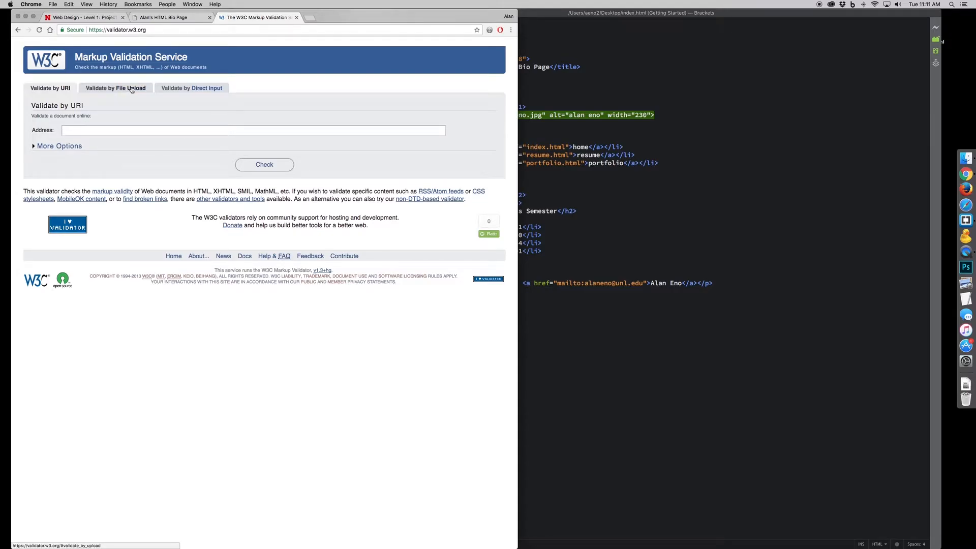
Validate index.html by file upload on the W3C validator, getting no errors or warnings.
{"action": "left_click", "coordinate": [116, 88]}
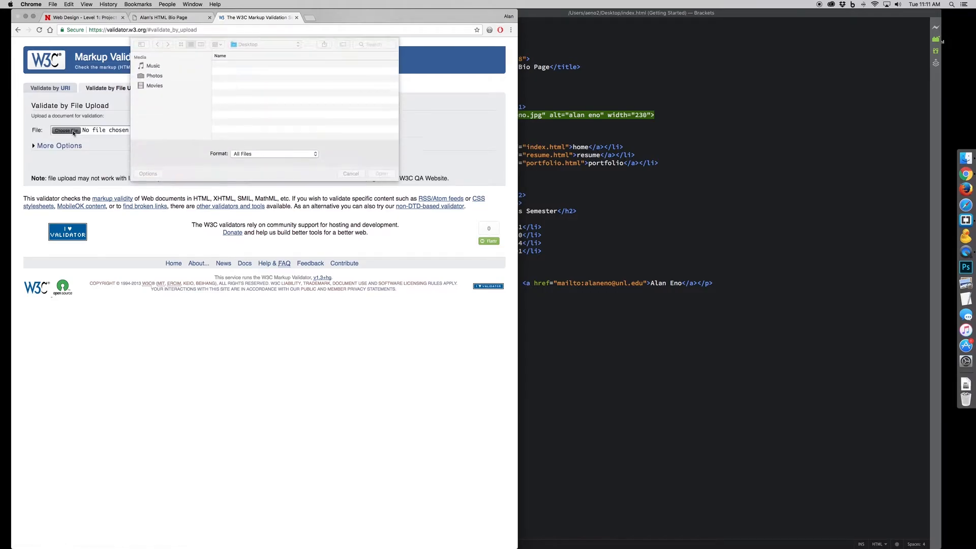
{"action": "left_click", "coordinate": [350, 173]}
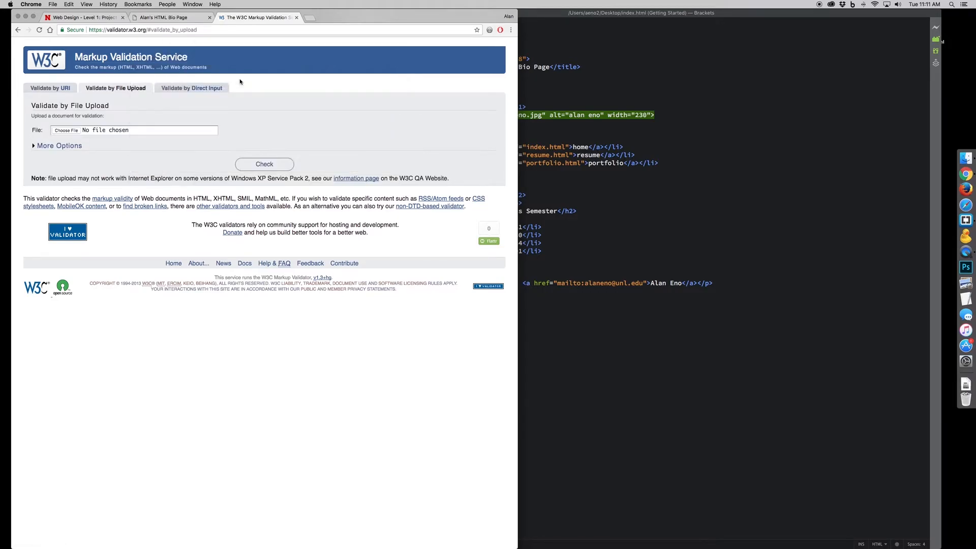
{"action": "left_click", "coordinate": [264, 163]}
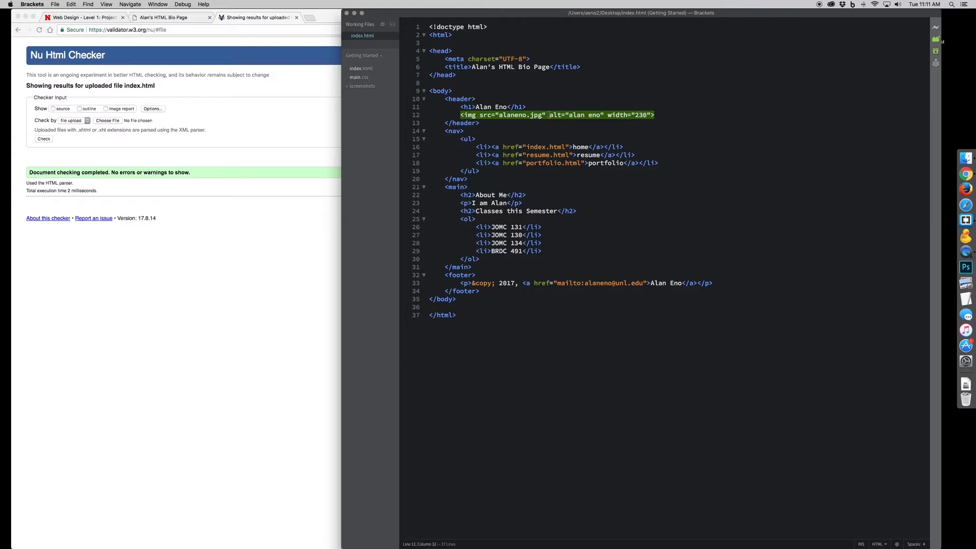
Insert a stray 'a' attribute in the img tag and re-check the uploaded index.html.
{"action": "type", "text": "a"}
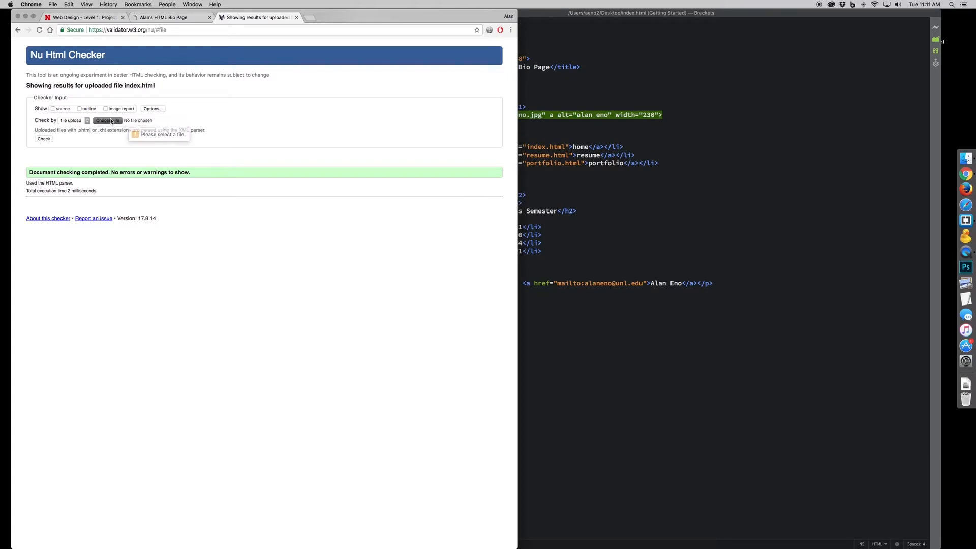
{"action": "left_click", "coordinate": [106, 120]}
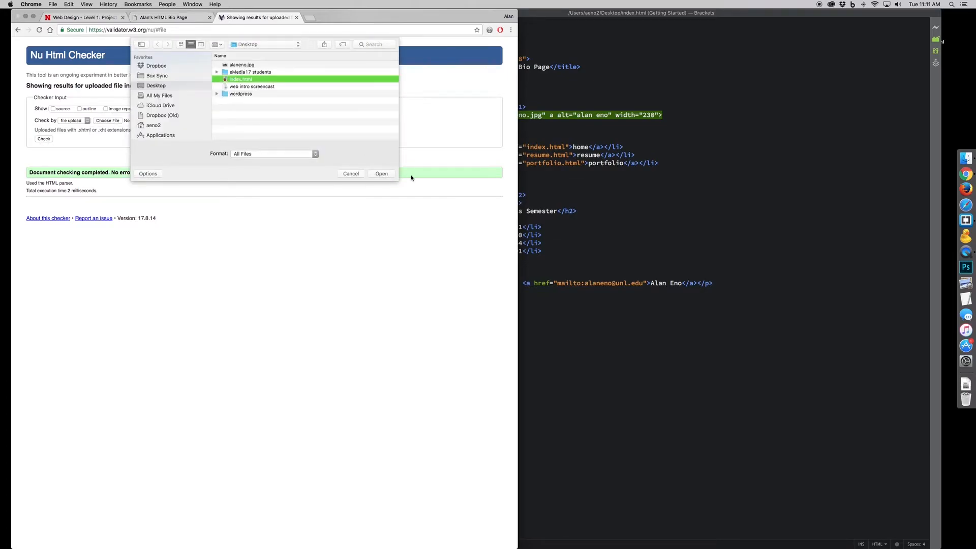
{"action": "left_click", "coordinate": [380, 172]}
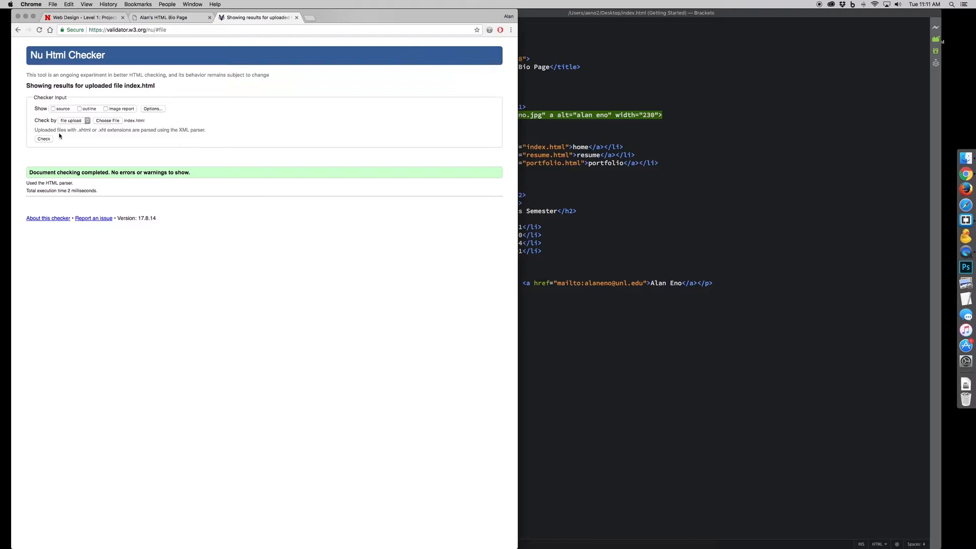
{"action": "left_click", "coordinate": [44, 138]}
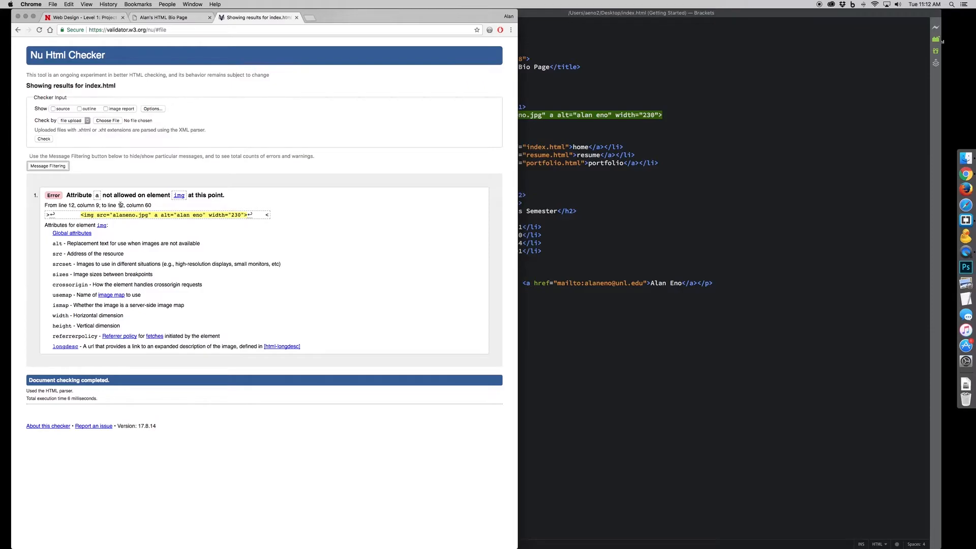
{"action": "mouse_move", "coordinate": [225, 221]}
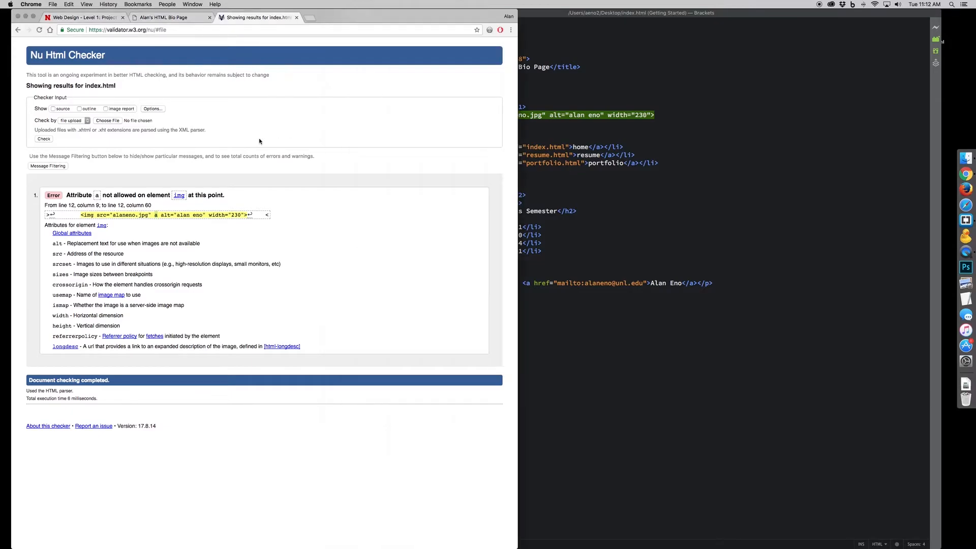
Re-check the corrected index.html with no errors, then return to the Canvas assignment page.
{"action": "left_click", "coordinate": [106, 119]}
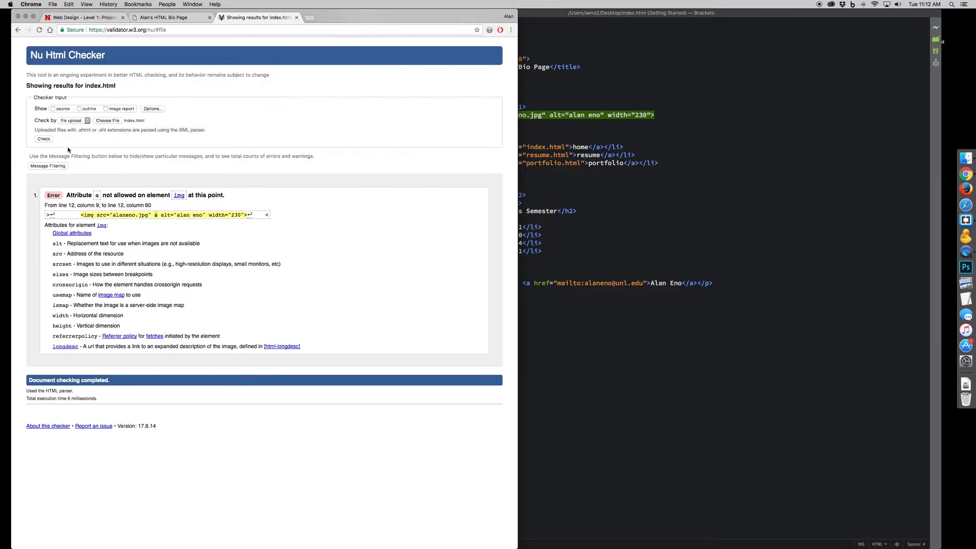
{"action": "left_click", "coordinate": [44, 138]}
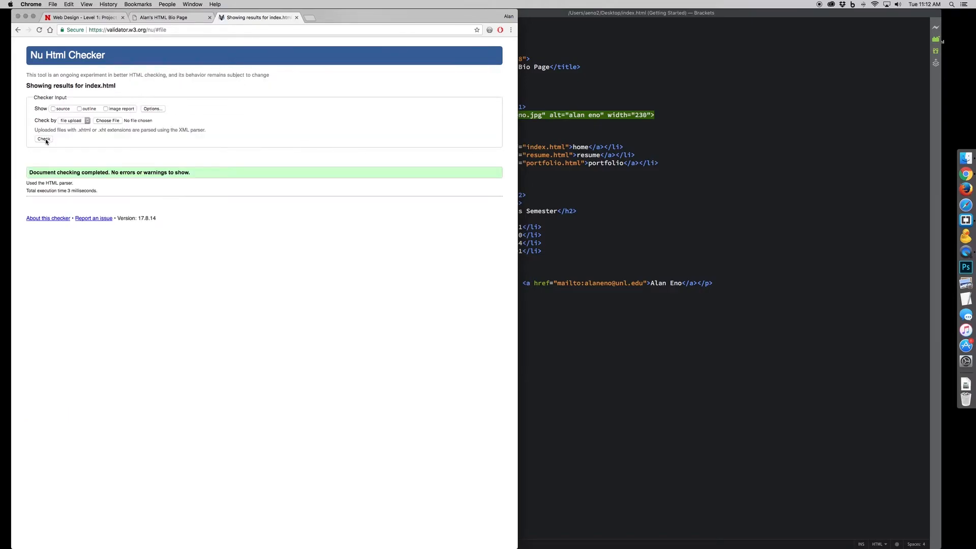
{"action": "left_click", "coordinate": [84, 17]}
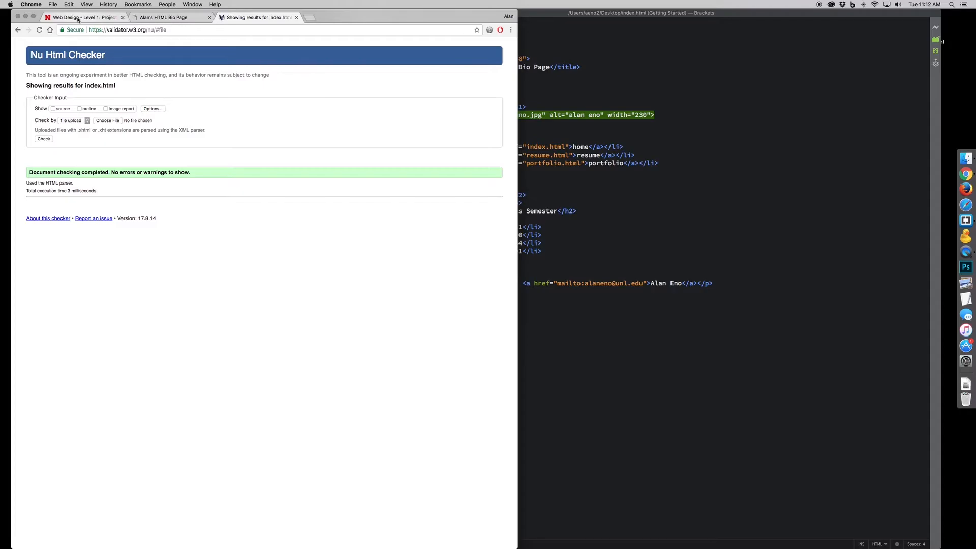
{"action": "left_click", "coordinate": [84, 16]}
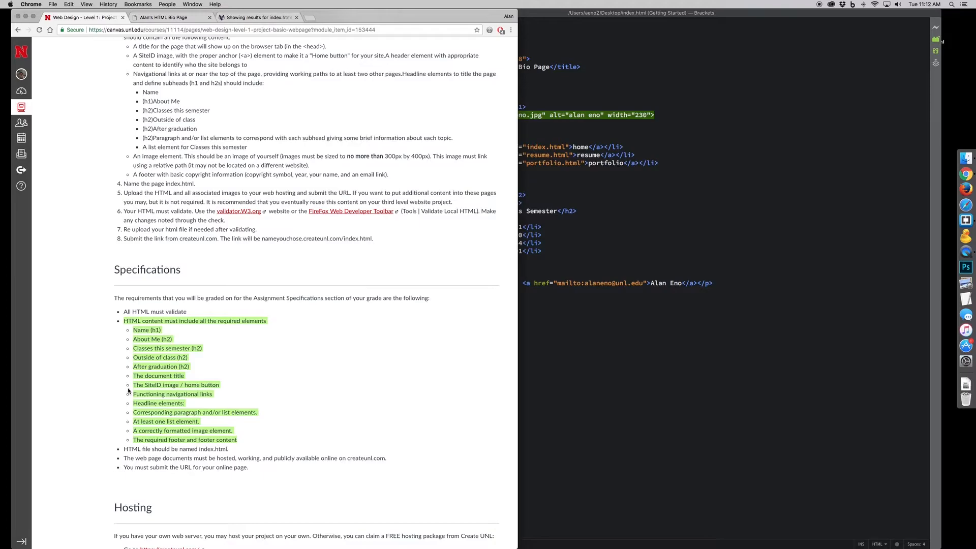
{"action": "mouse_move", "coordinate": [619, 207]}
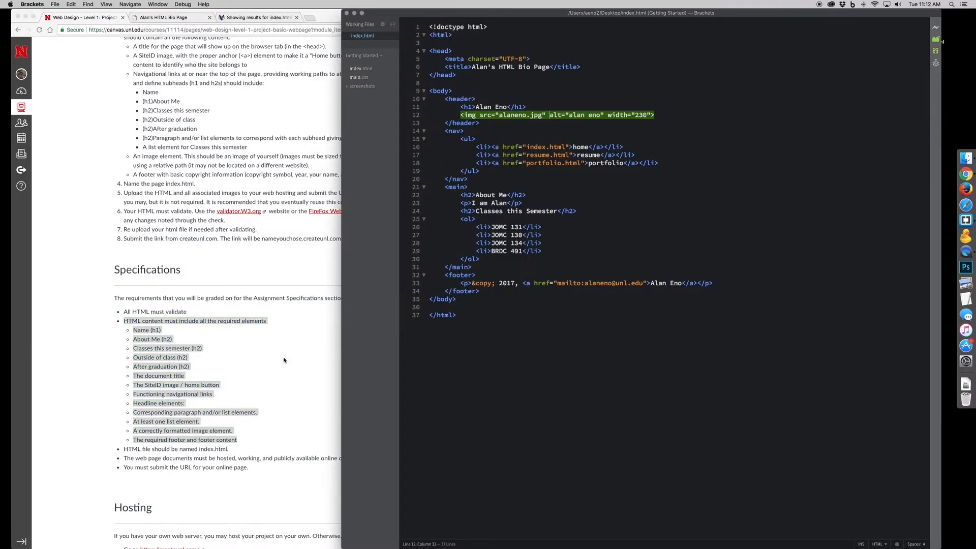
{"action": "mouse_move", "coordinate": [217, 397]}
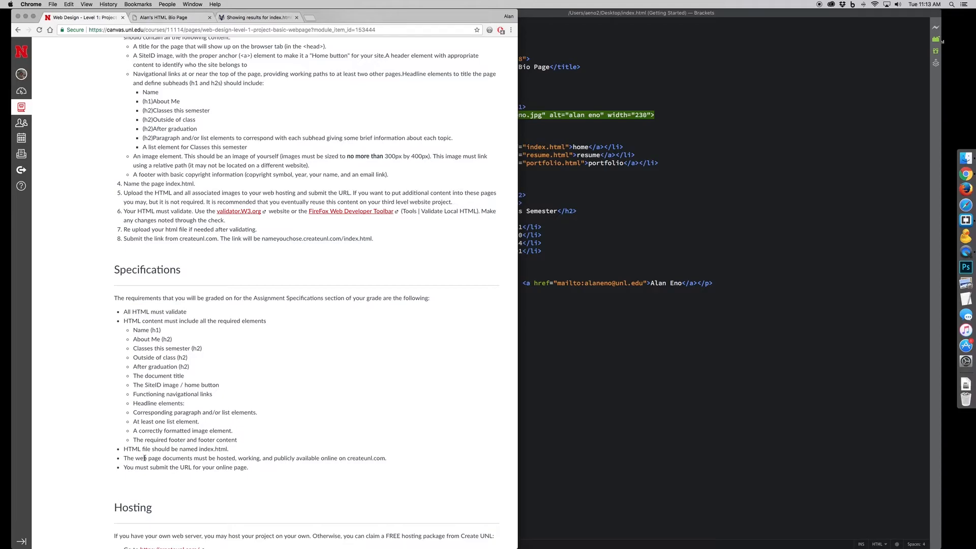
{"action": "scroll", "scroll_direction": "down", "scroll_amount": 3}
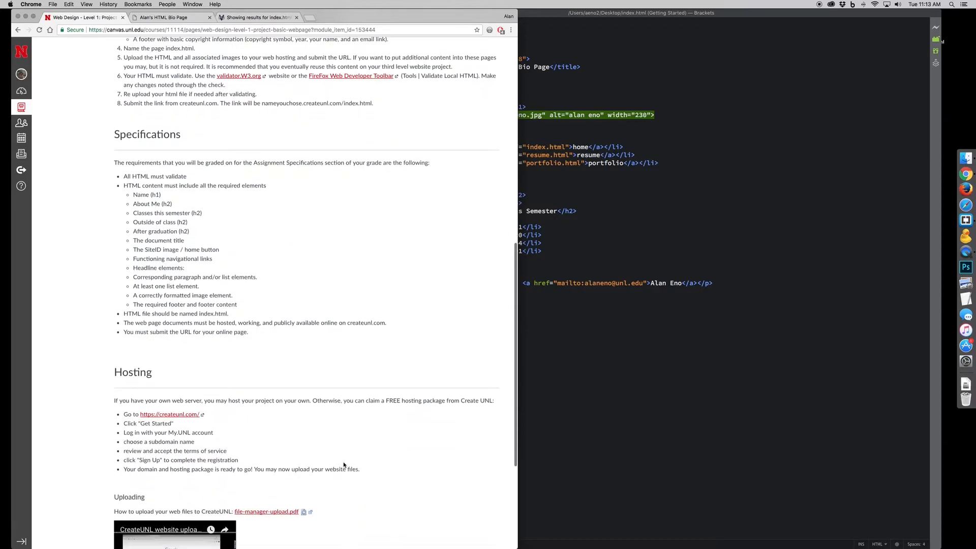
{"action": "scroll", "scroll_direction": "down", "scroll_amount": 3}
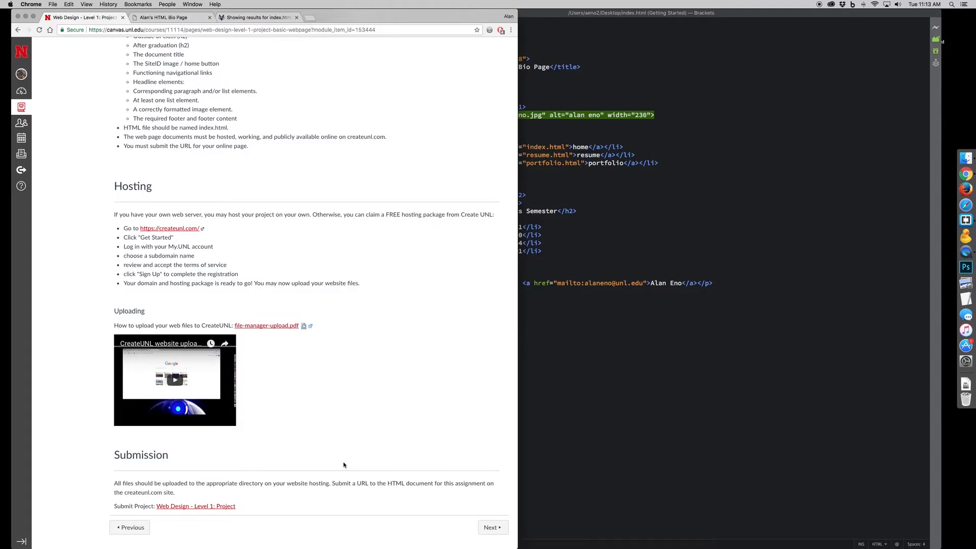
{"action": "mouse_move", "coordinate": [182, 273]}
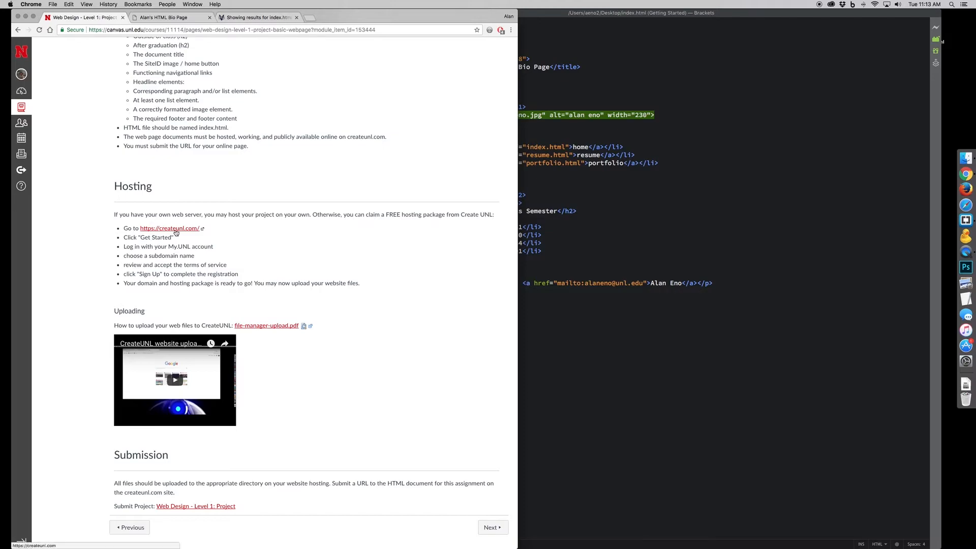
{"action": "left_click", "coordinate": [168, 227]}
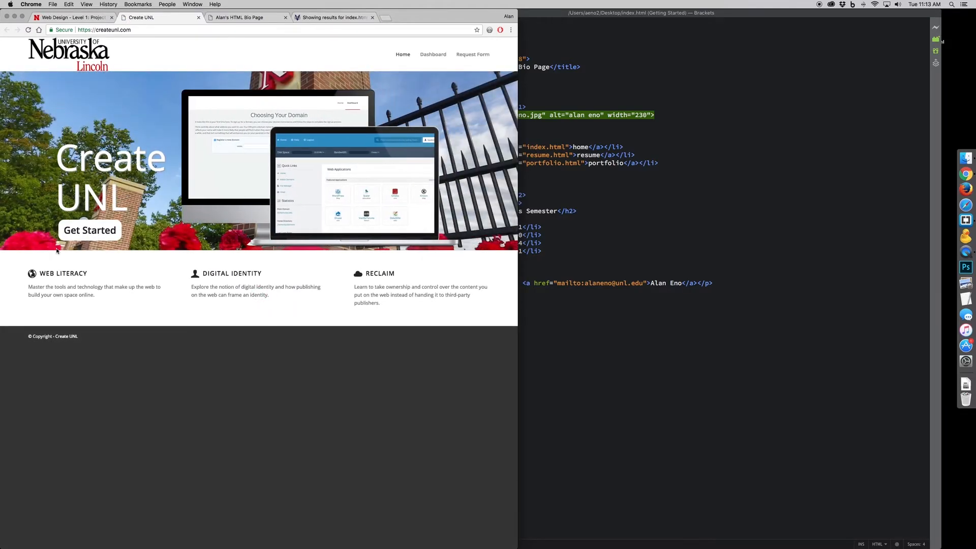
{"action": "mouse_move", "coordinate": [99, 253]}
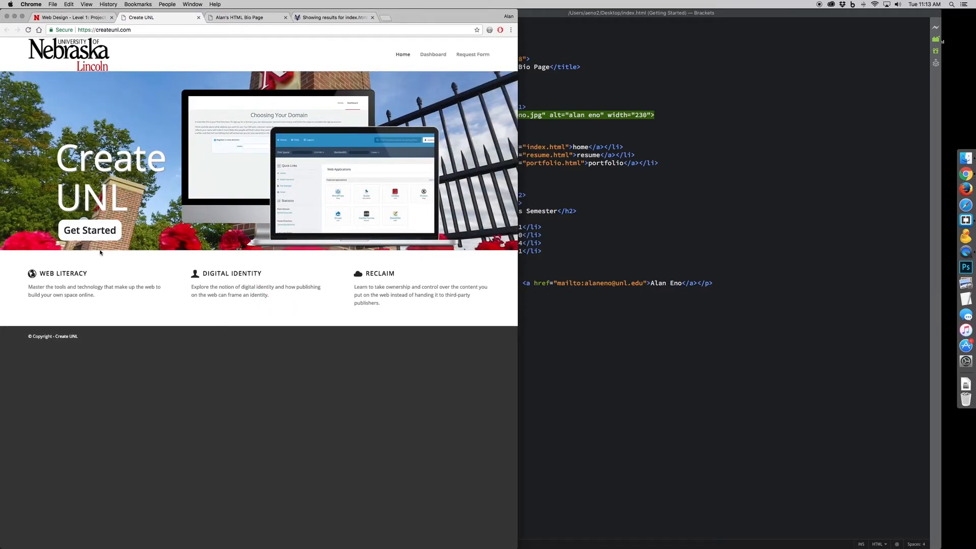
{"action": "mouse_move", "coordinate": [90, 230]}
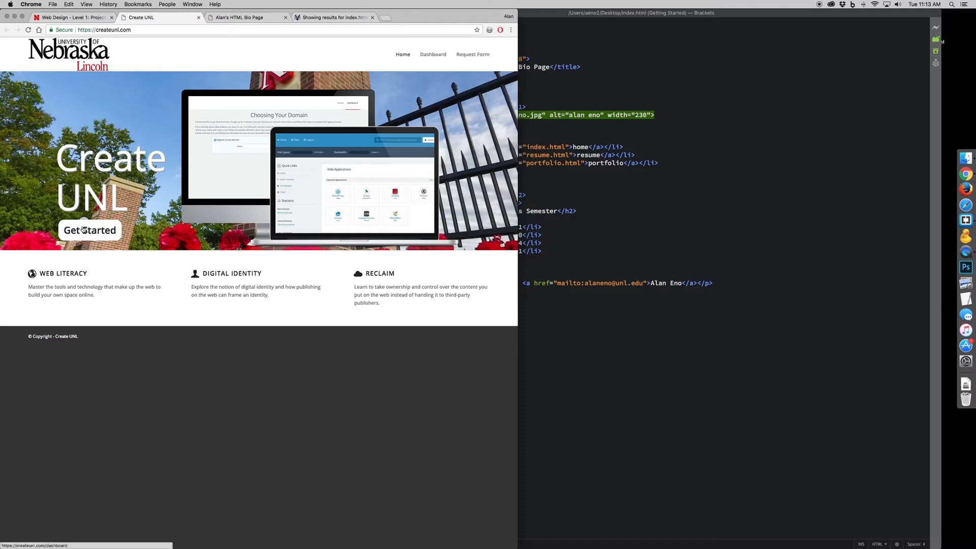
{"action": "mouse_move", "coordinate": [113, 322]}
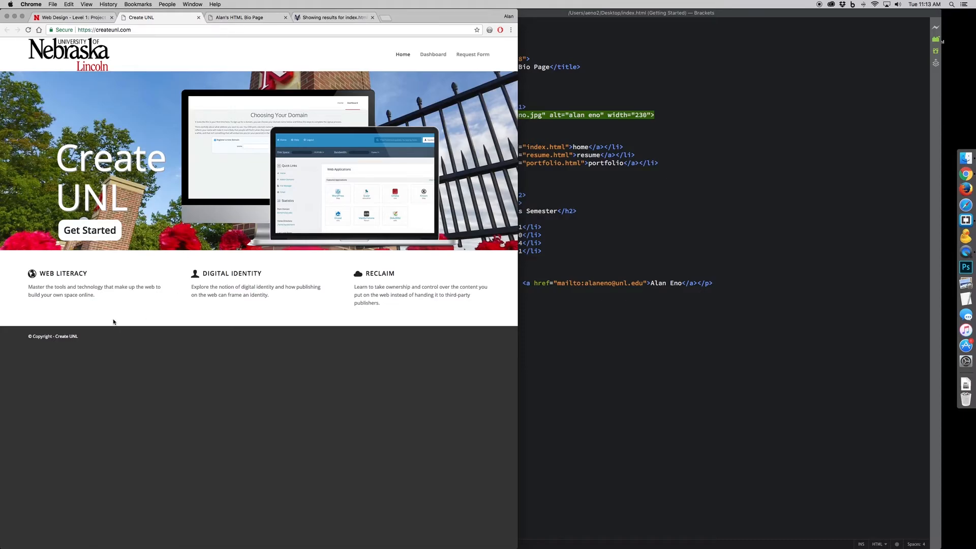
{"action": "mouse_move", "coordinate": [172, 148]}
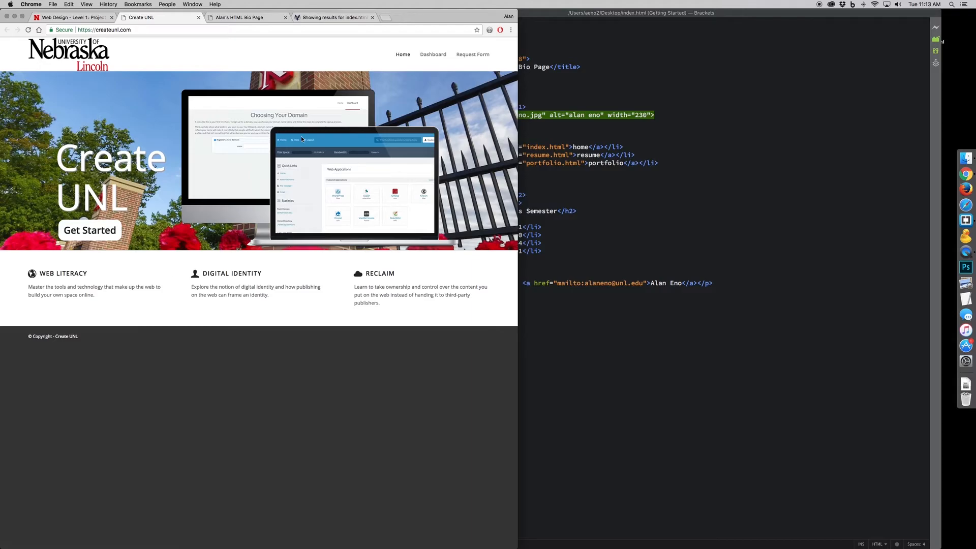
{"action": "mouse_move", "coordinate": [433, 55]}
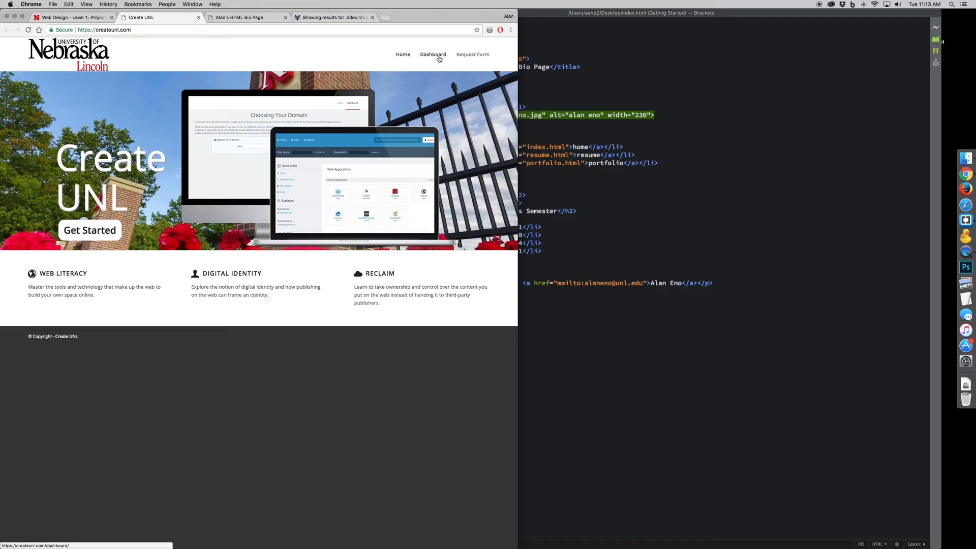
Open the Create UNL Dashboard and log in with the My.UNL account.
{"action": "left_click", "coordinate": [433, 54]}
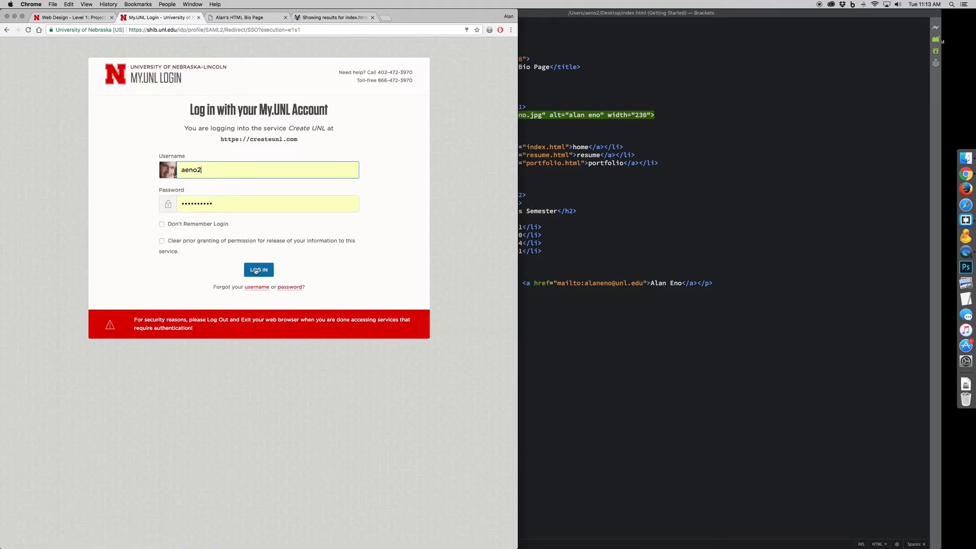
{"action": "left_click", "coordinate": [258, 269]}
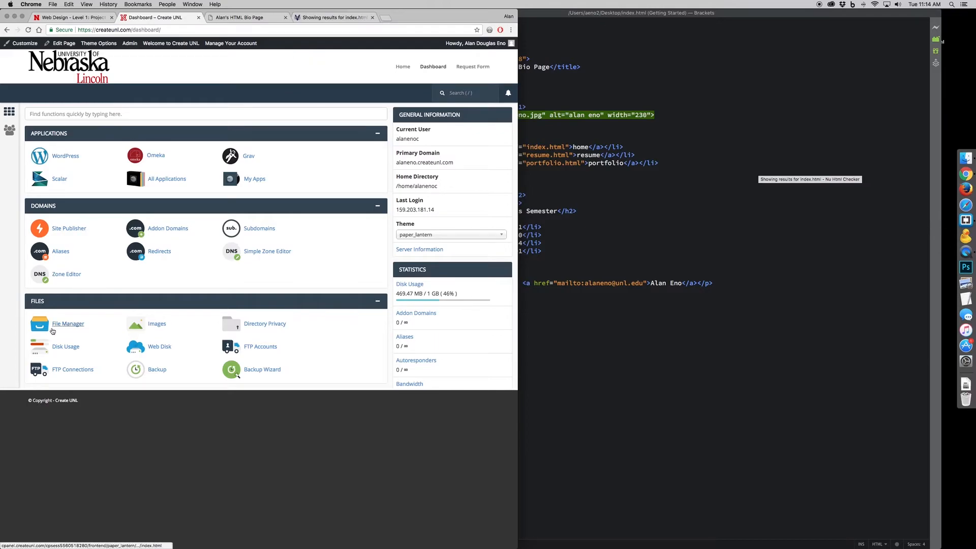
Open File Manager from the dashboard and enter the public_html folder.
{"action": "left_click", "coordinate": [67, 323]}
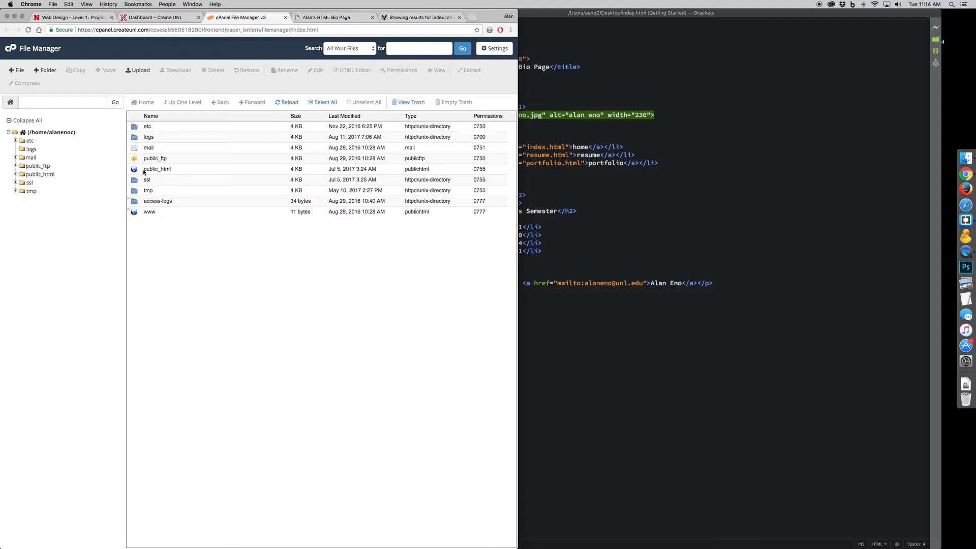
{"action": "left_click", "coordinate": [157, 169]}
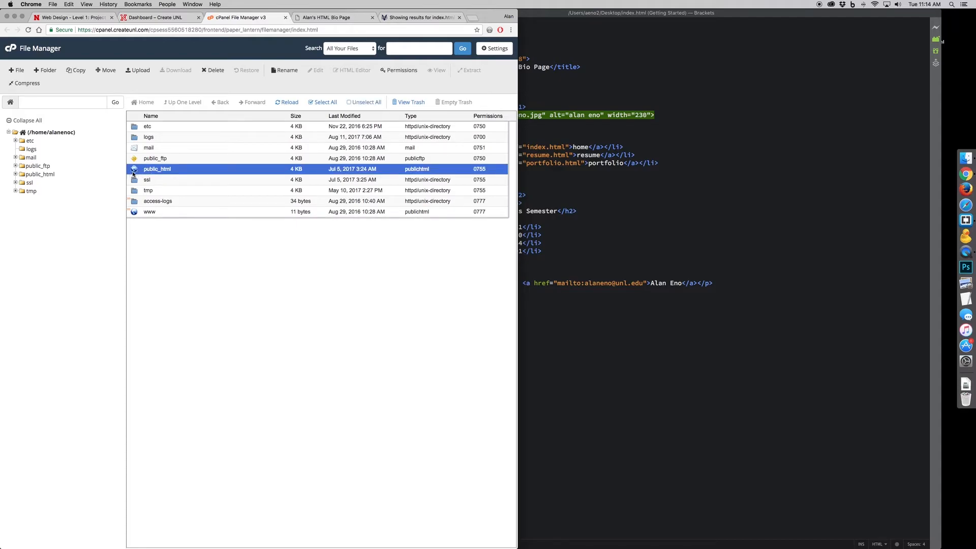
{"action": "double_click", "coordinate": [157, 168]}
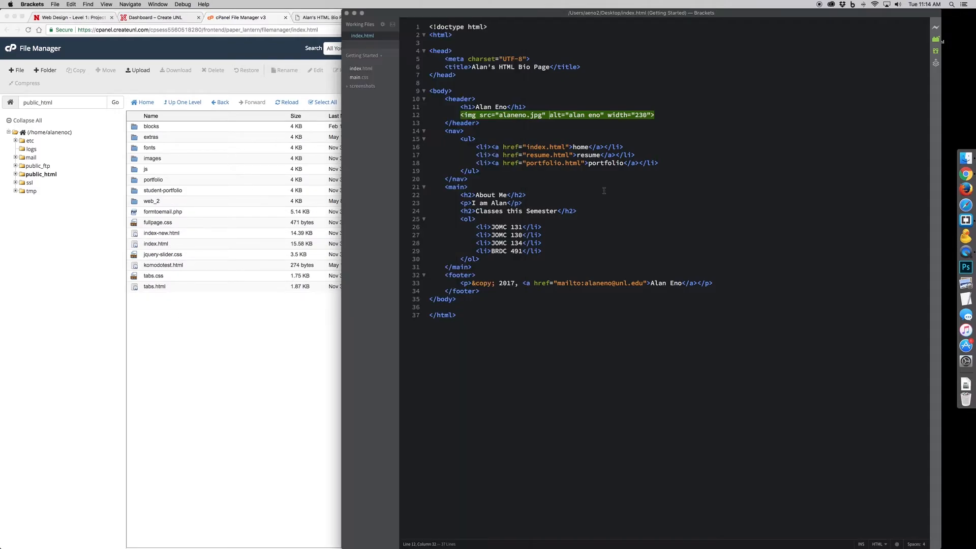
{"action": "mouse_move", "coordinate": [530, 331]}
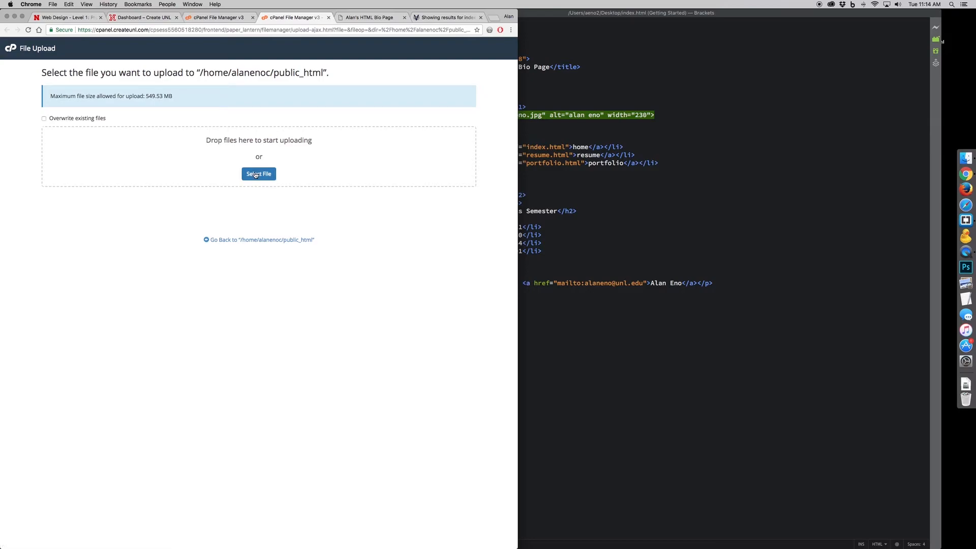
Browse local files for upload, selecting alaneno.jpg then index.html, and cancel the picker.
{"action": "left_click", "coordinate": [258, 173]}
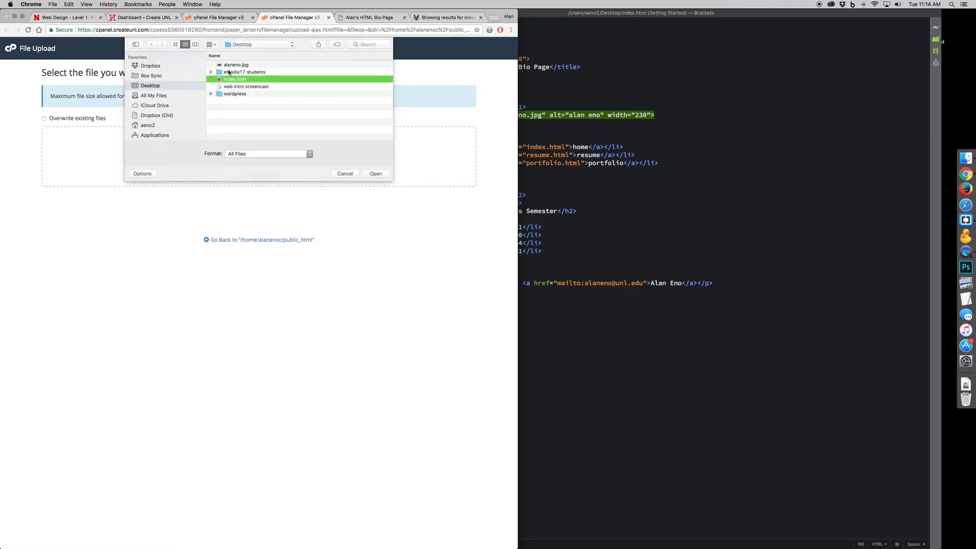
{"action": "left_click", "coordinate": [236, 64]}
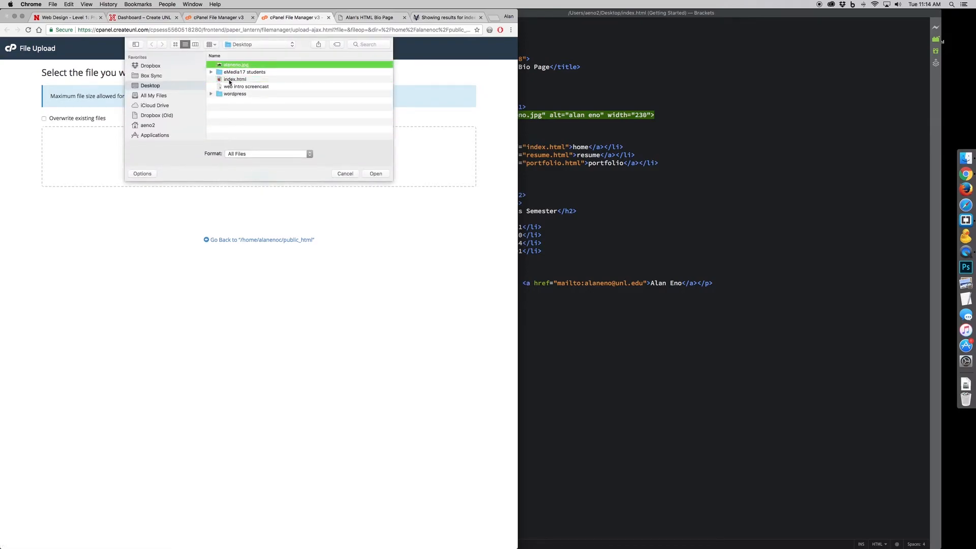
{"action": "left_click", "coordinate": [235, 80]}
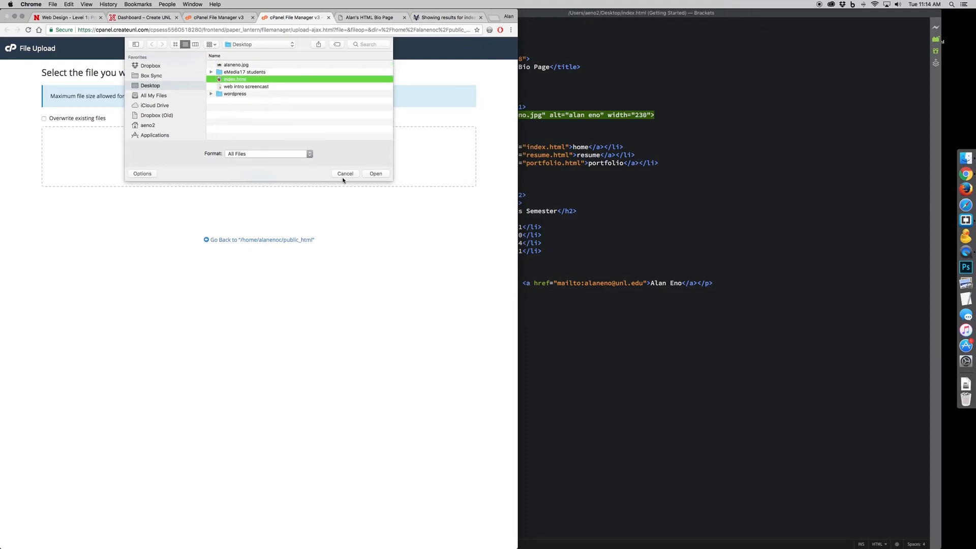
{"action": "left_click", "coordinate": [344, 173]}
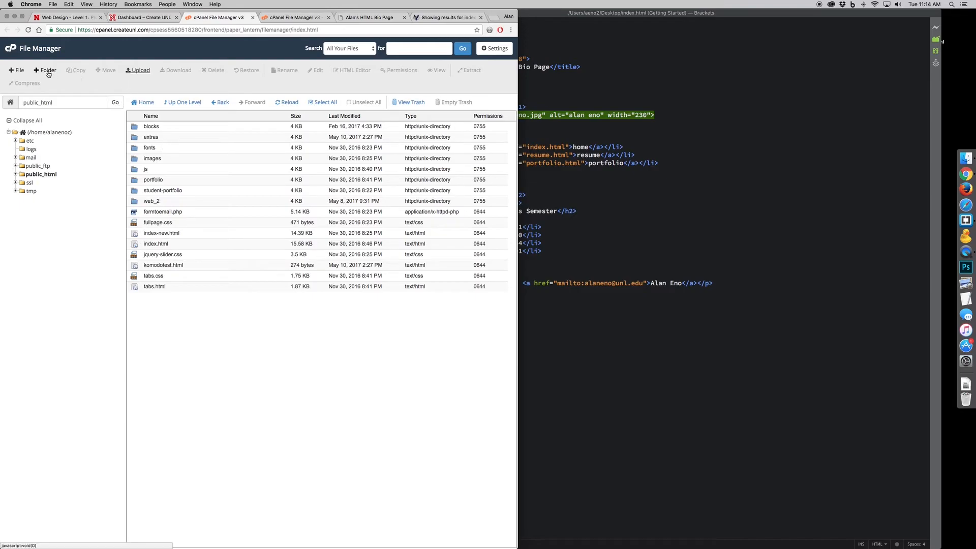
Add a folder named screencast_test via + Folder and open the empty folder.
{"action": "left_click", "coordinate": [46, 70]}
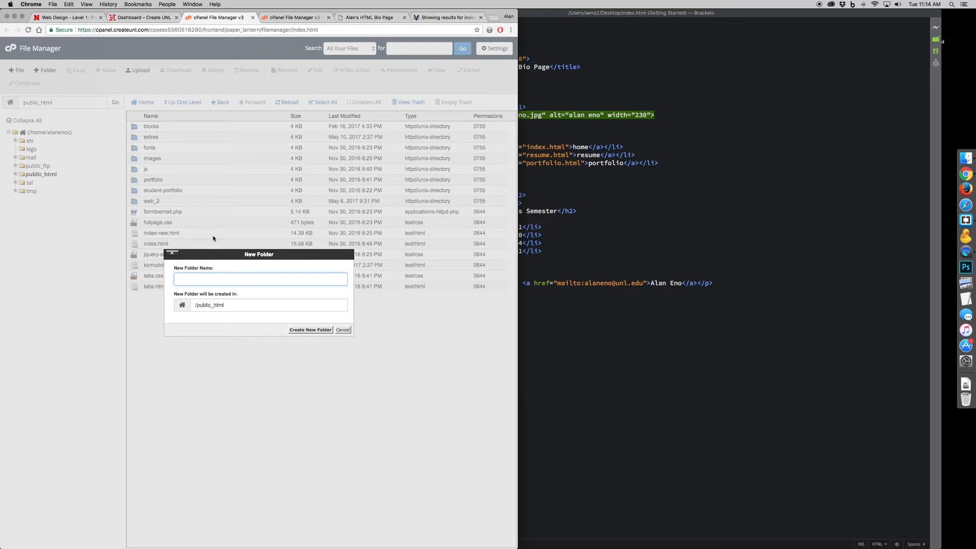
{"action": "type", "text": "screencast_"}
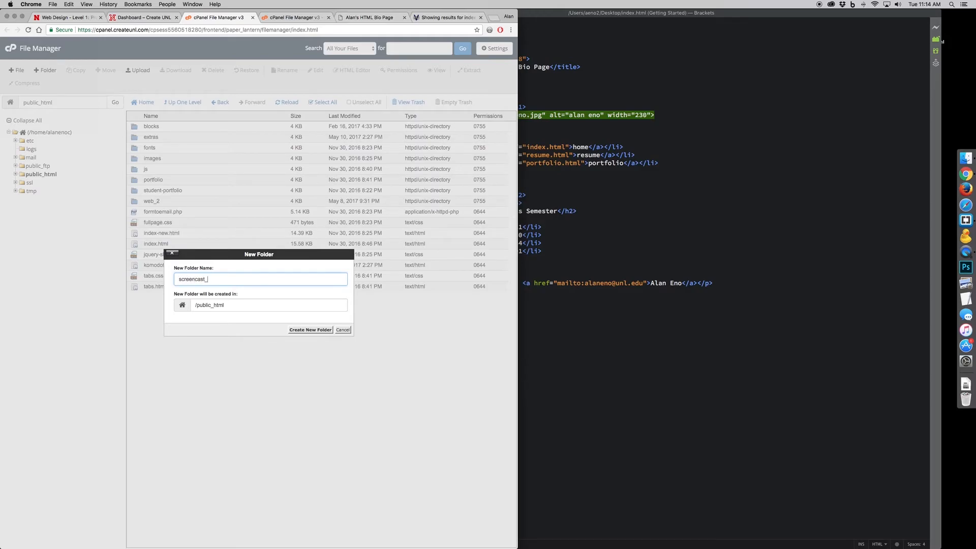
{"action": "type", "text": "test"}
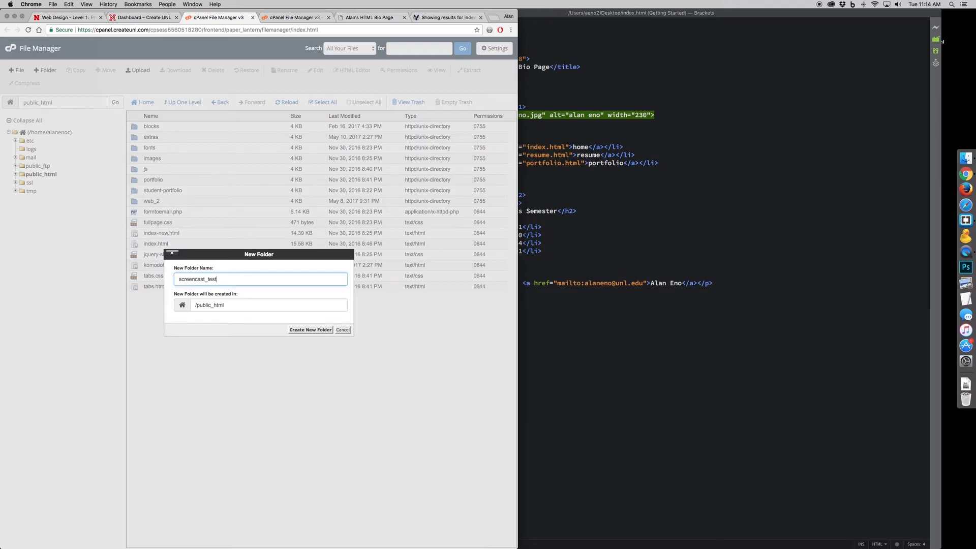
{"action": "left_click", "coordinate": [310, 329]}
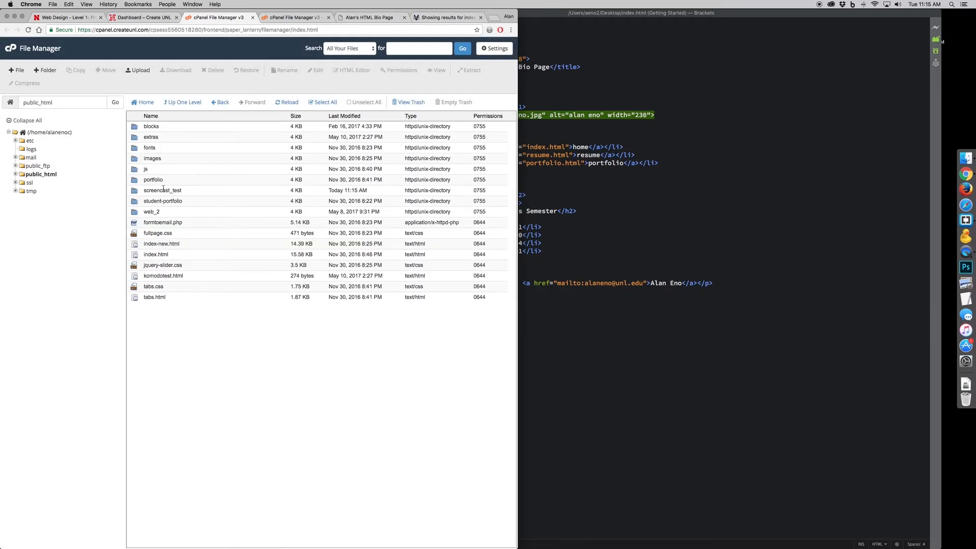
{"action": "double_click", "coordinate": [163, 189]}
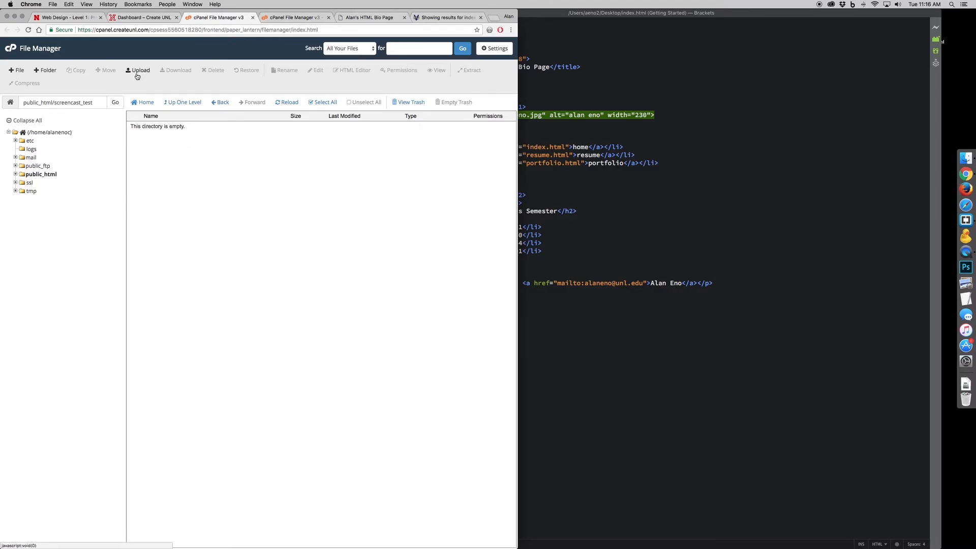
Upload index.html and alaneno.jpg through the File Manager upload page.
{"action": "left_click", "coordinate": [138, 70]}
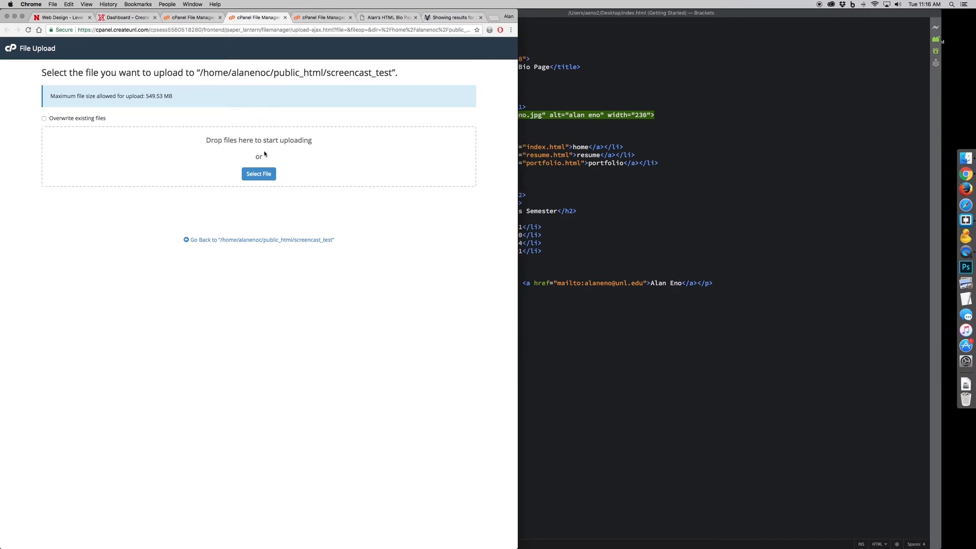
{"action": "left_click", "coordinate": [258, 174]}
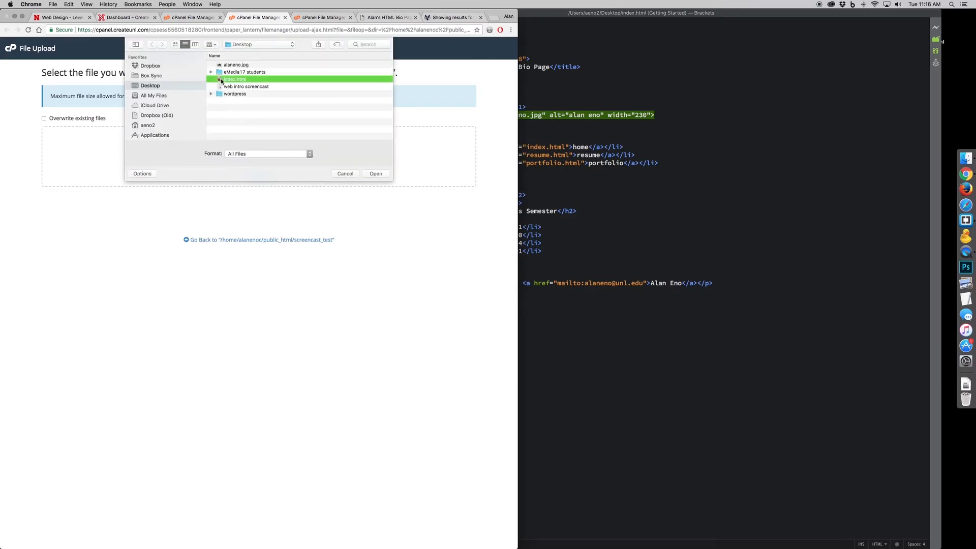
{"action": "left_click", "coordinate": [345, 172]}
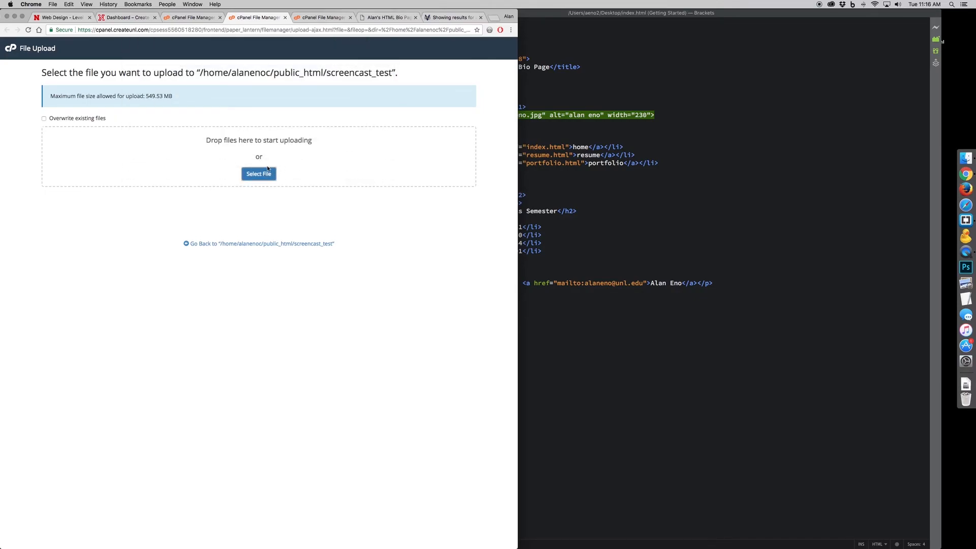
{"action": "left_click", "coordinate": [258, 174]}
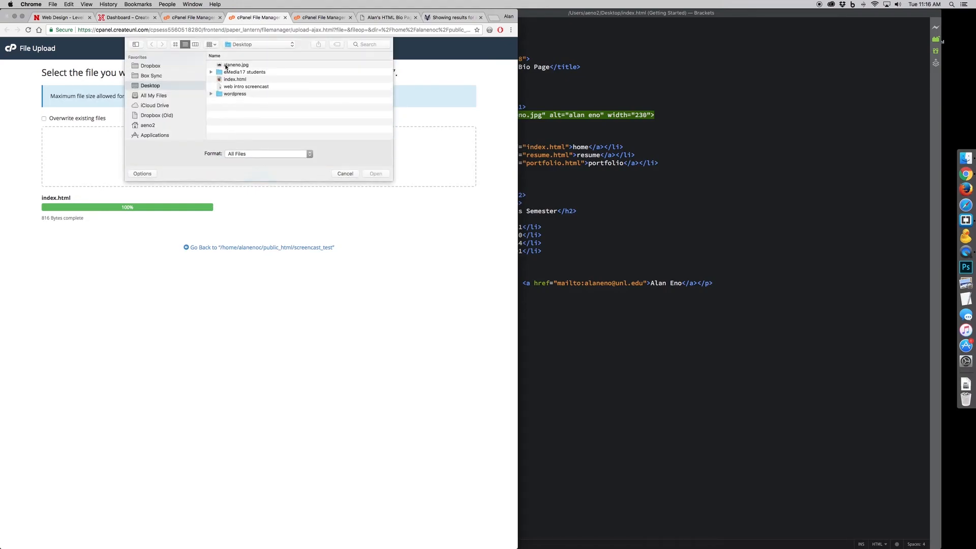
{"action": "left_click", "coordinate": [375, 173]}
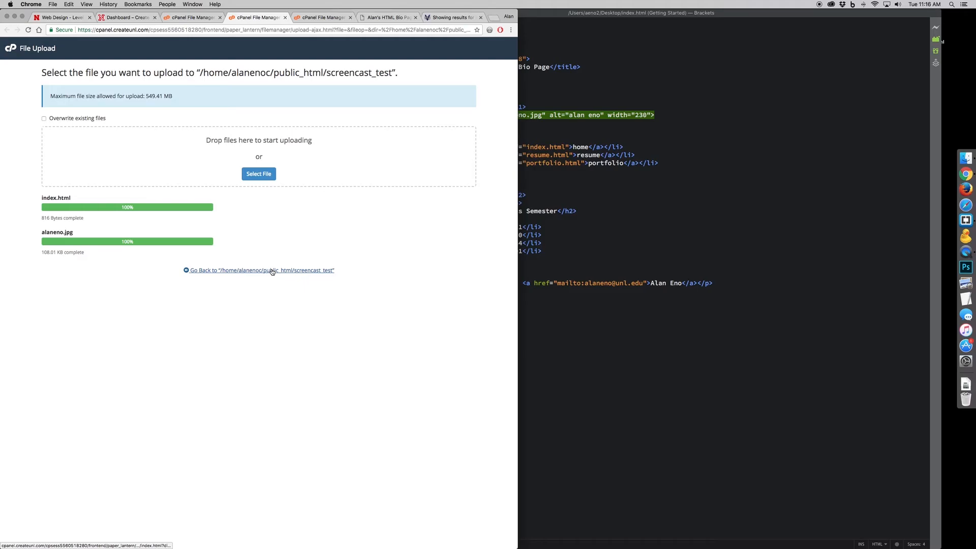
Return to the screencast_test listing and select the uploaded index.html.
{"action": "left_click", "coordinate": [258, 270]}
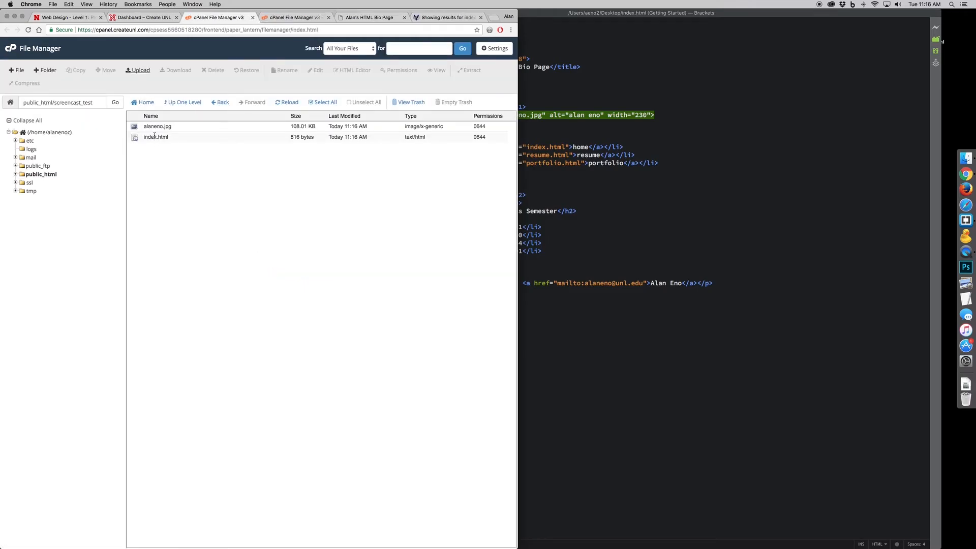
{"action": "left_click", "coordinate": [156, 137]}
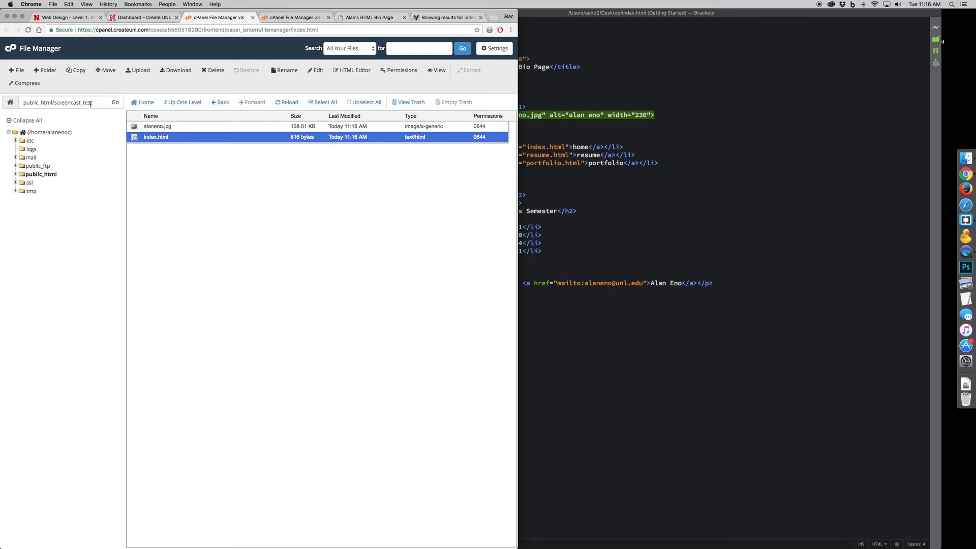
{"action": "left_click", "coordinate": [137, 69]}
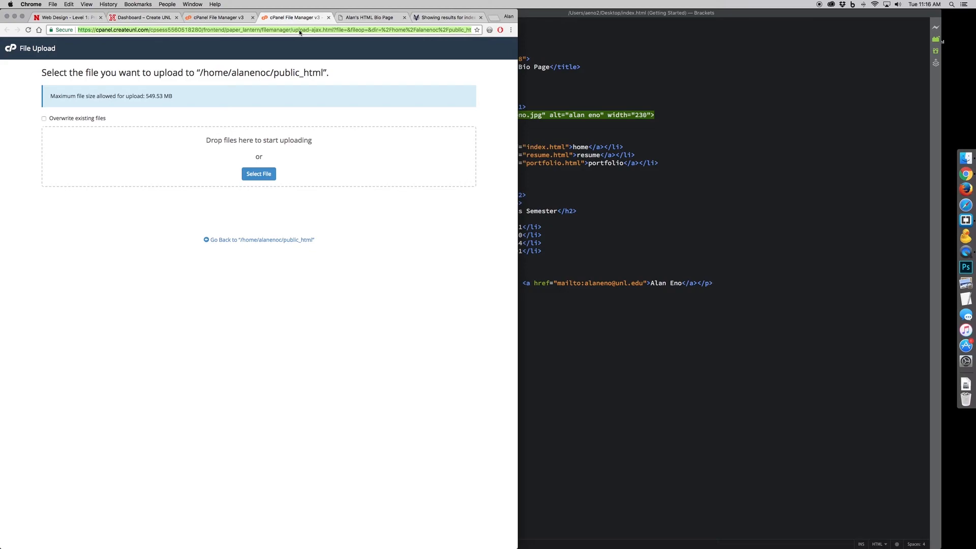
Load alaneno.createunl.com/screencast_test live and compare it with the local bio page copy.
{"action": "type", "text": "alaneno.createunl.com/screencast_test/"}
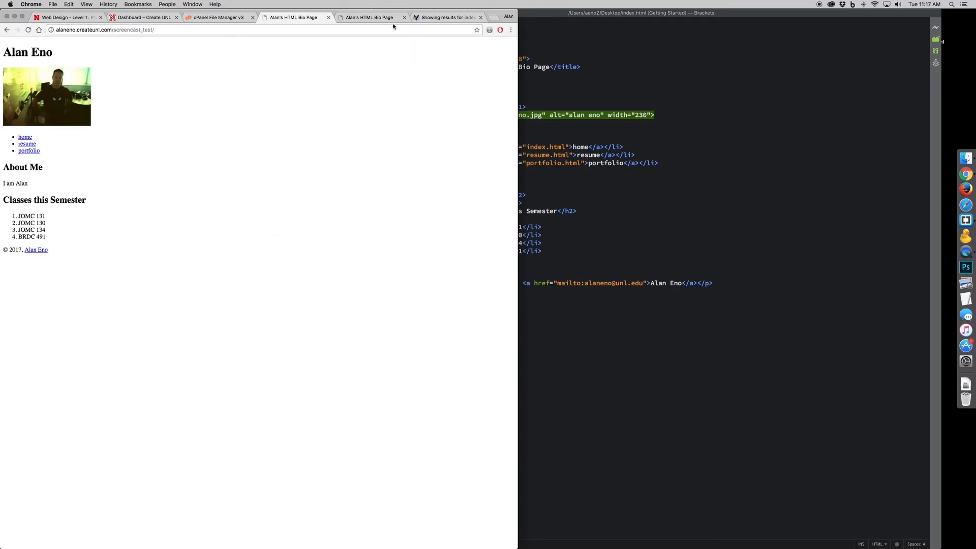
{"action": "left_click", "coordinate": [293, 17]}
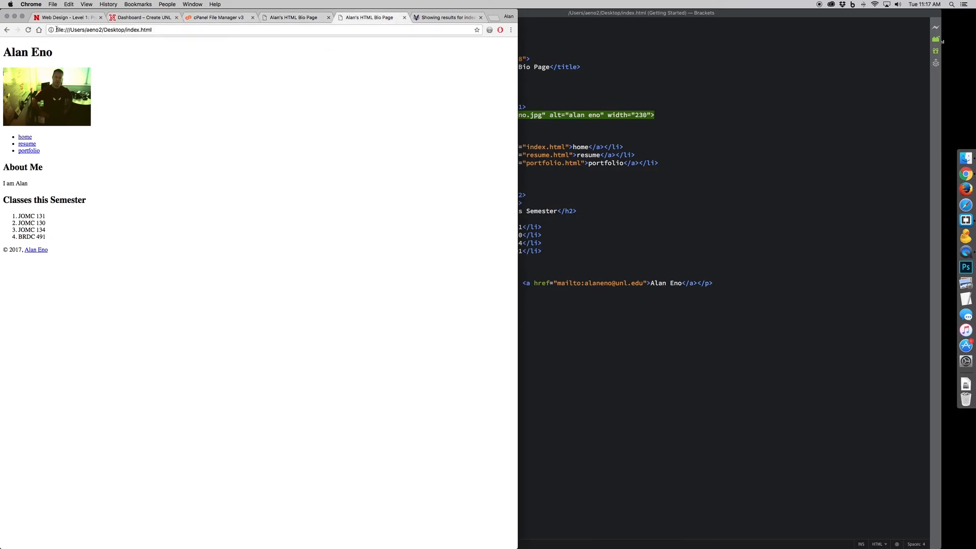
{"action": "left_click", "coordinate": [103, 30]}
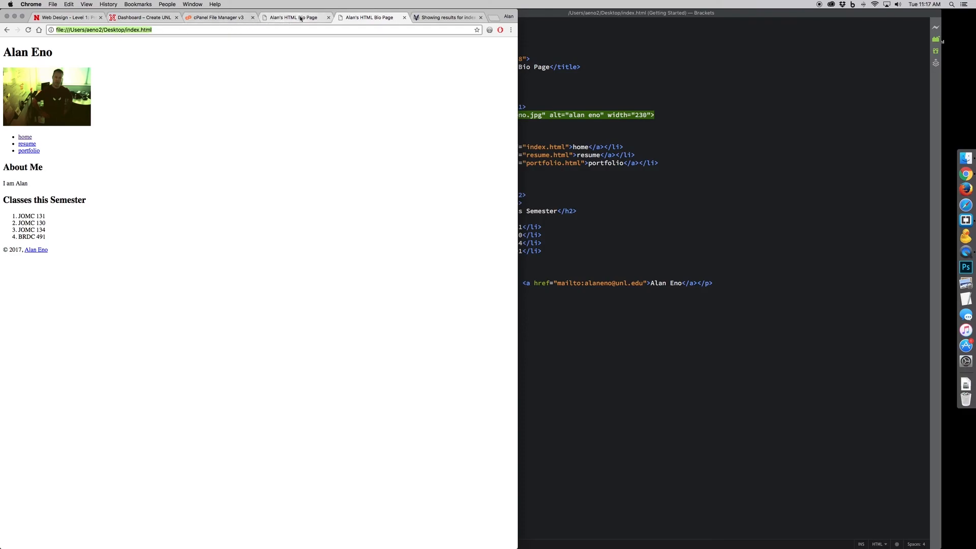
{"action": "left_click", "coordinate": [293, 16]}
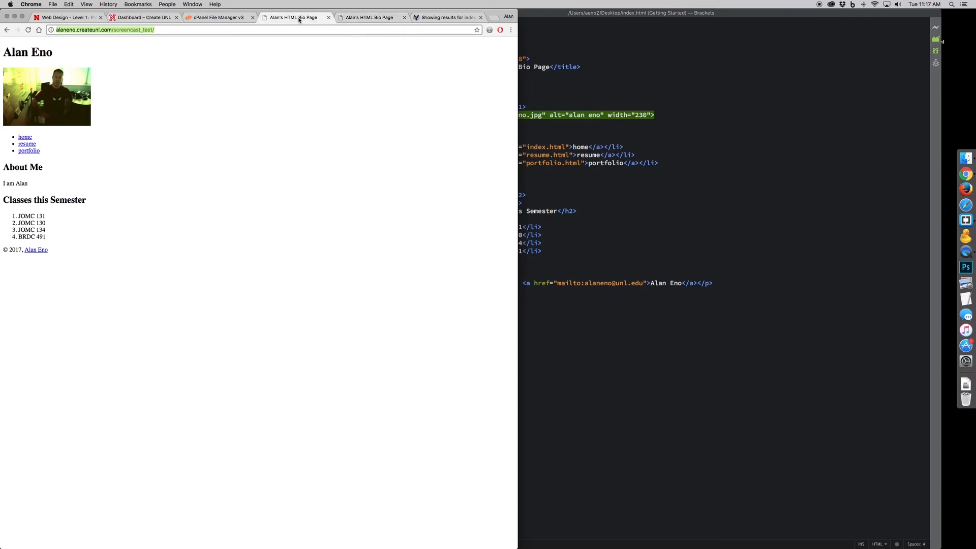
{"action": "left_click", "coordinate": [102, 29]}
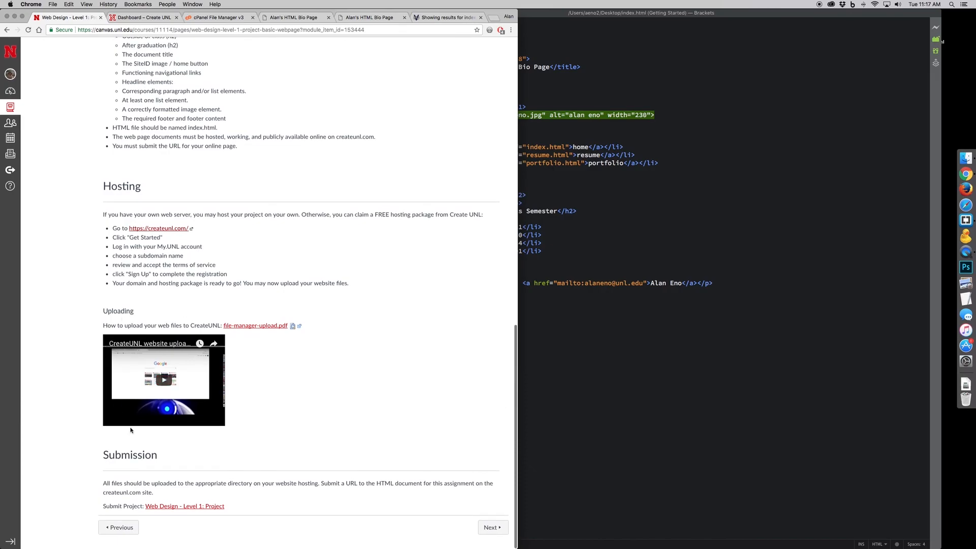
{"action": "mouse_move", "coordinate": [227, 443]}
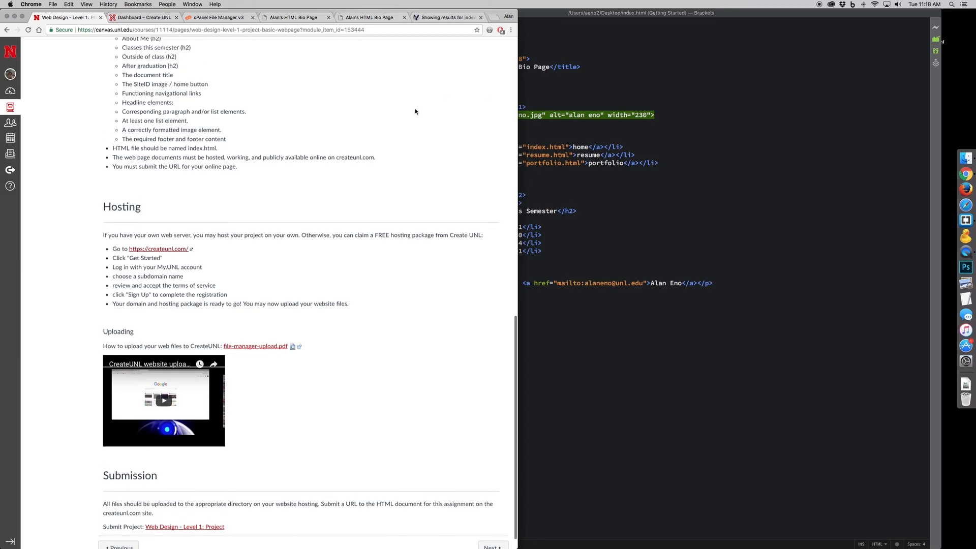
Scroll back to the top of the Basic Webpage project page in Canvas.
{"action": "scroll", "scroll_direction": "up", "scroll_amount": 3}
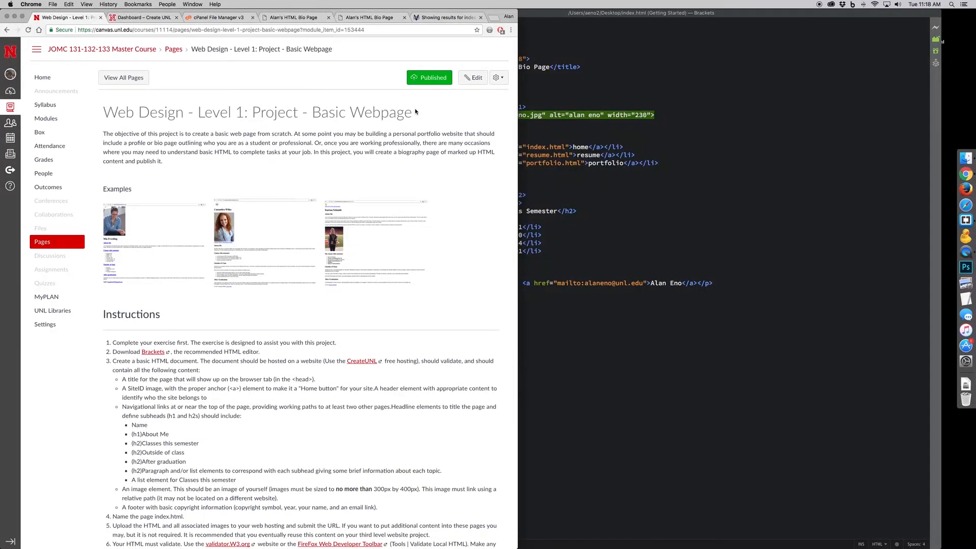